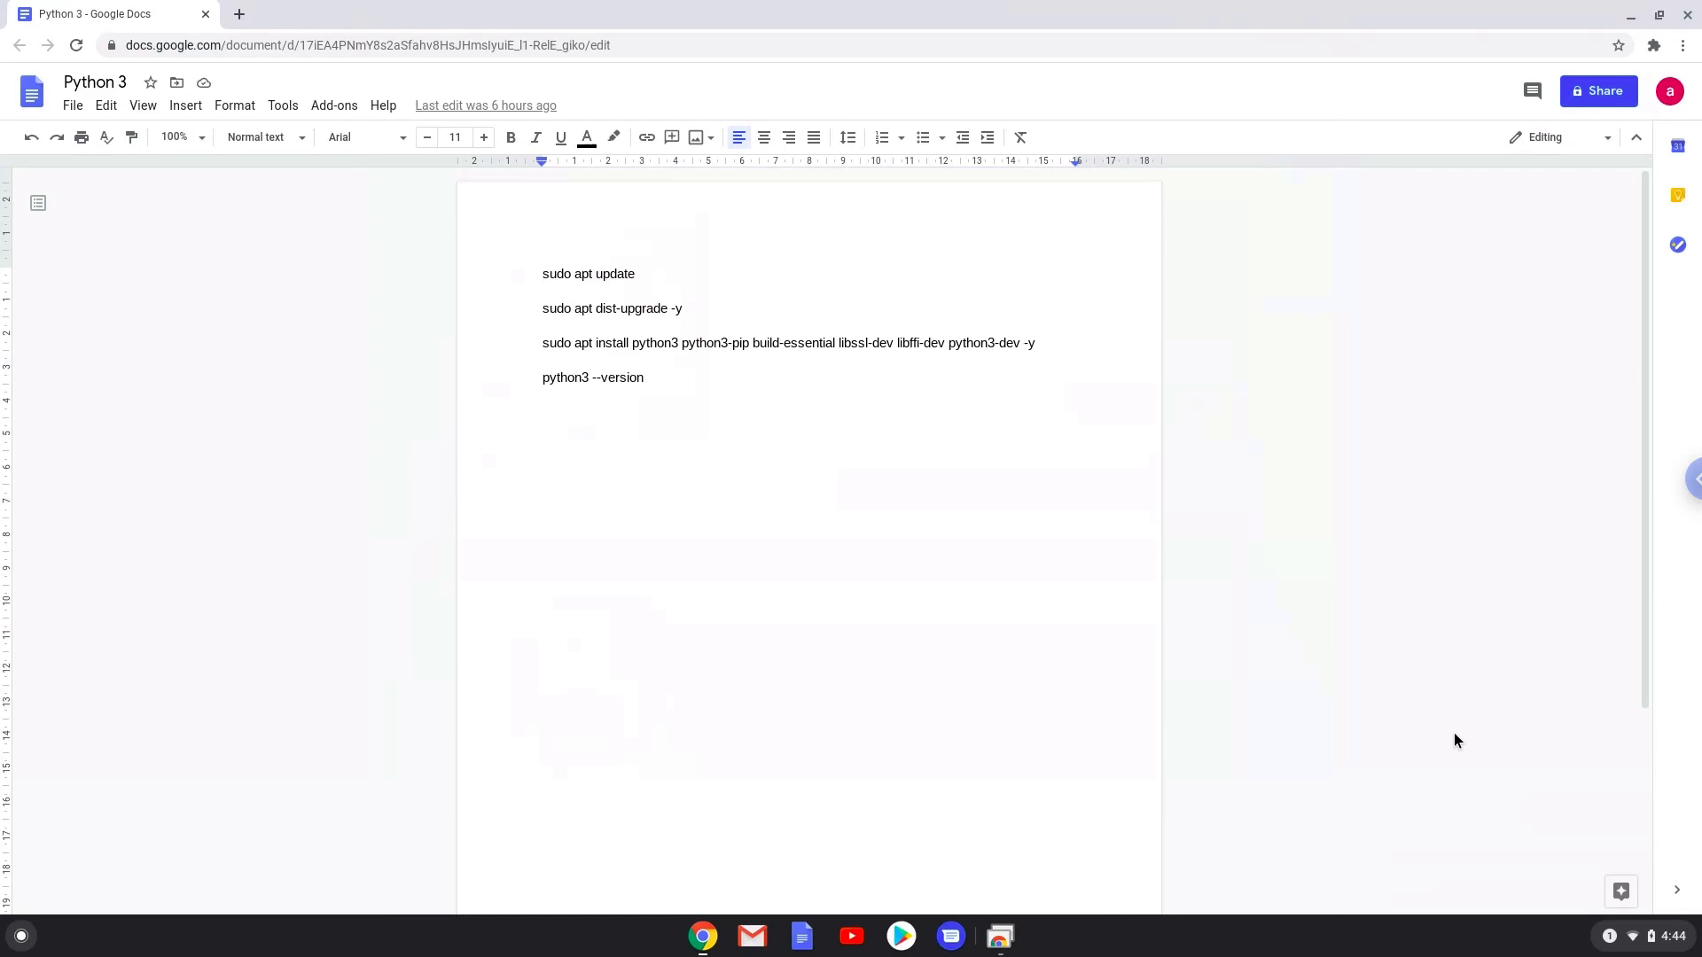
- Open ChromeOS Settings from quick settings and go to the Linux (Beta) page
{"action": "left_click", "coordinate": [543, 274]}
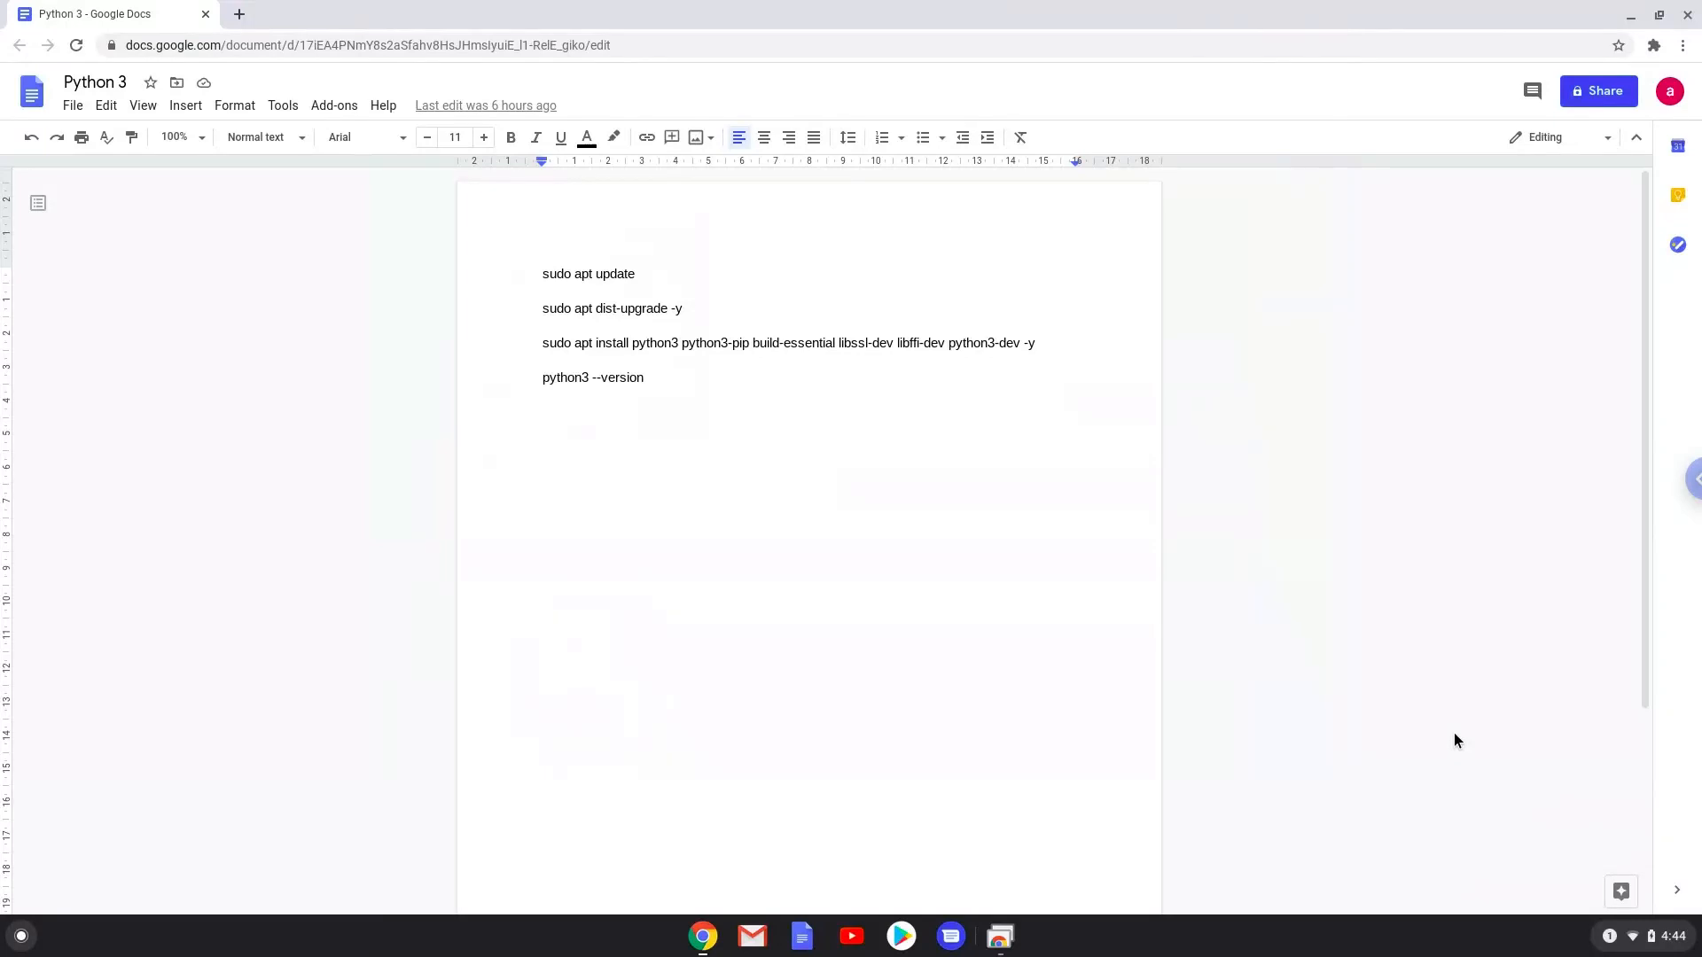
{"action": "mouse_move", "coordinate": [1642, 934]}
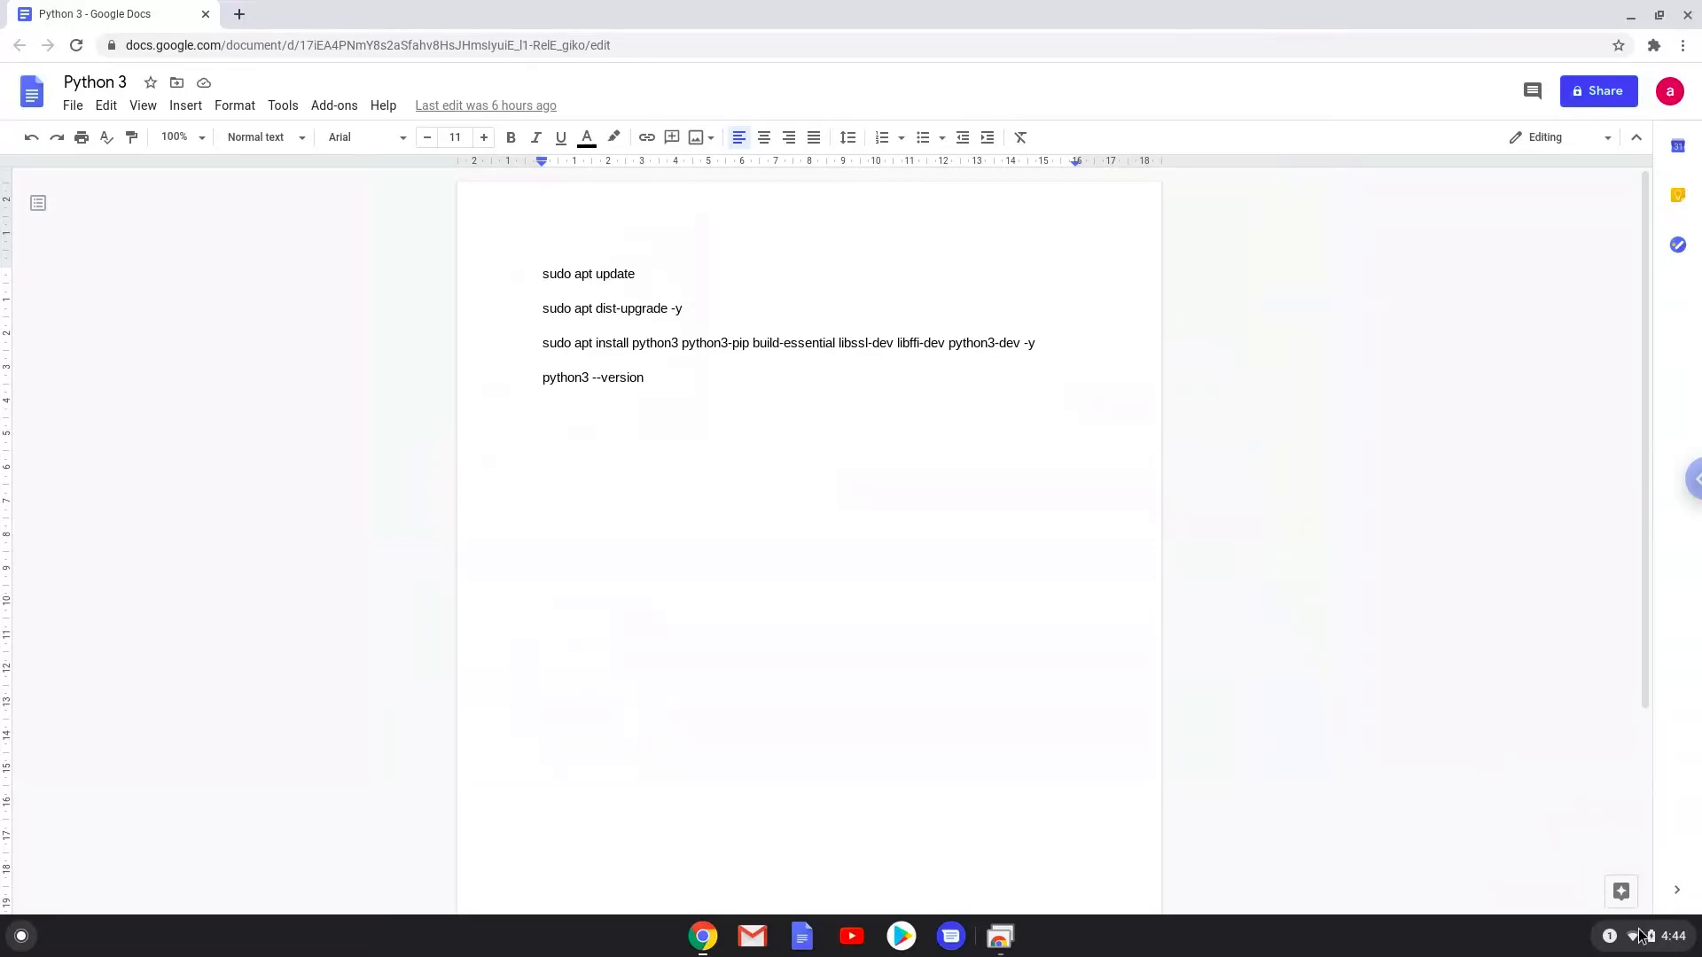
{"action": "left_click", "coordinate": [1636, 936]}
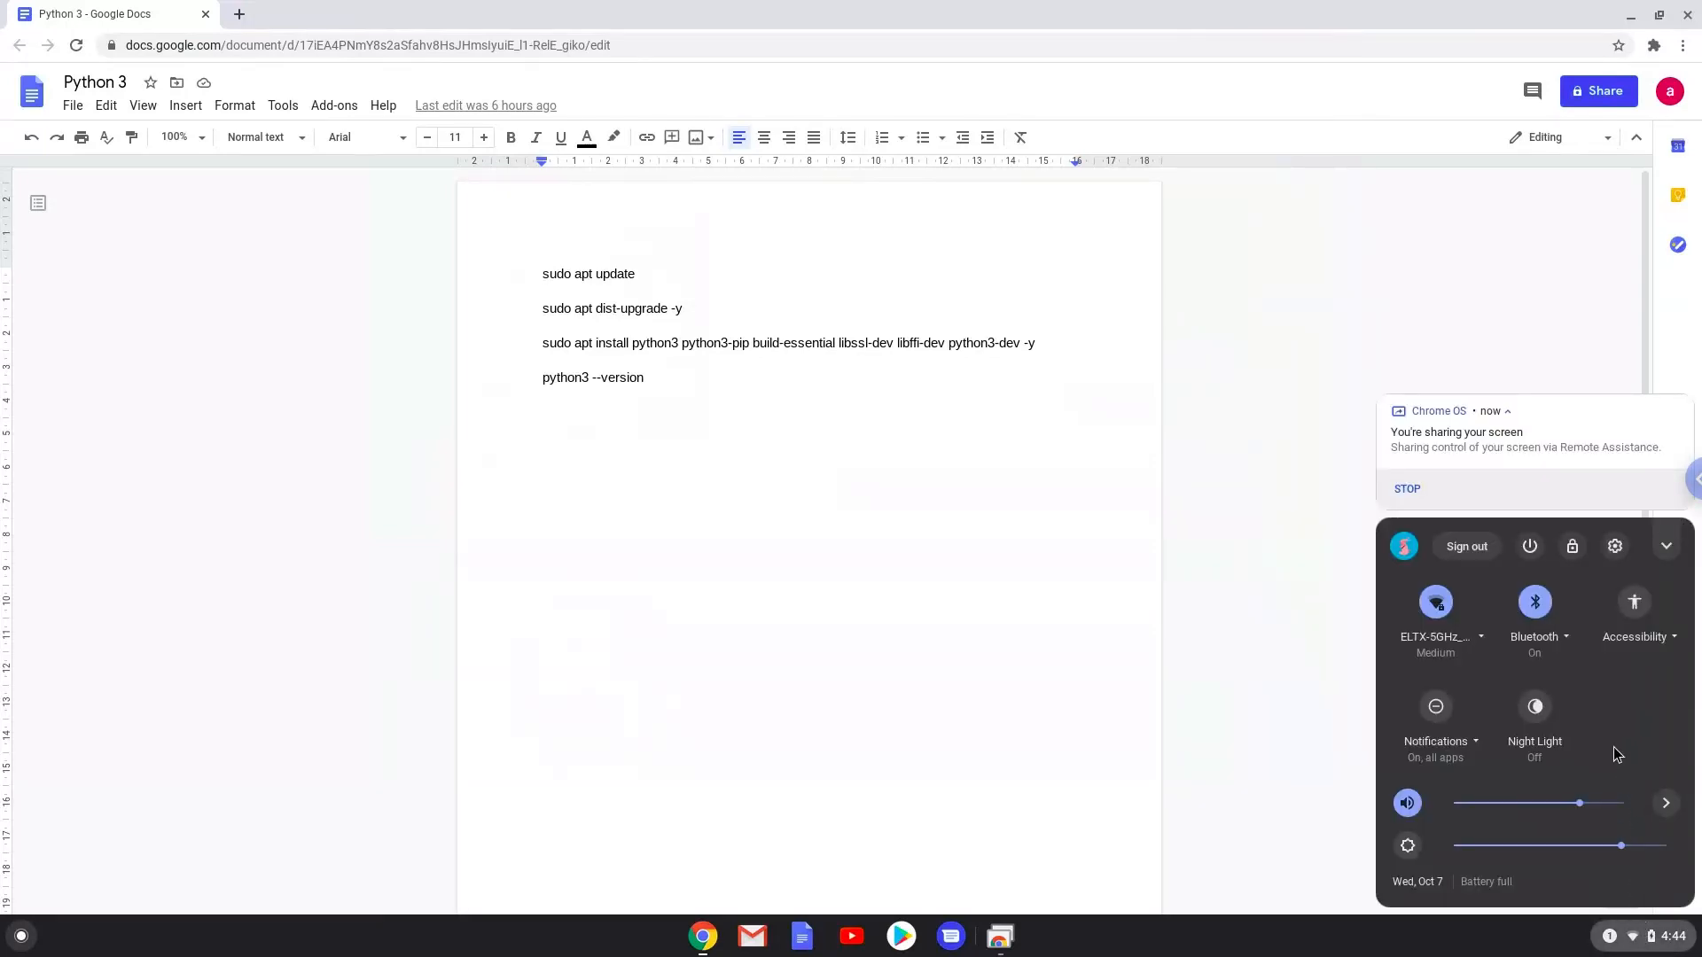
{"action": "mouse_move", "coordinate": [1614, 553]}
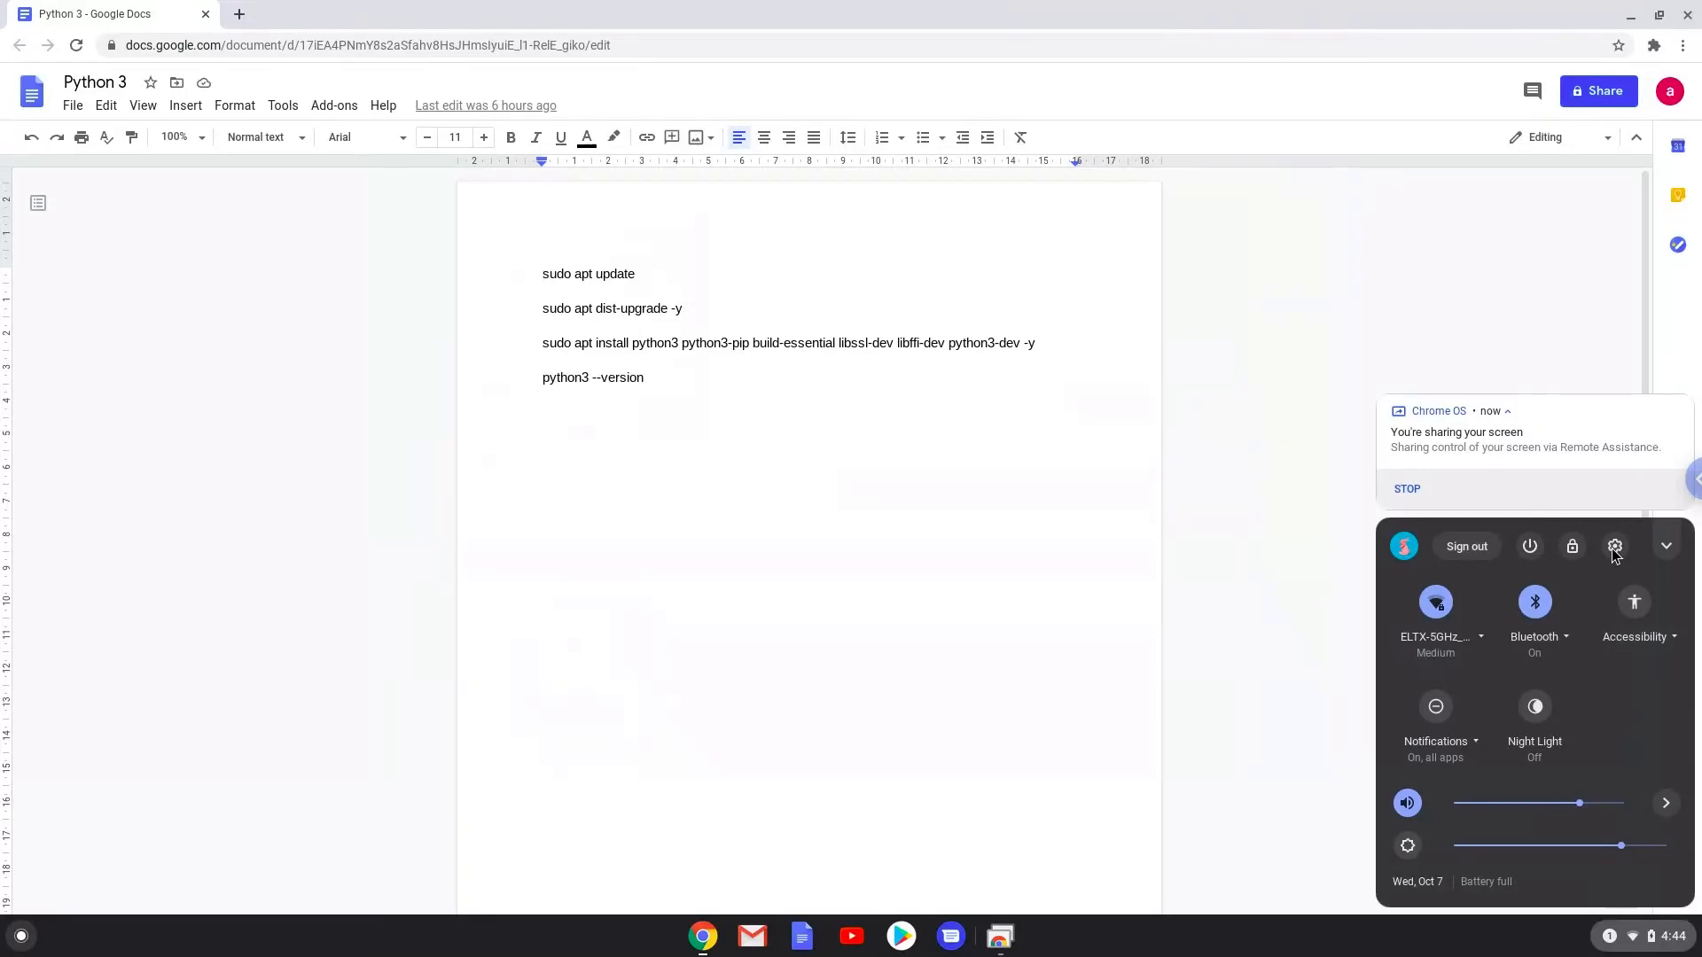
{"action": "left_click", "coordinate": [1615, 546]}
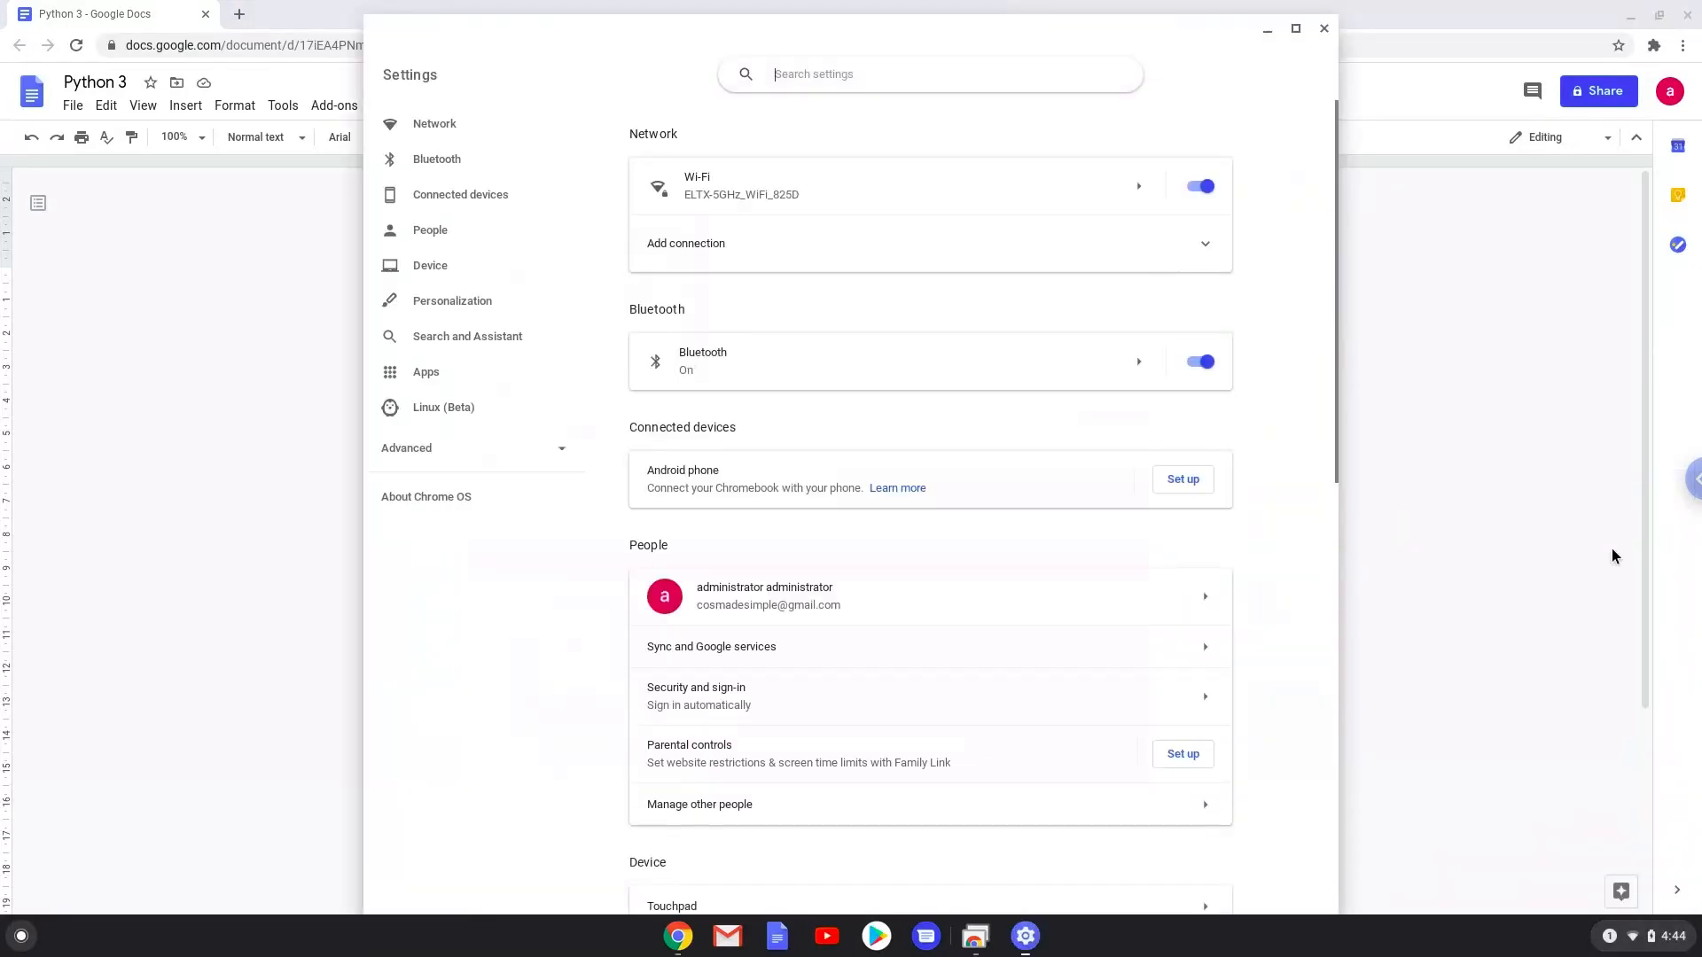
{"action": "mouse_move", "coordinate": [852, 471]}
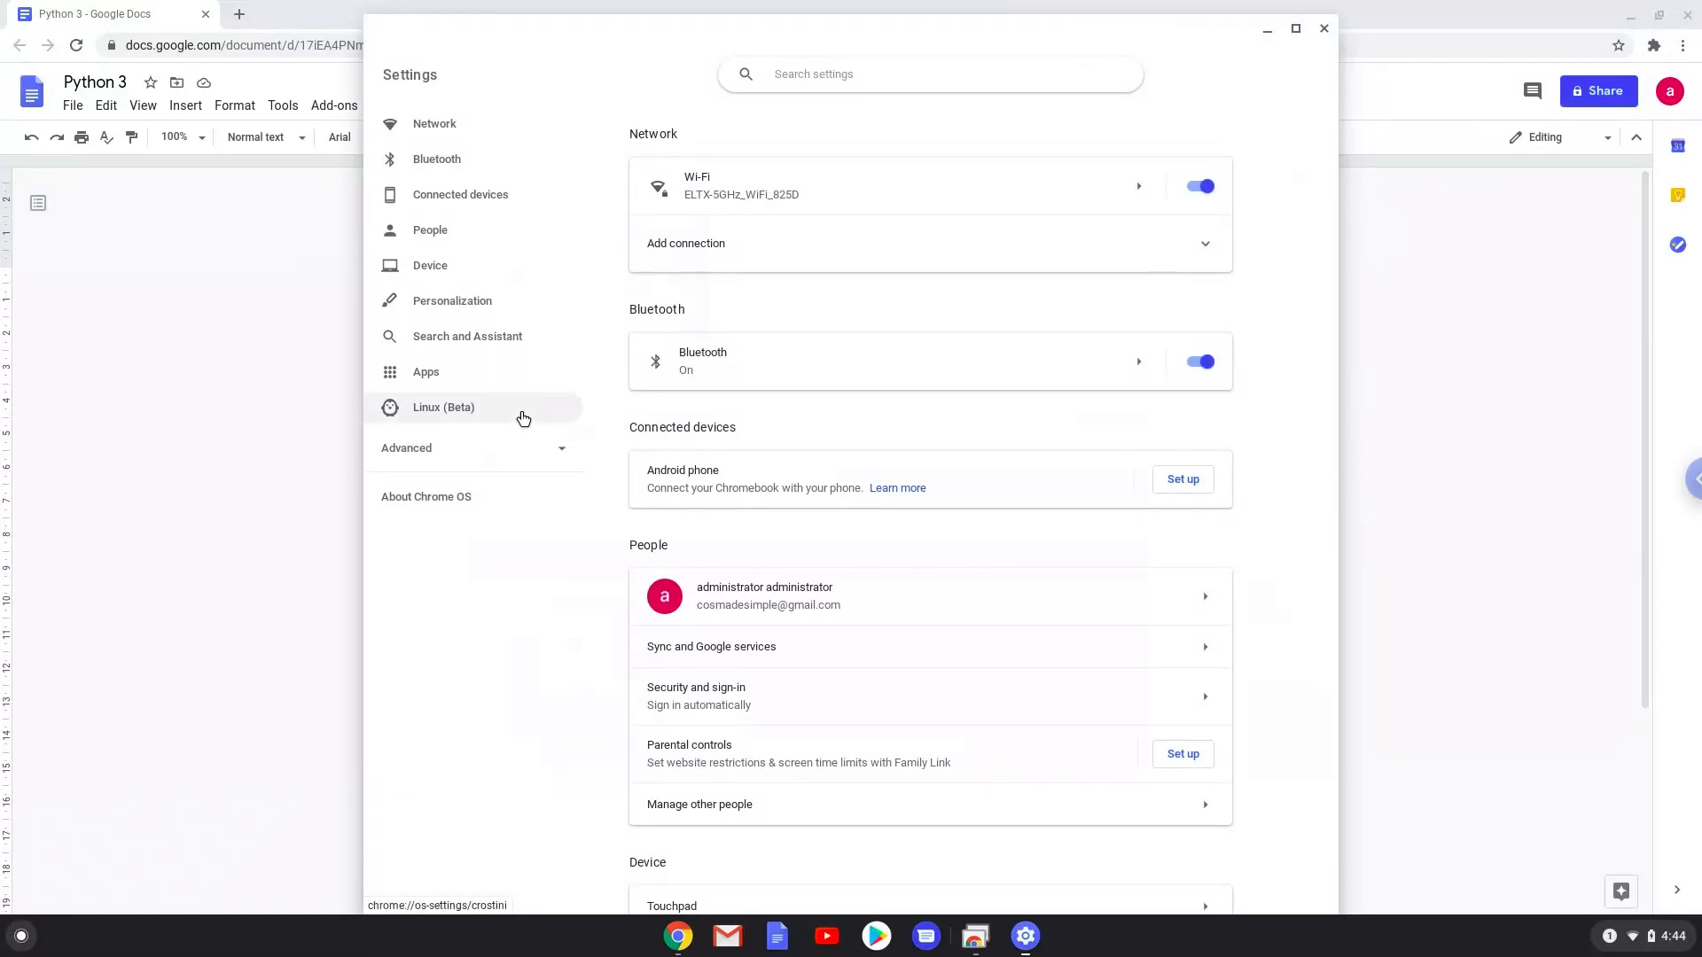
{"action": "left_click", "coordinate": [443, 406]}
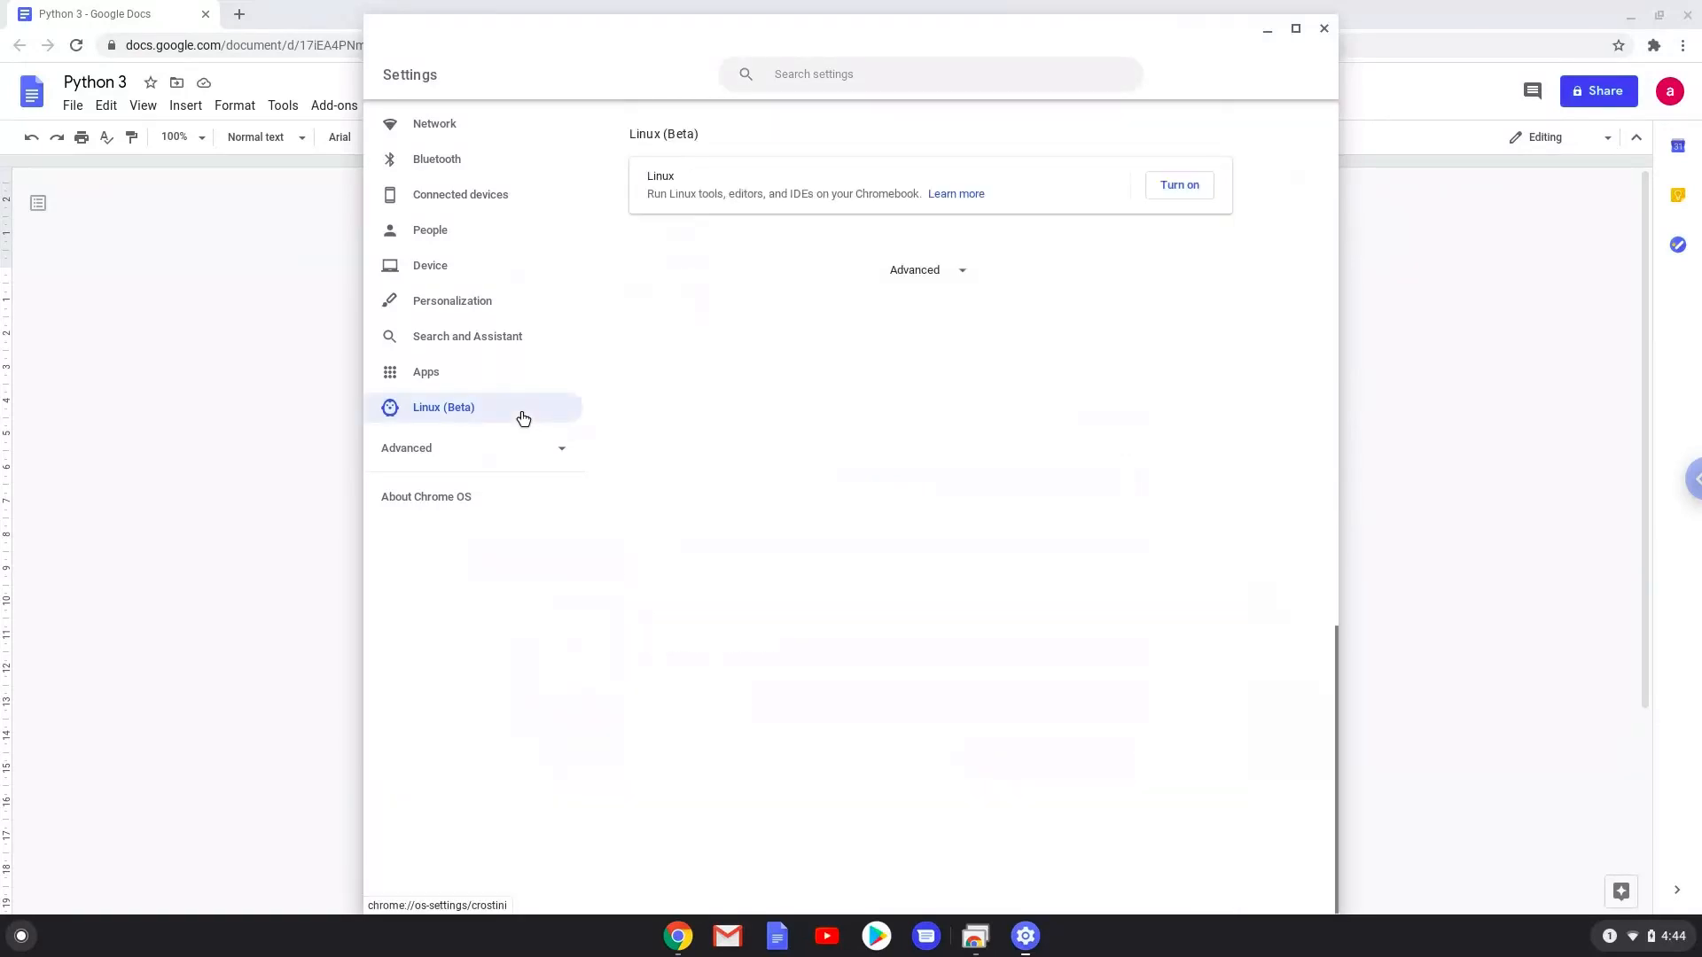
{"action": "mouse_move", "coordinate": [928, 271]}
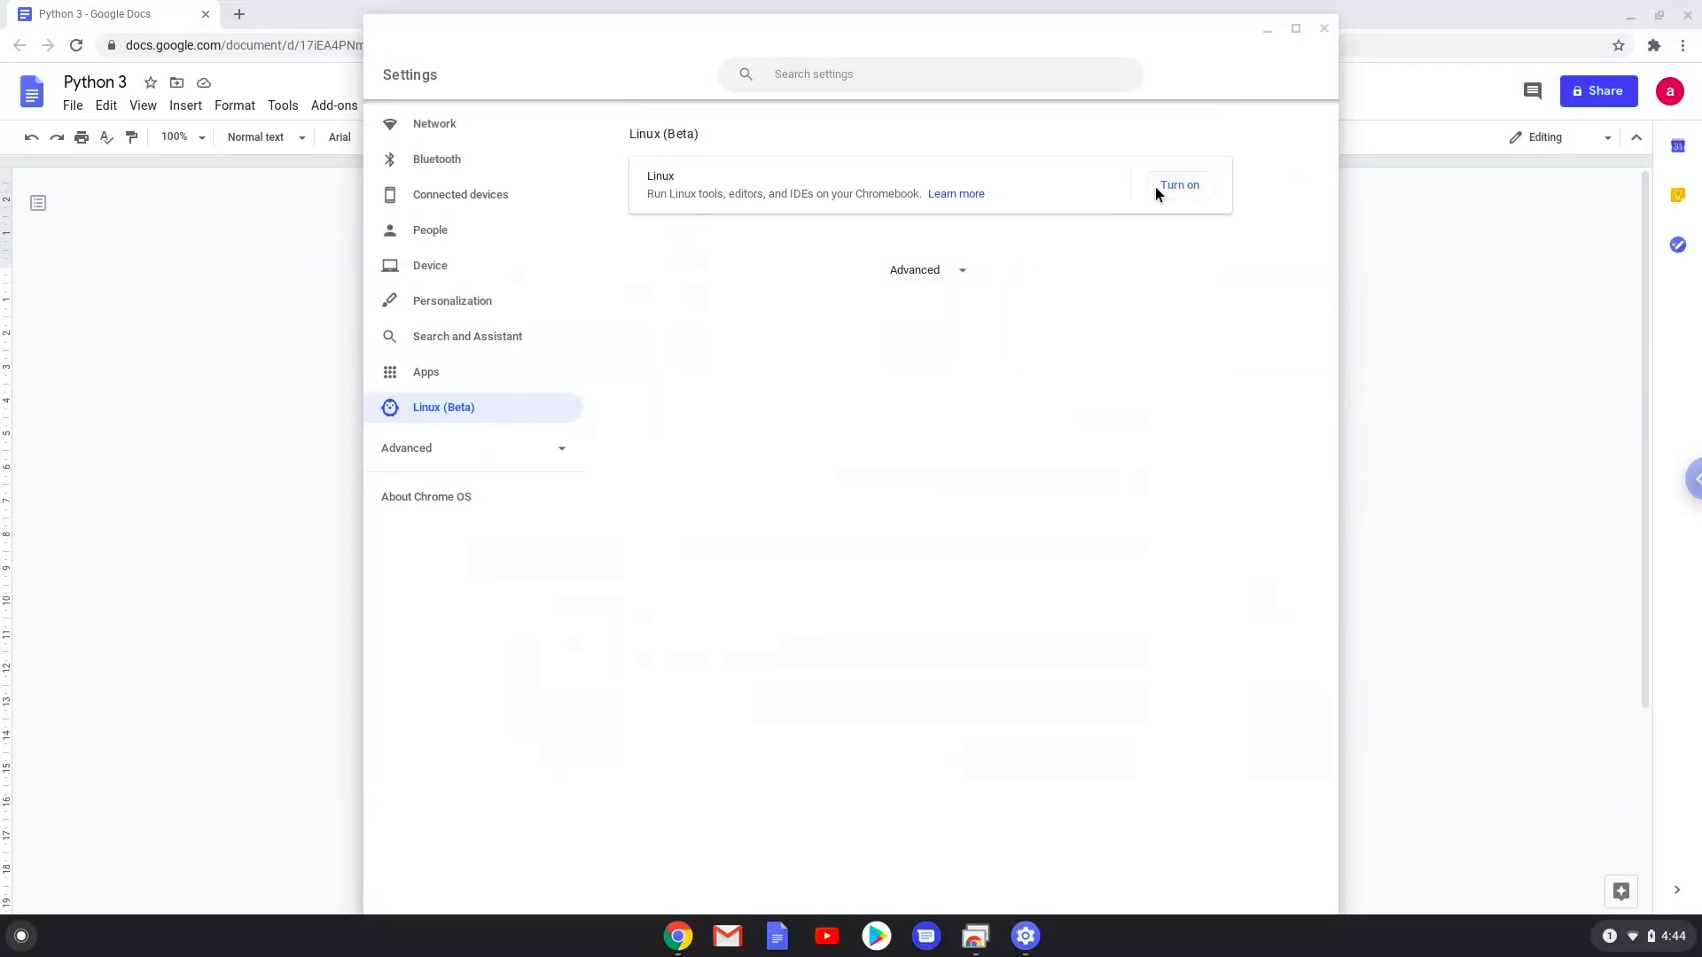
- Turn on Linux (Beta) with the default username and recommended disk size, then install
{"action": "left_click", "coordinate": [1179, 184]}
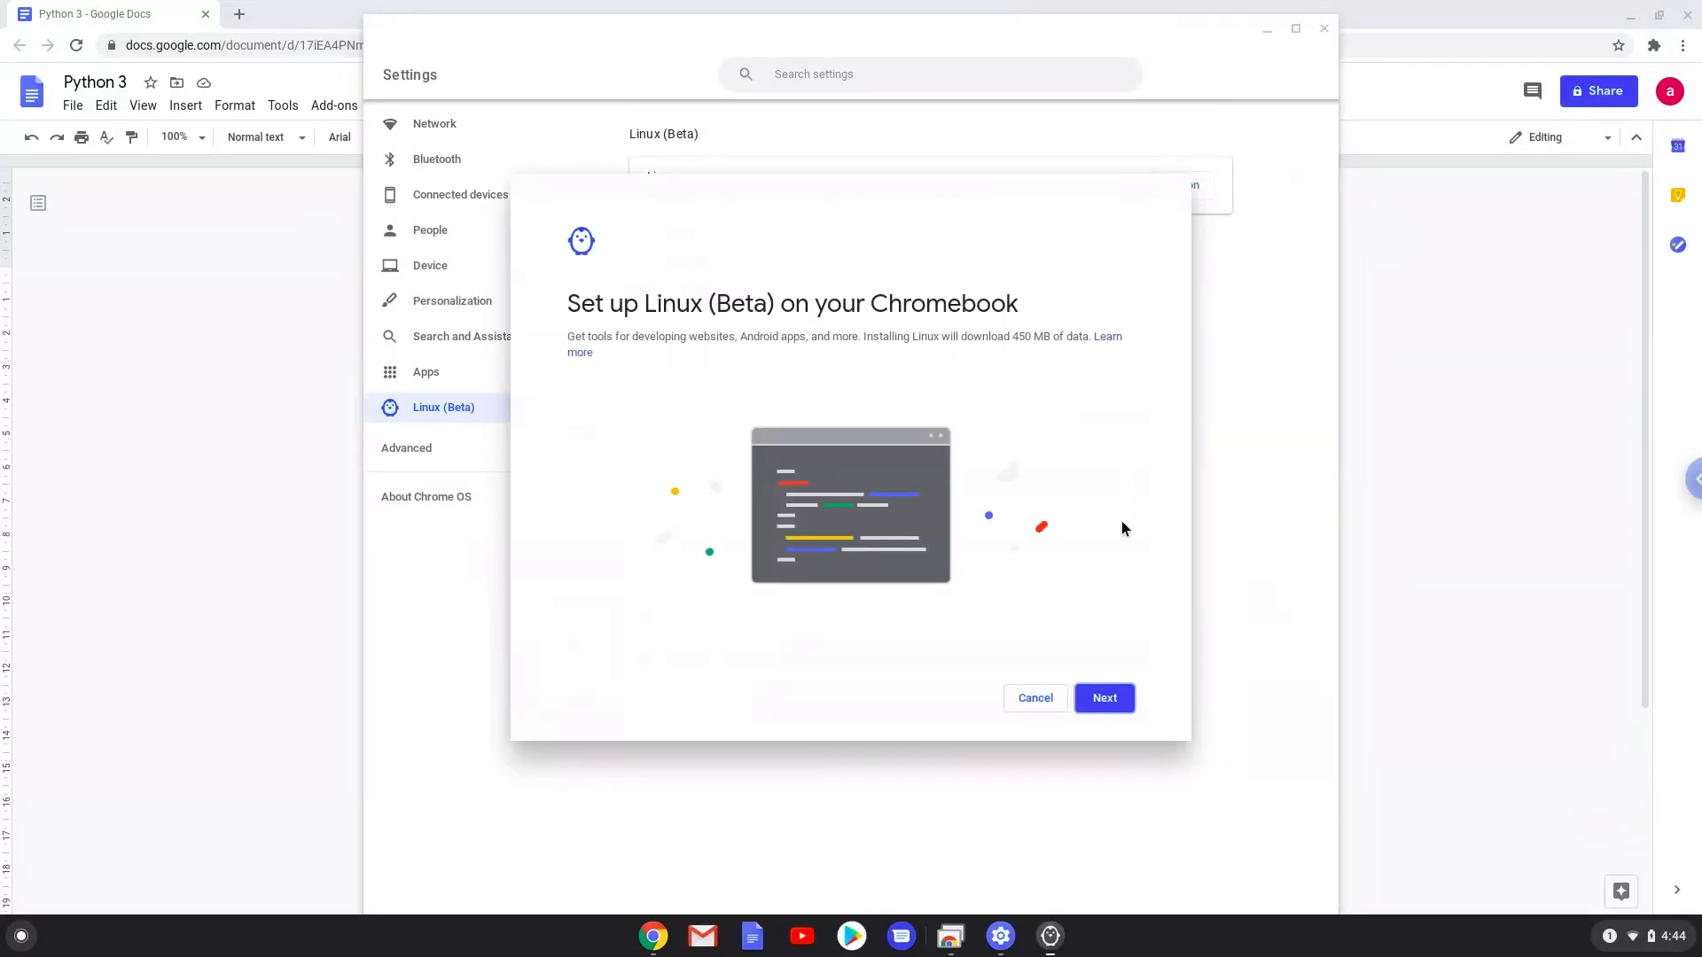
{"action": "left_click", "coordinate": [1103, 698]}
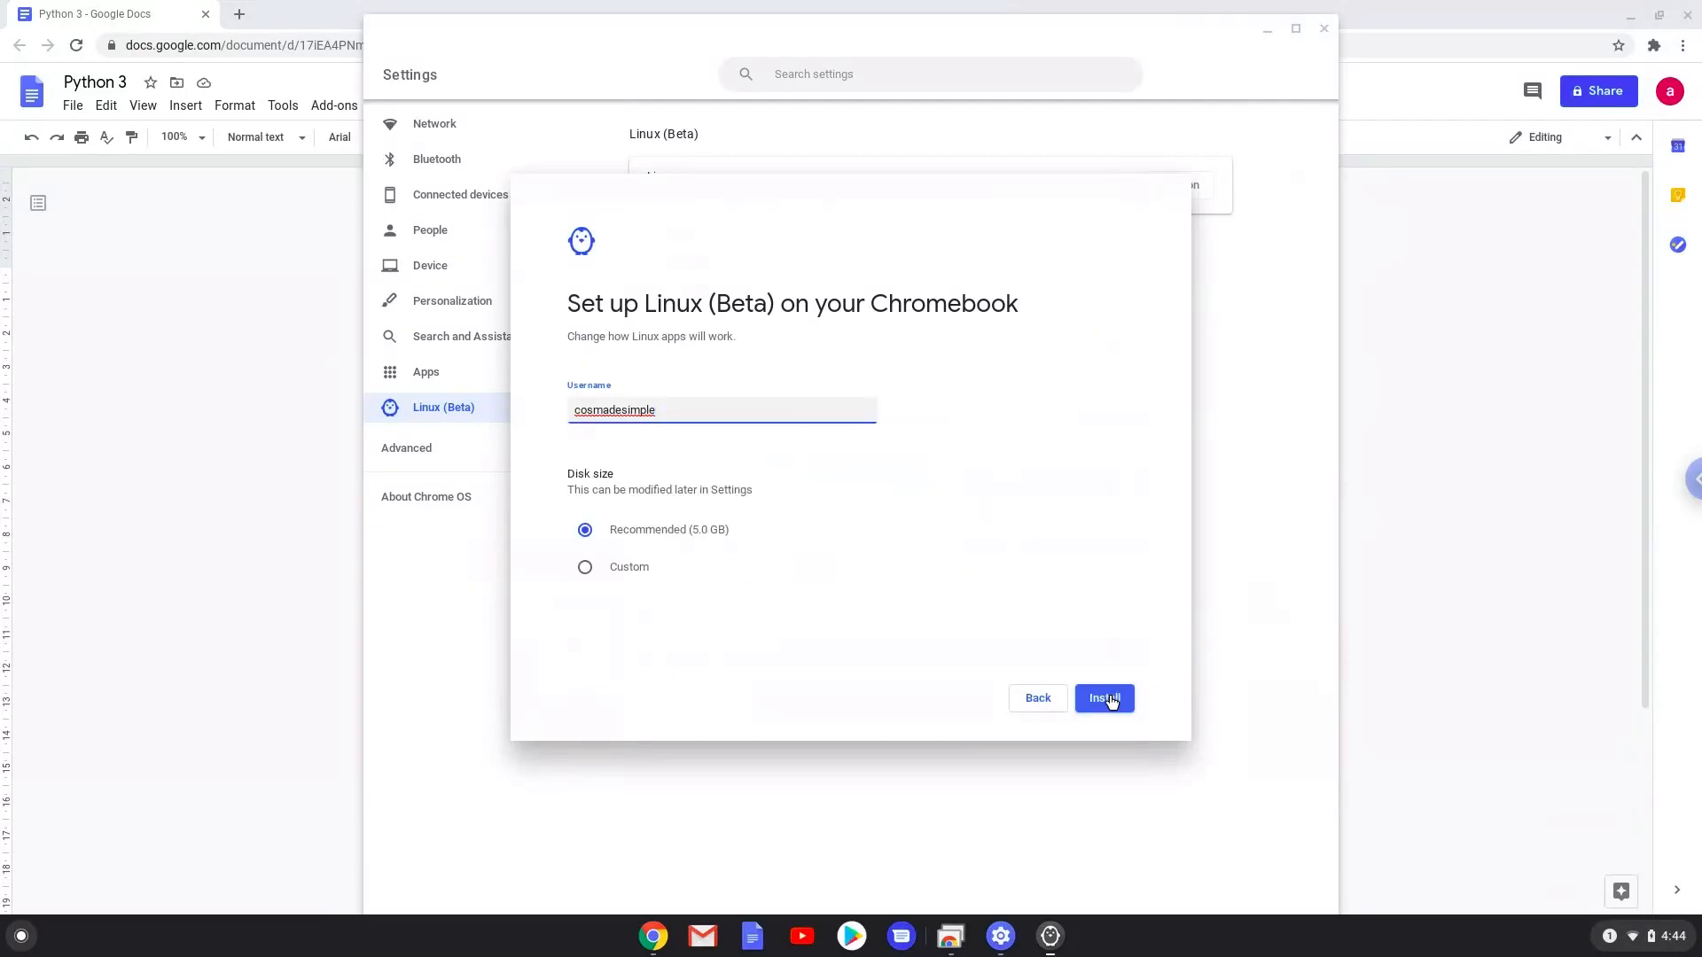
{"action": "left_click", "coordinate": [1103, 698]}
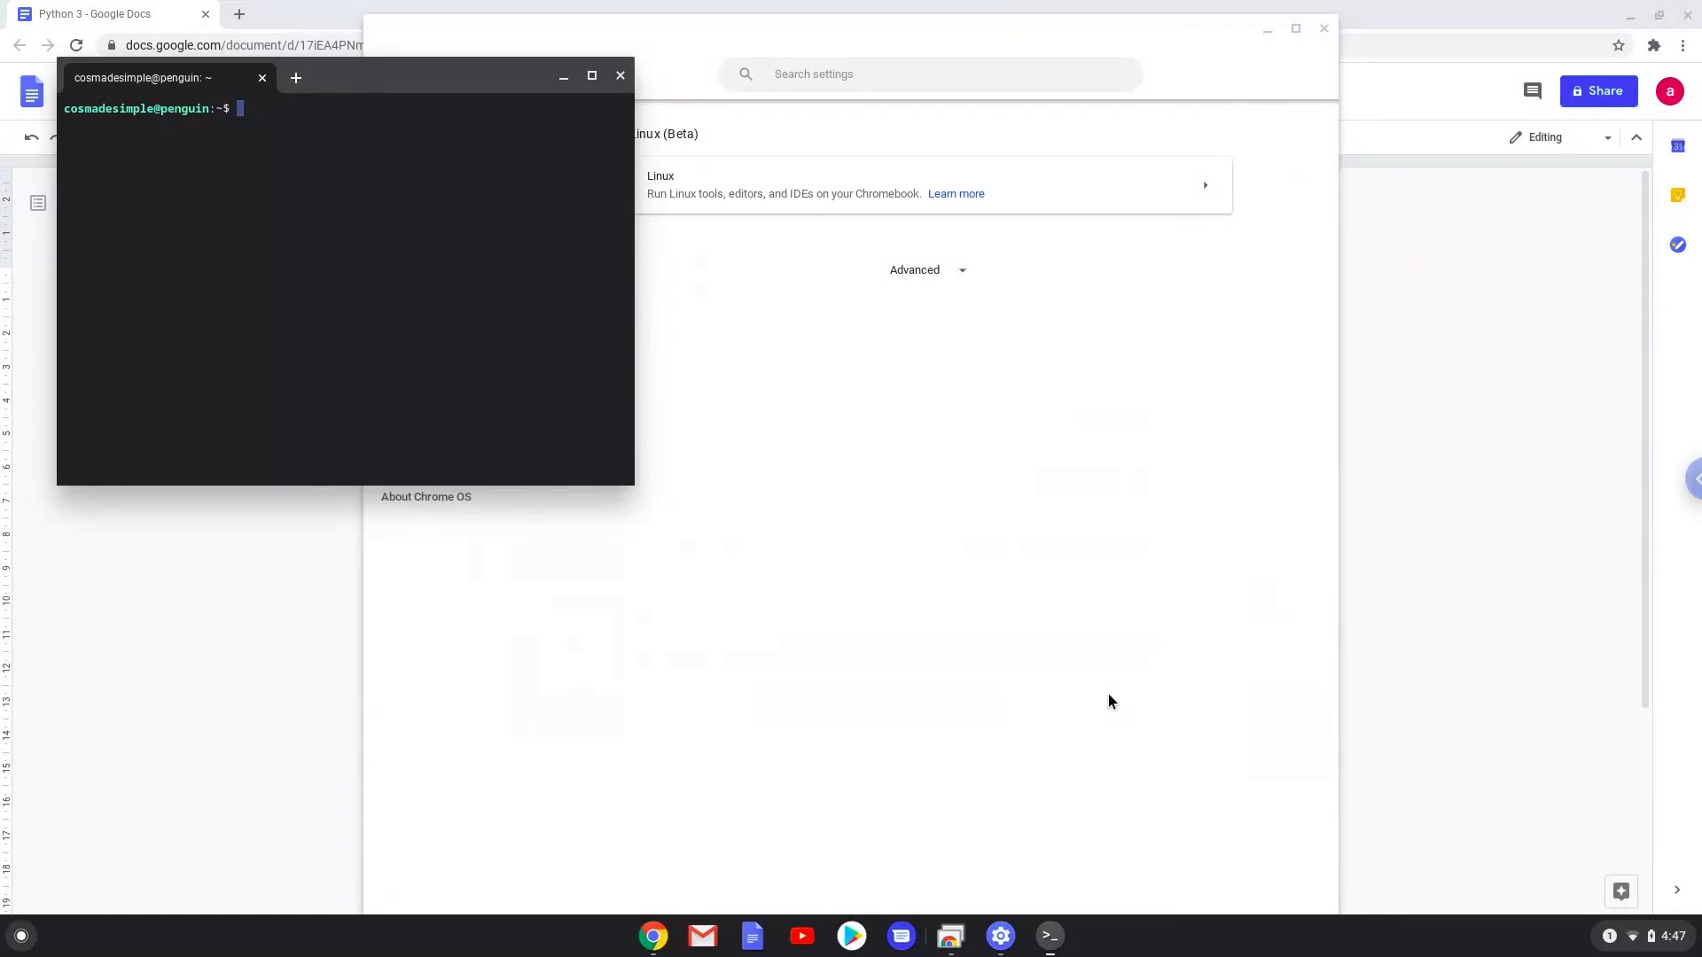
{"action": "mouse_move", "coordinate": [703, 154]}
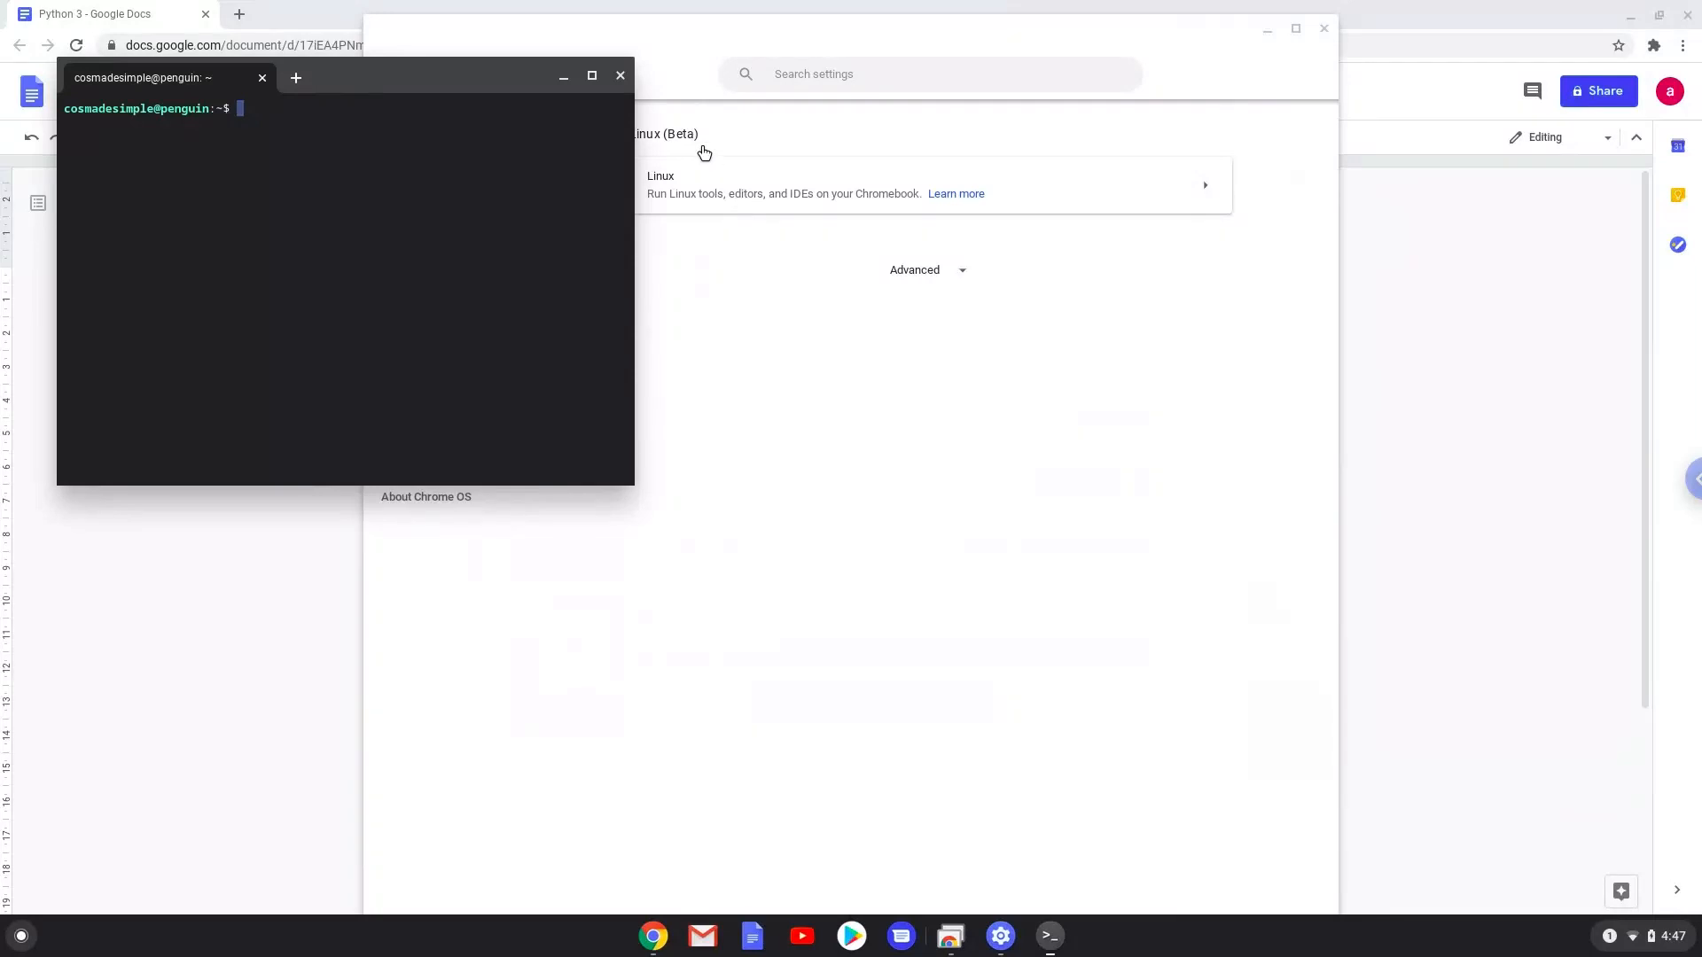
{"action": "left_click", "coordinate": [620, 75]}
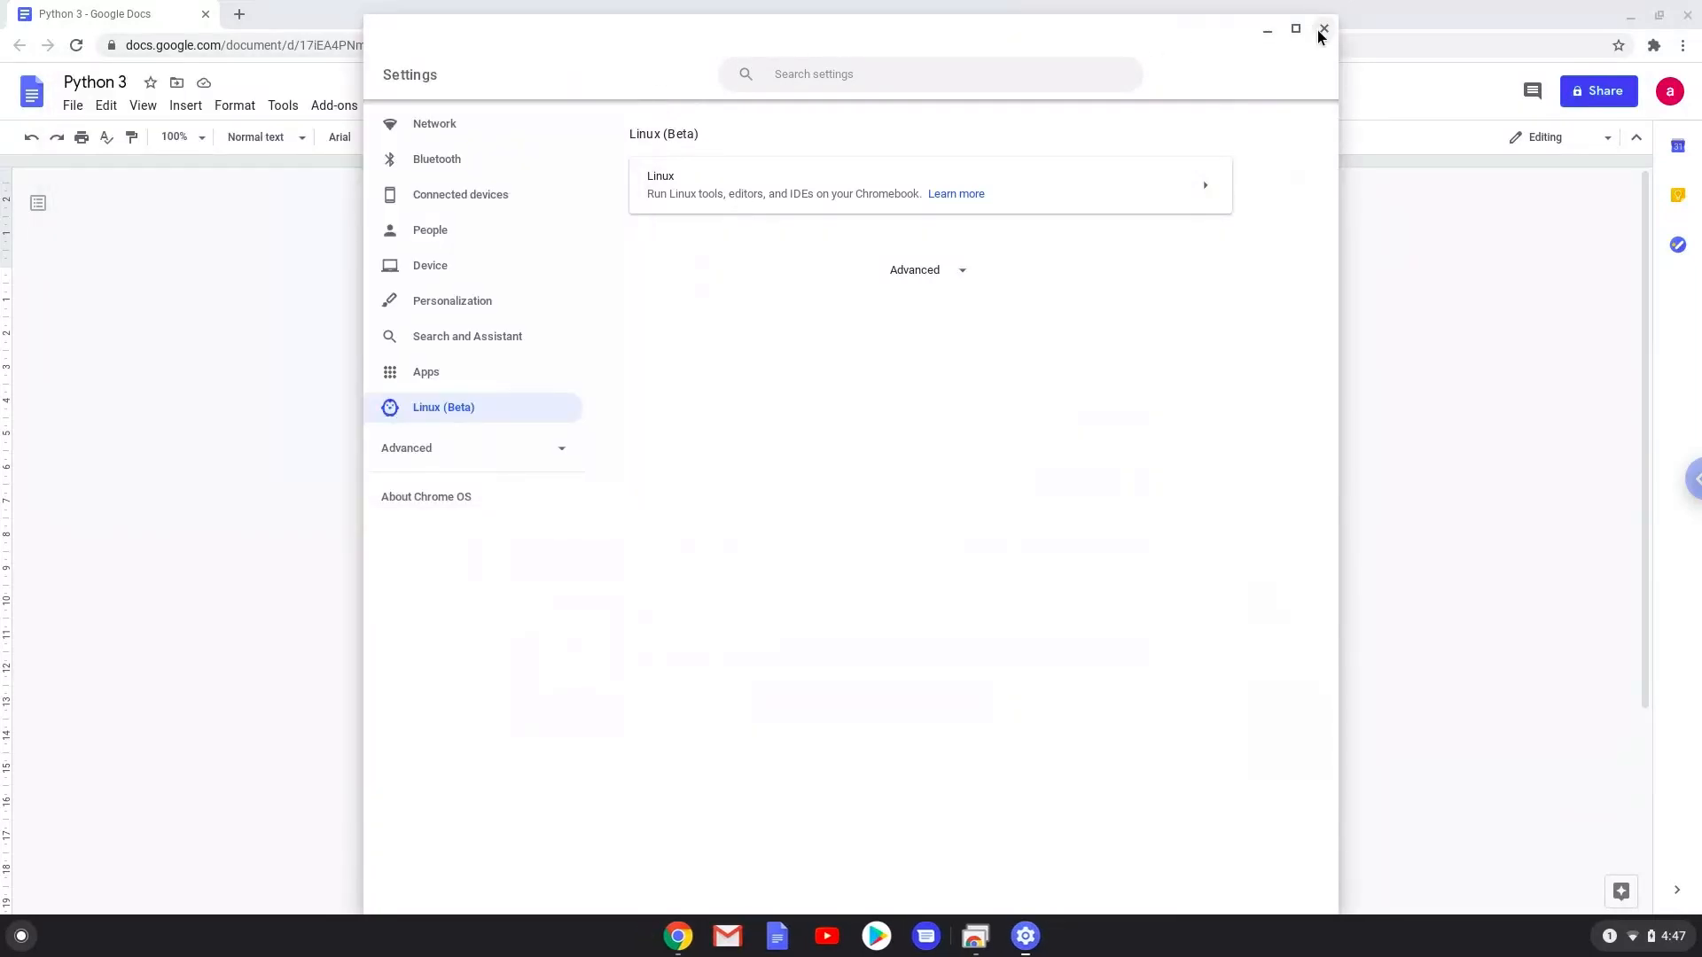
- Close Settings and highlight the 'sudo apt update' line in the Python 3 document
{"action": "left_click", "coordinate": [1322, 29]}
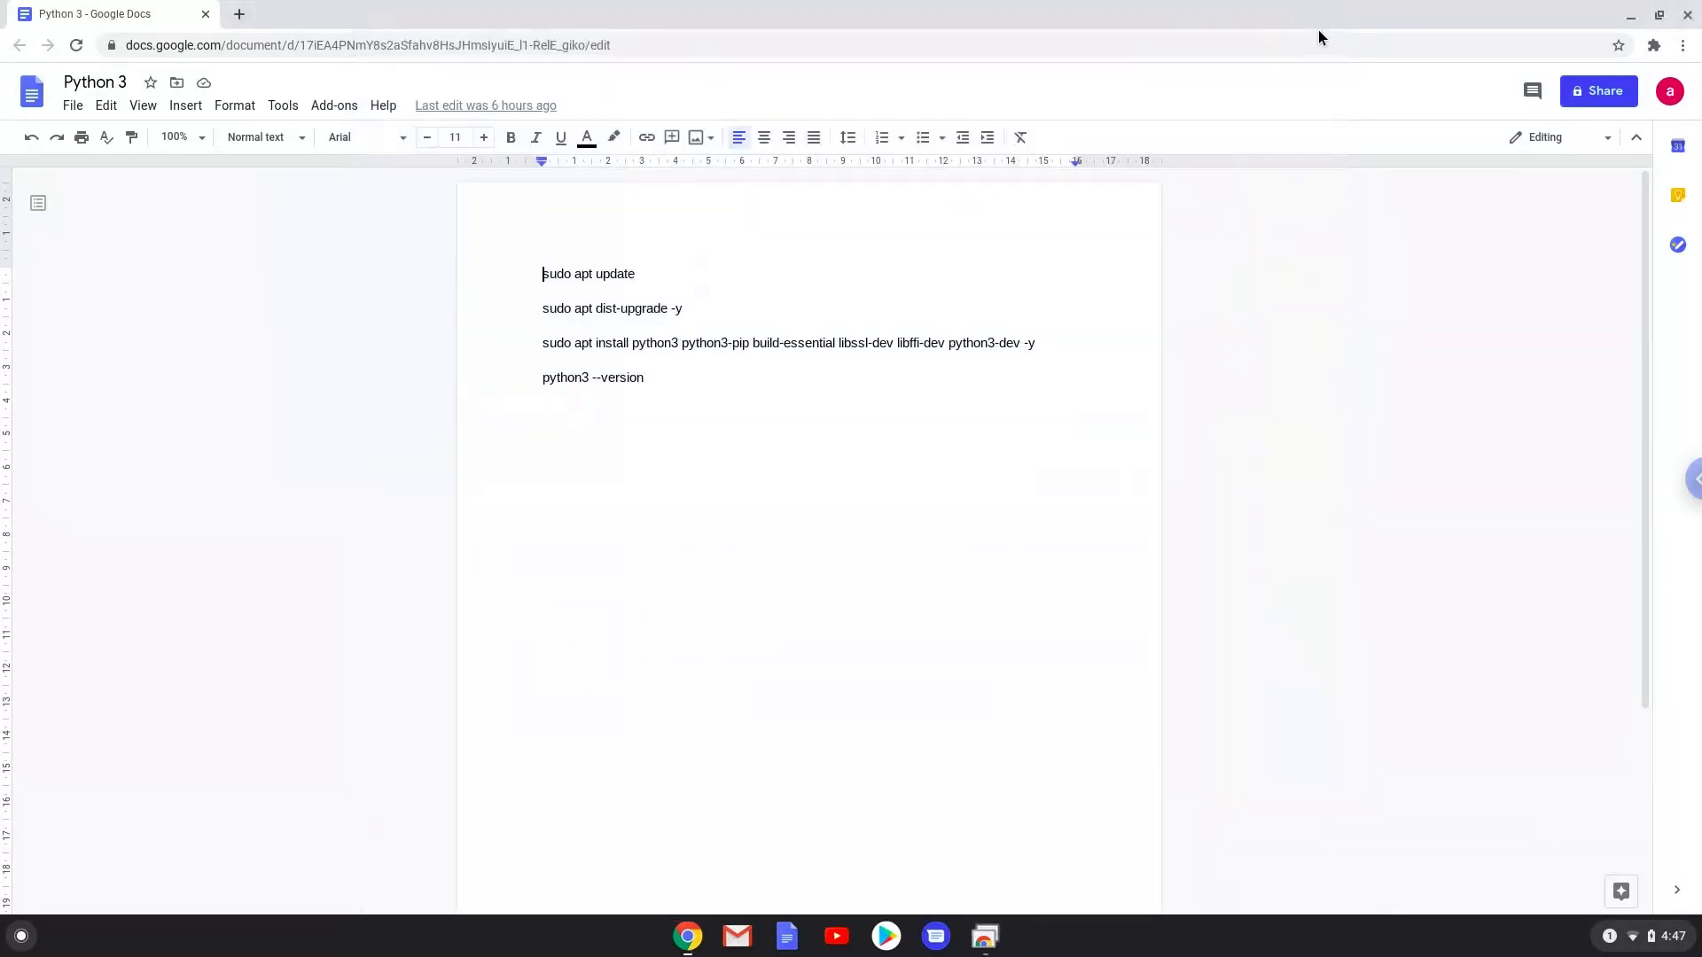
{"action": "mouse_move", "coordinate": [890, 202]}
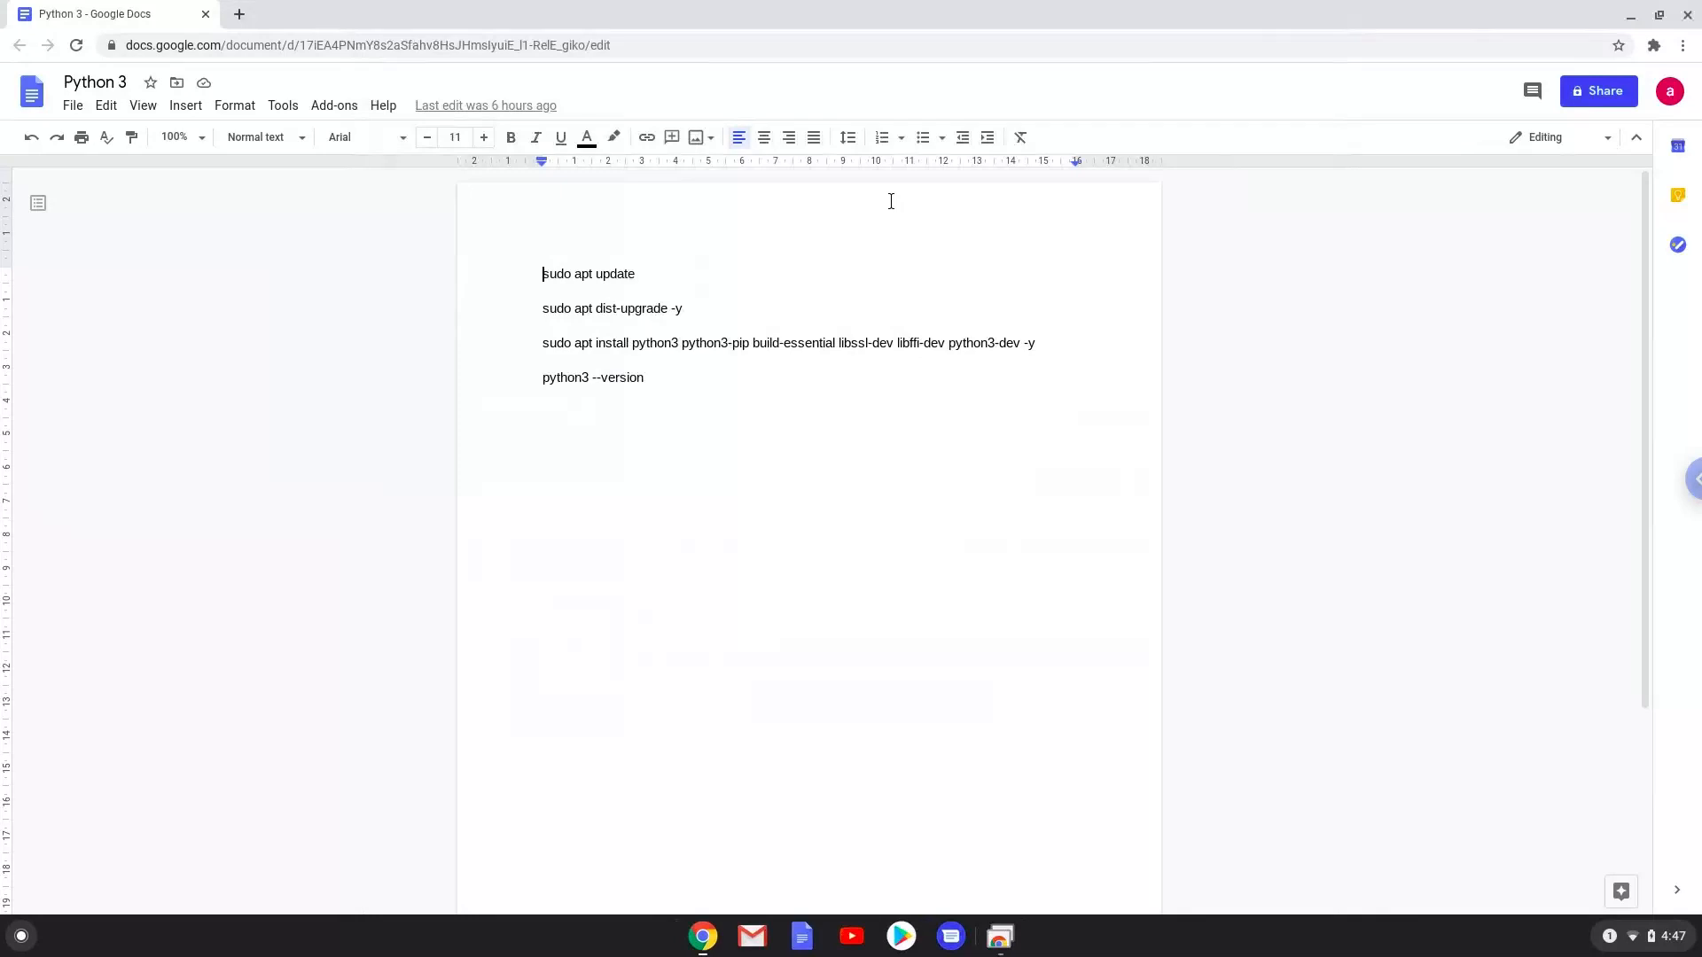
{"action": "mouse_move", "coordinate": [615, 274]}
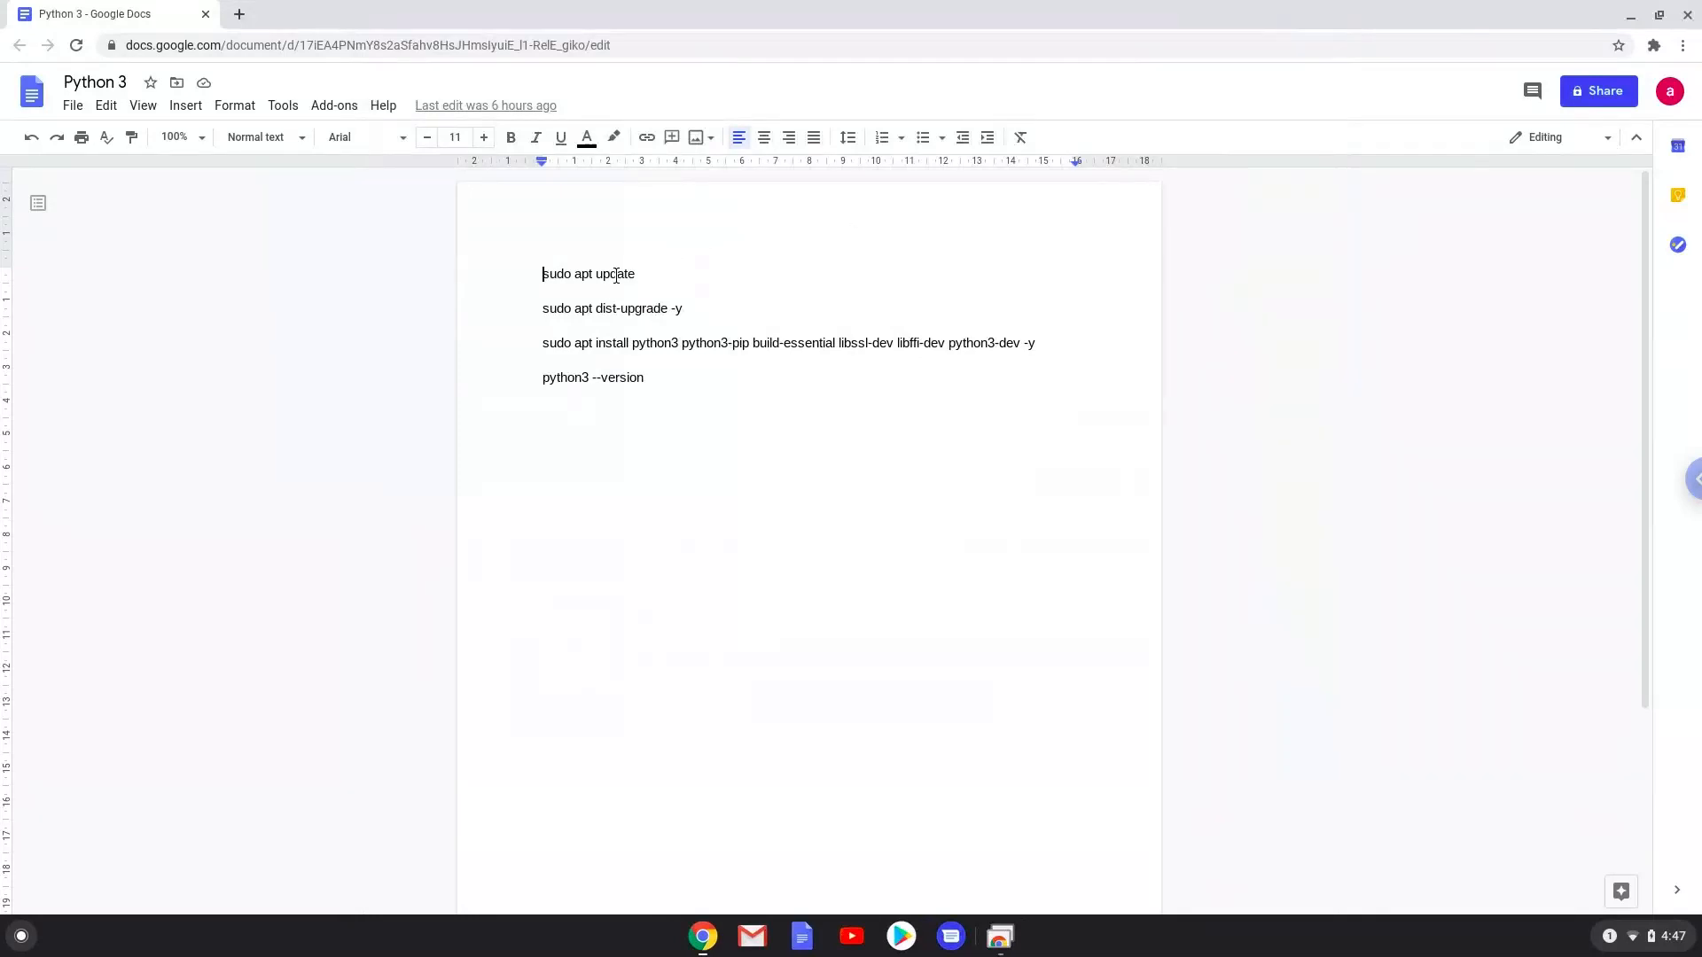
{"action": "right_click", "coordinate": [589, 274]}
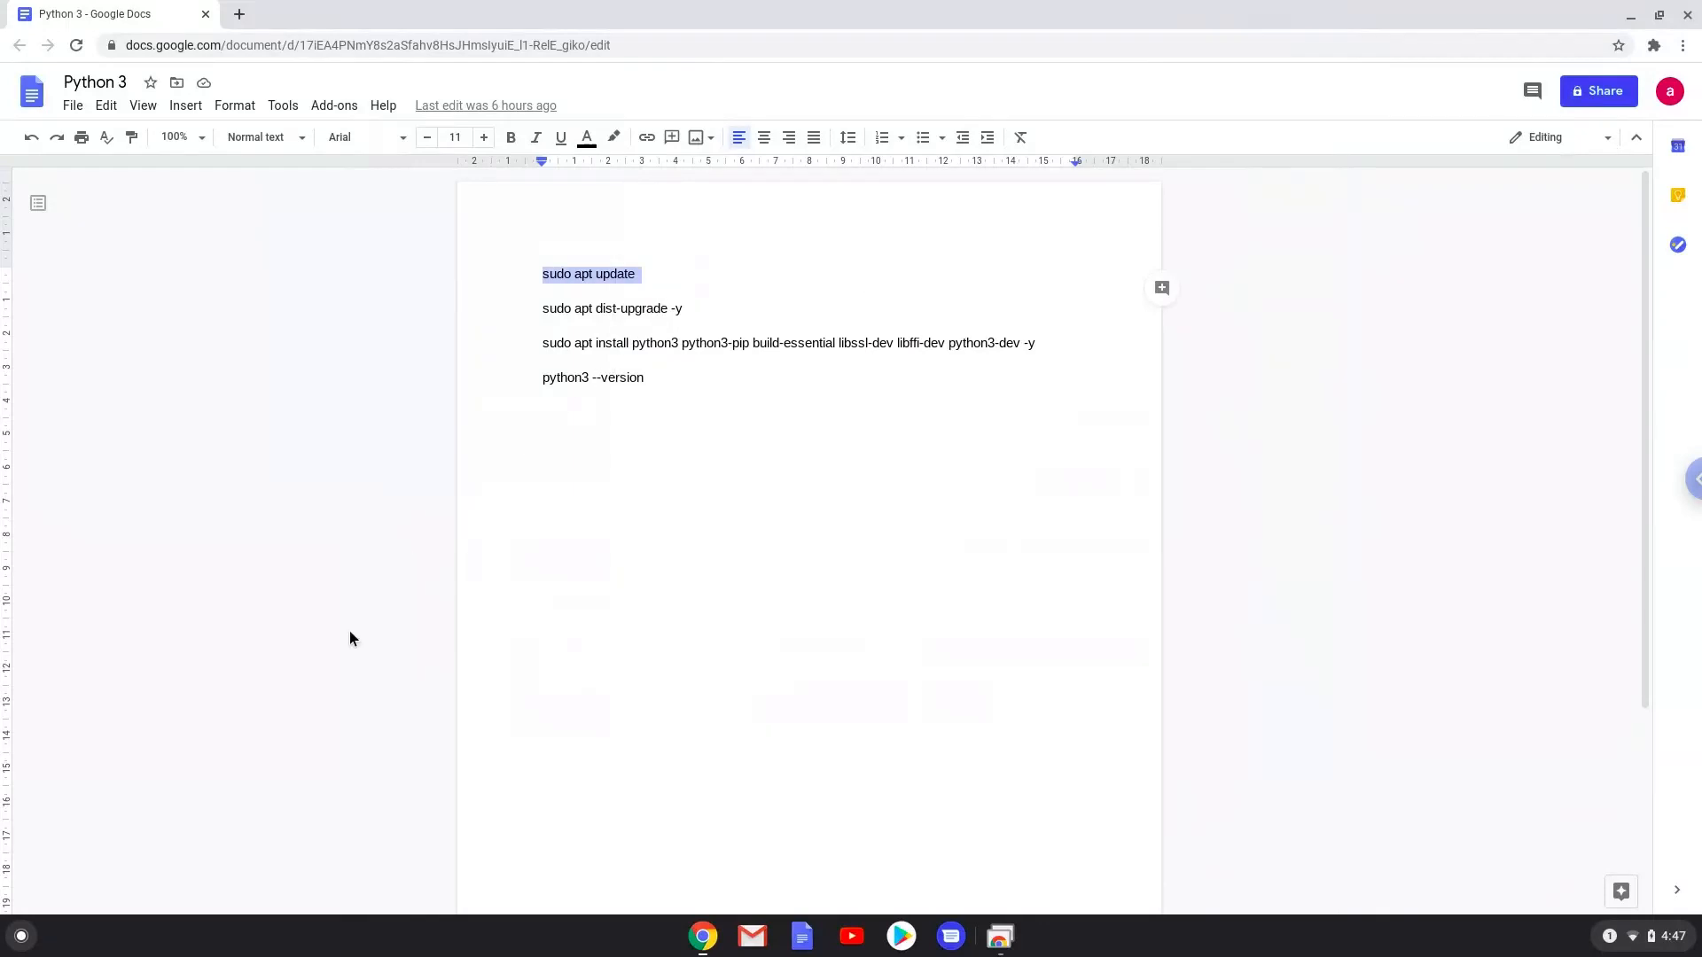
{"action": "mouse_move", "coordinate": [27, 936]}
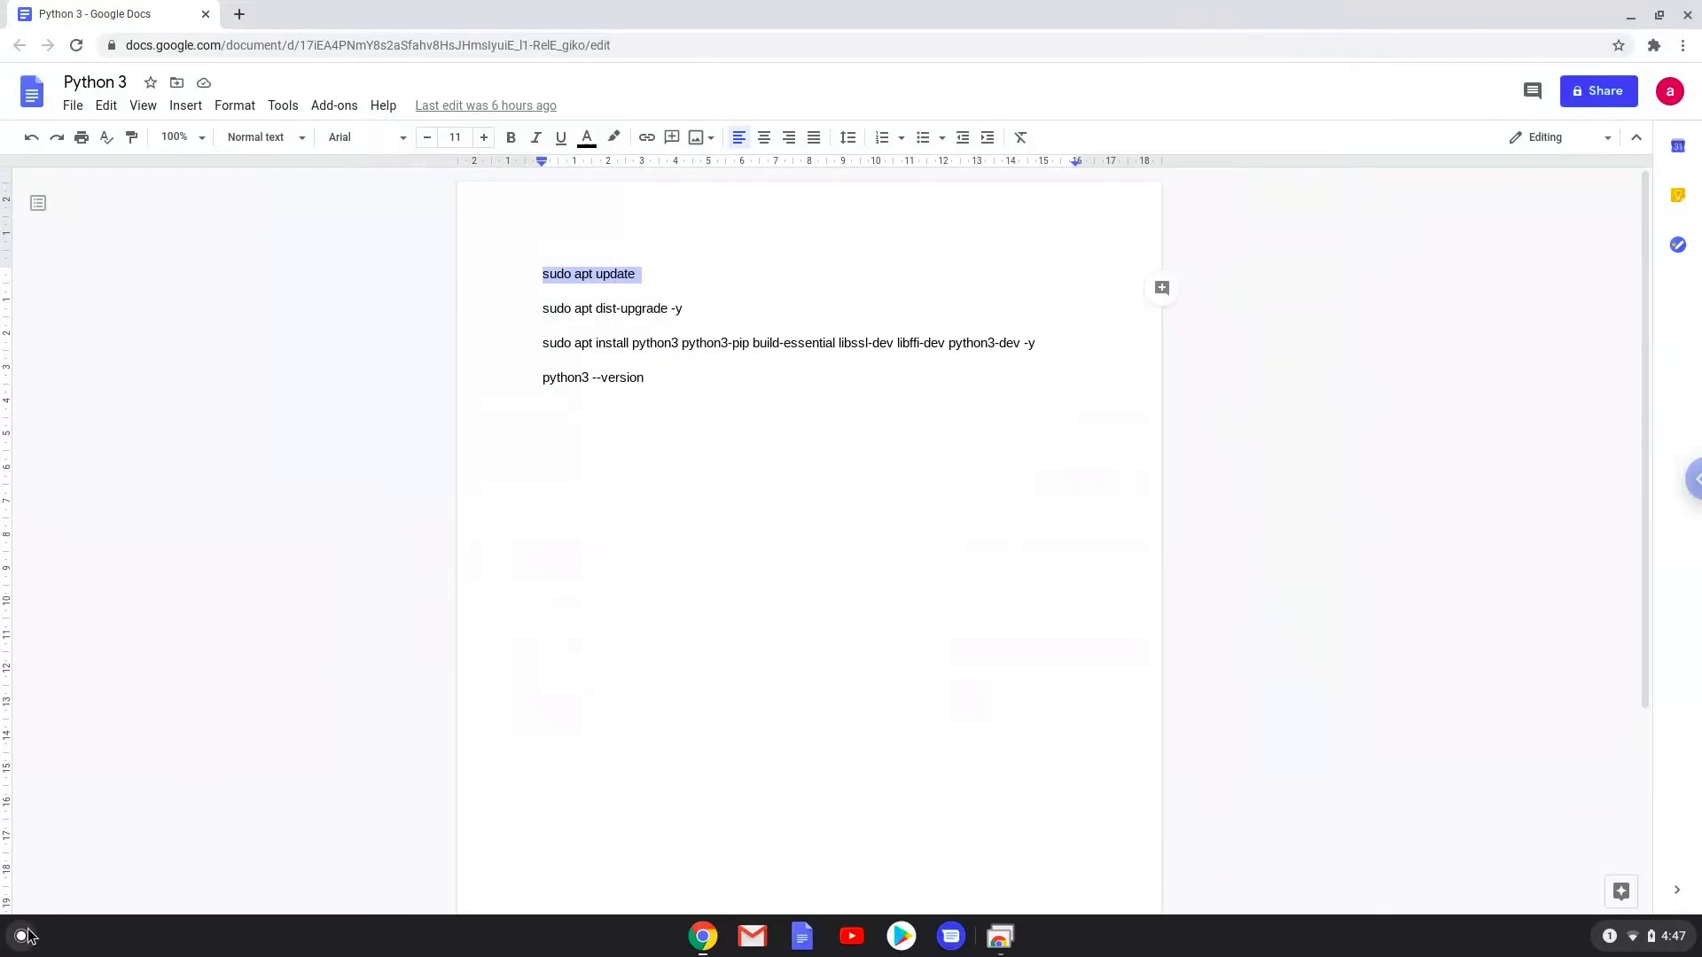
- Launch the Linux Terminal app by searching 'terminal' in the launcher
{"action": "left_click", "coordinate": [21, 936]}
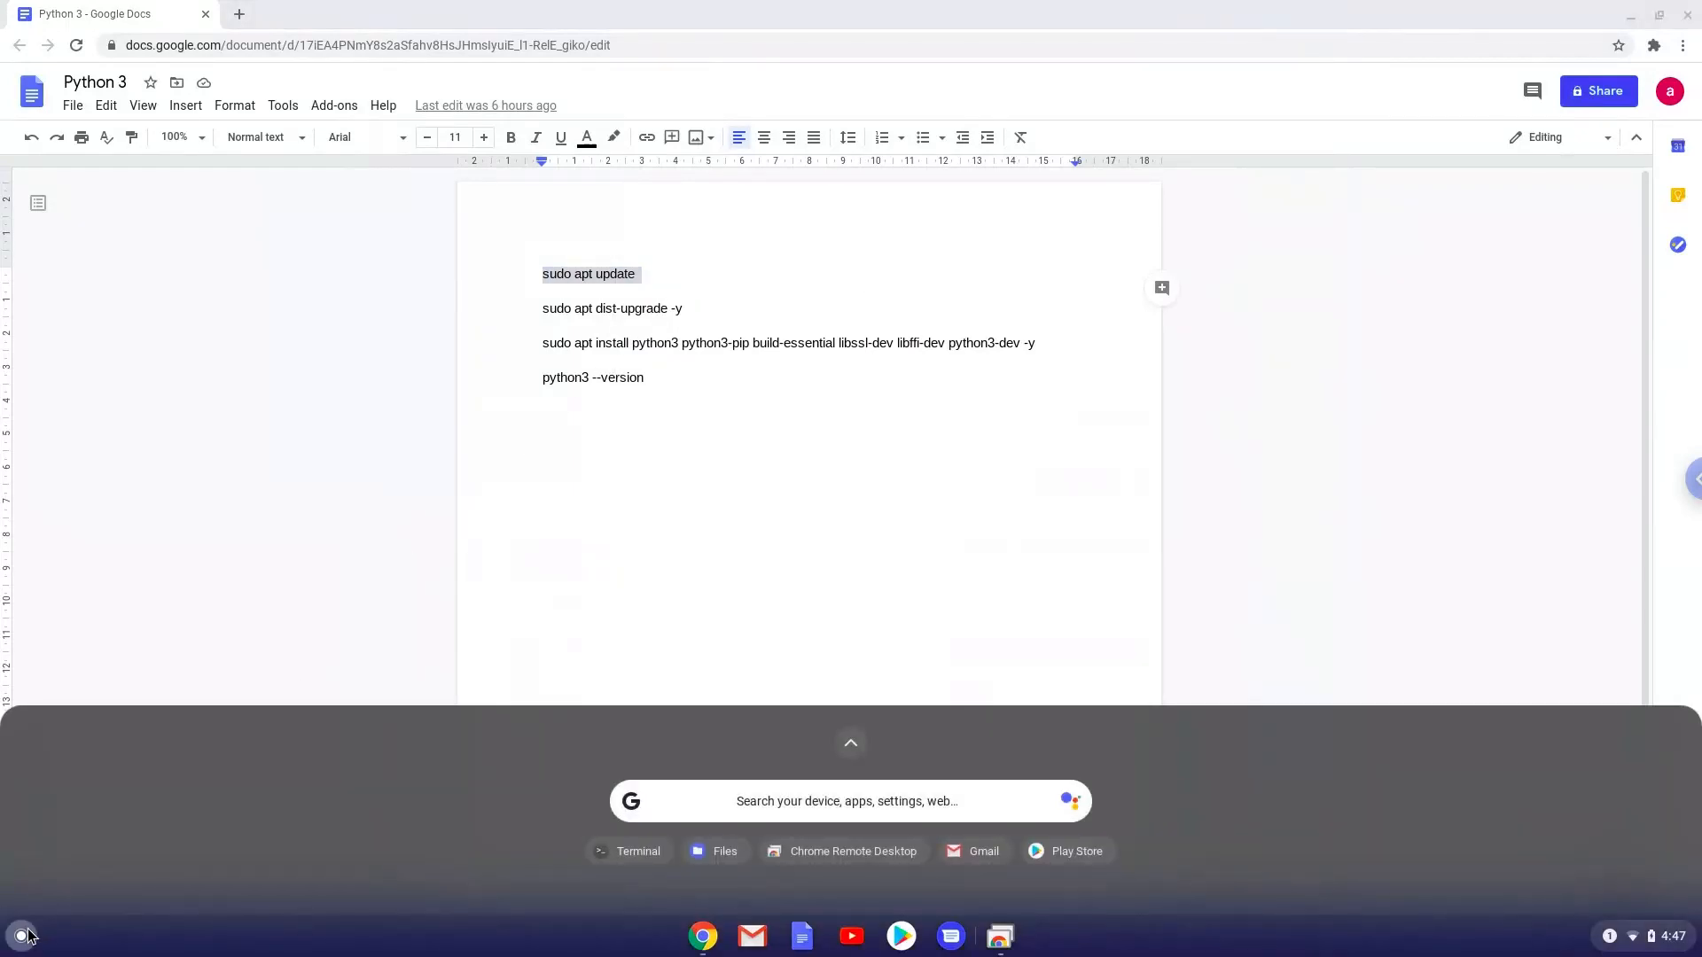
{"action": "type", "text": "terminal"}
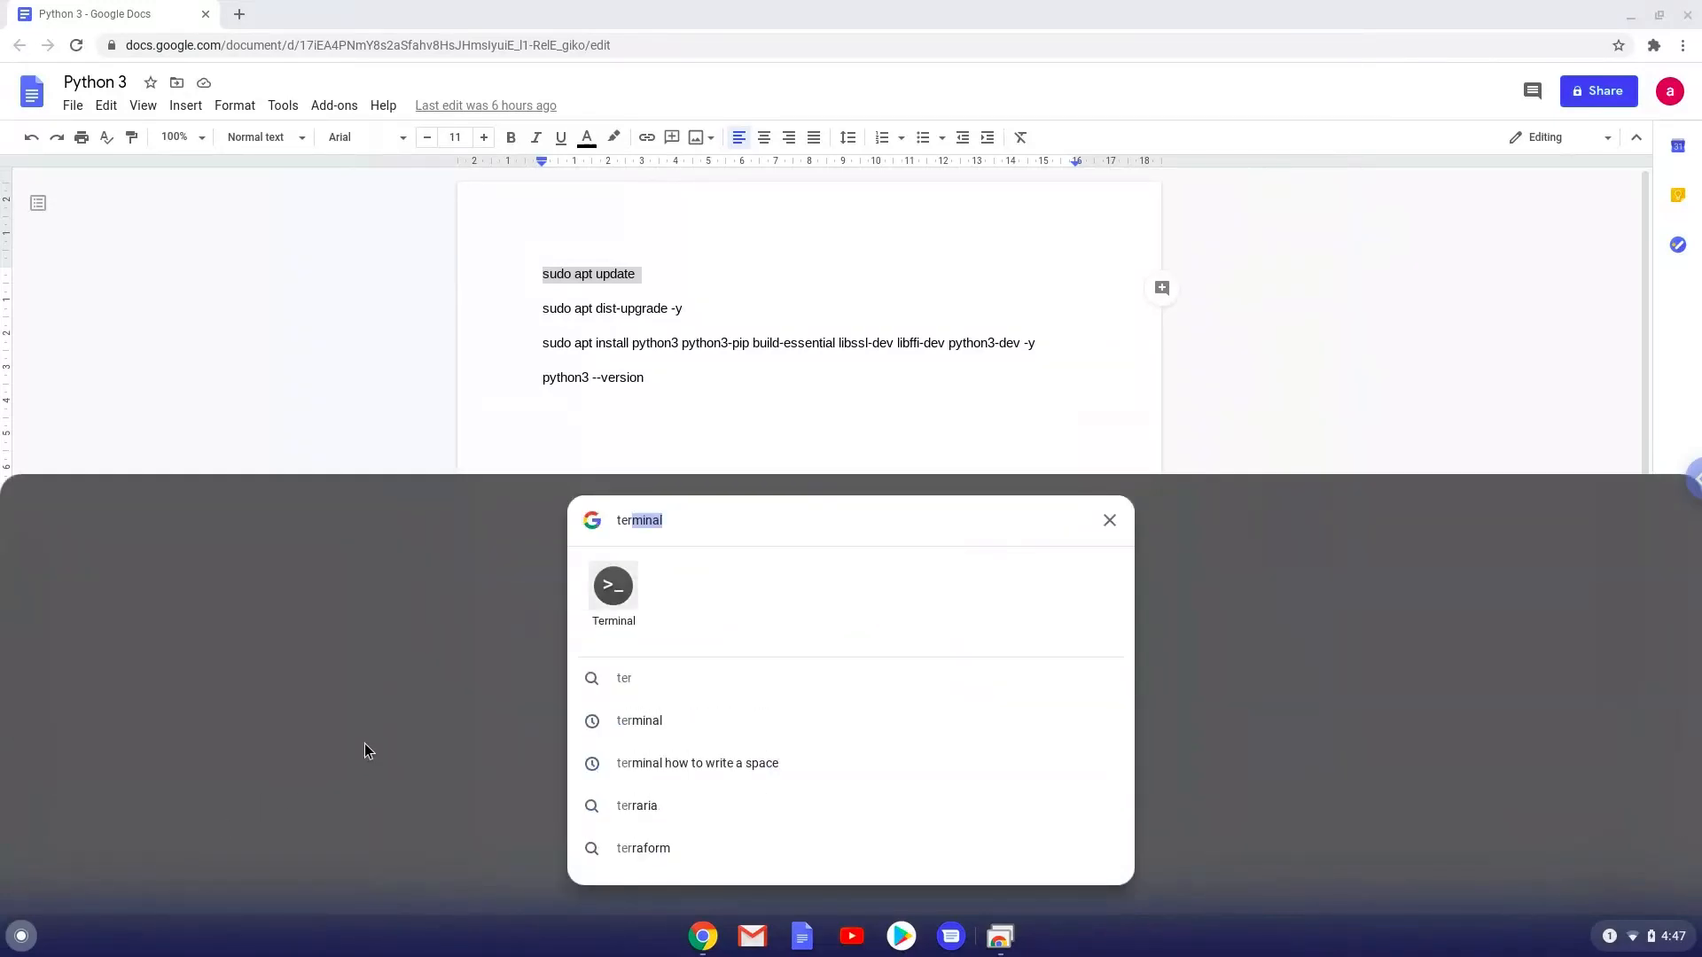
{"action": "mouse_move", "coordinate": [606, 595]}
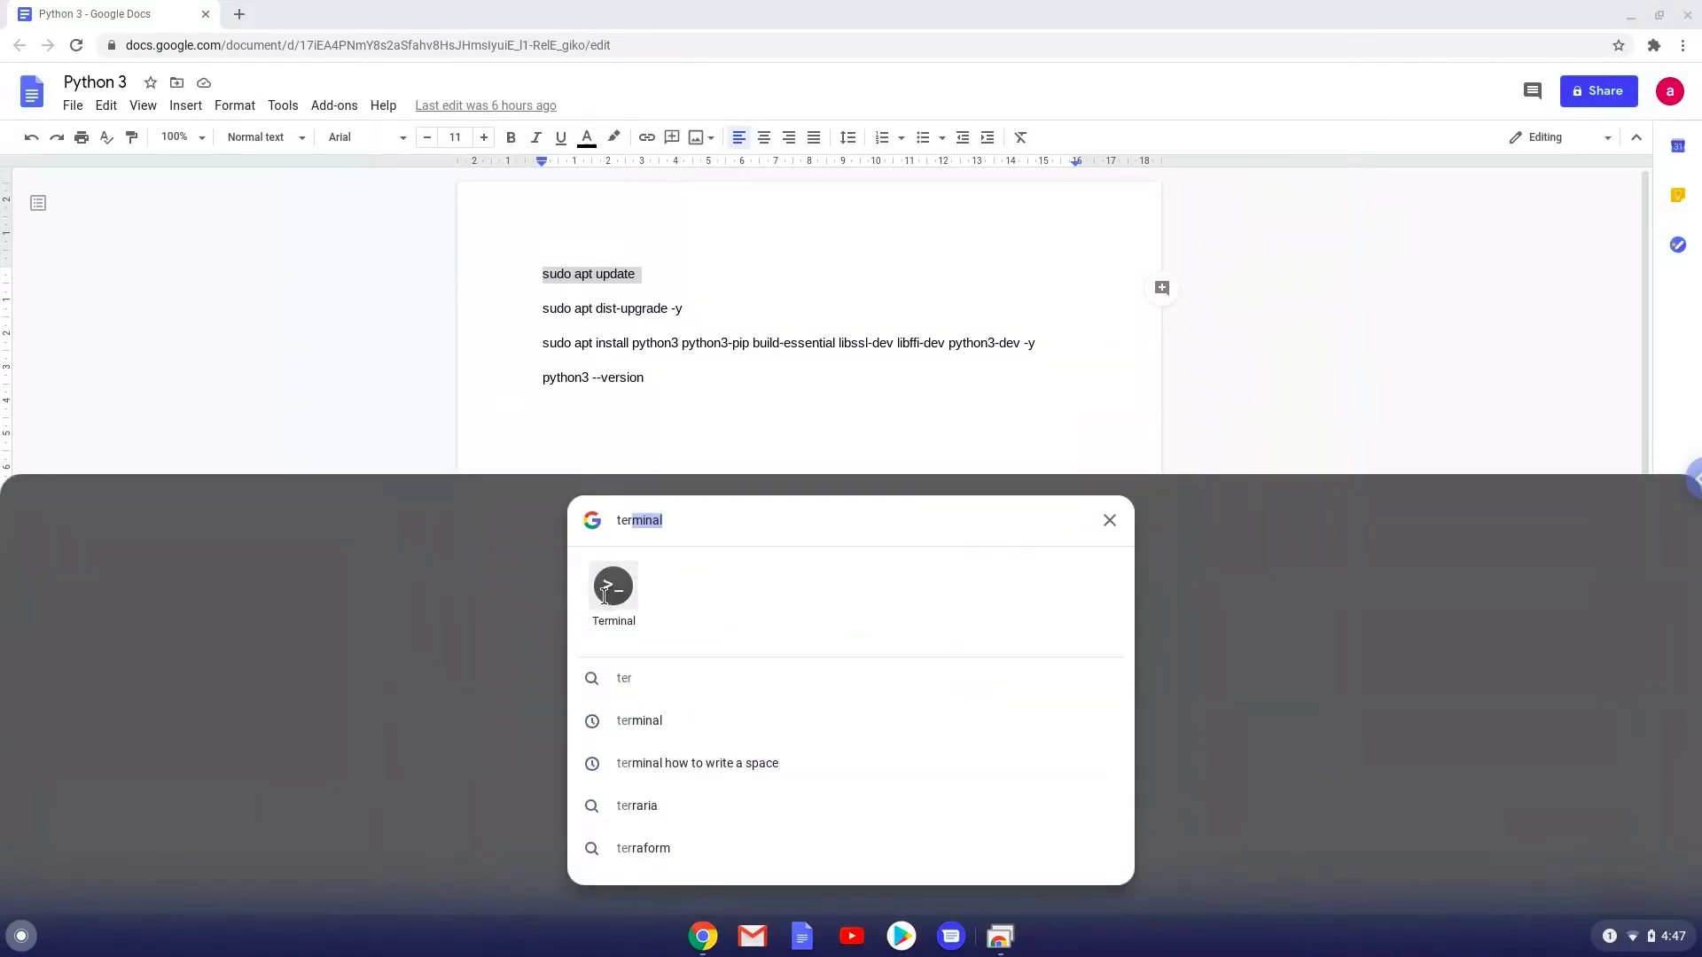
{"action": "left_click", "coordinate": [613, 586]}
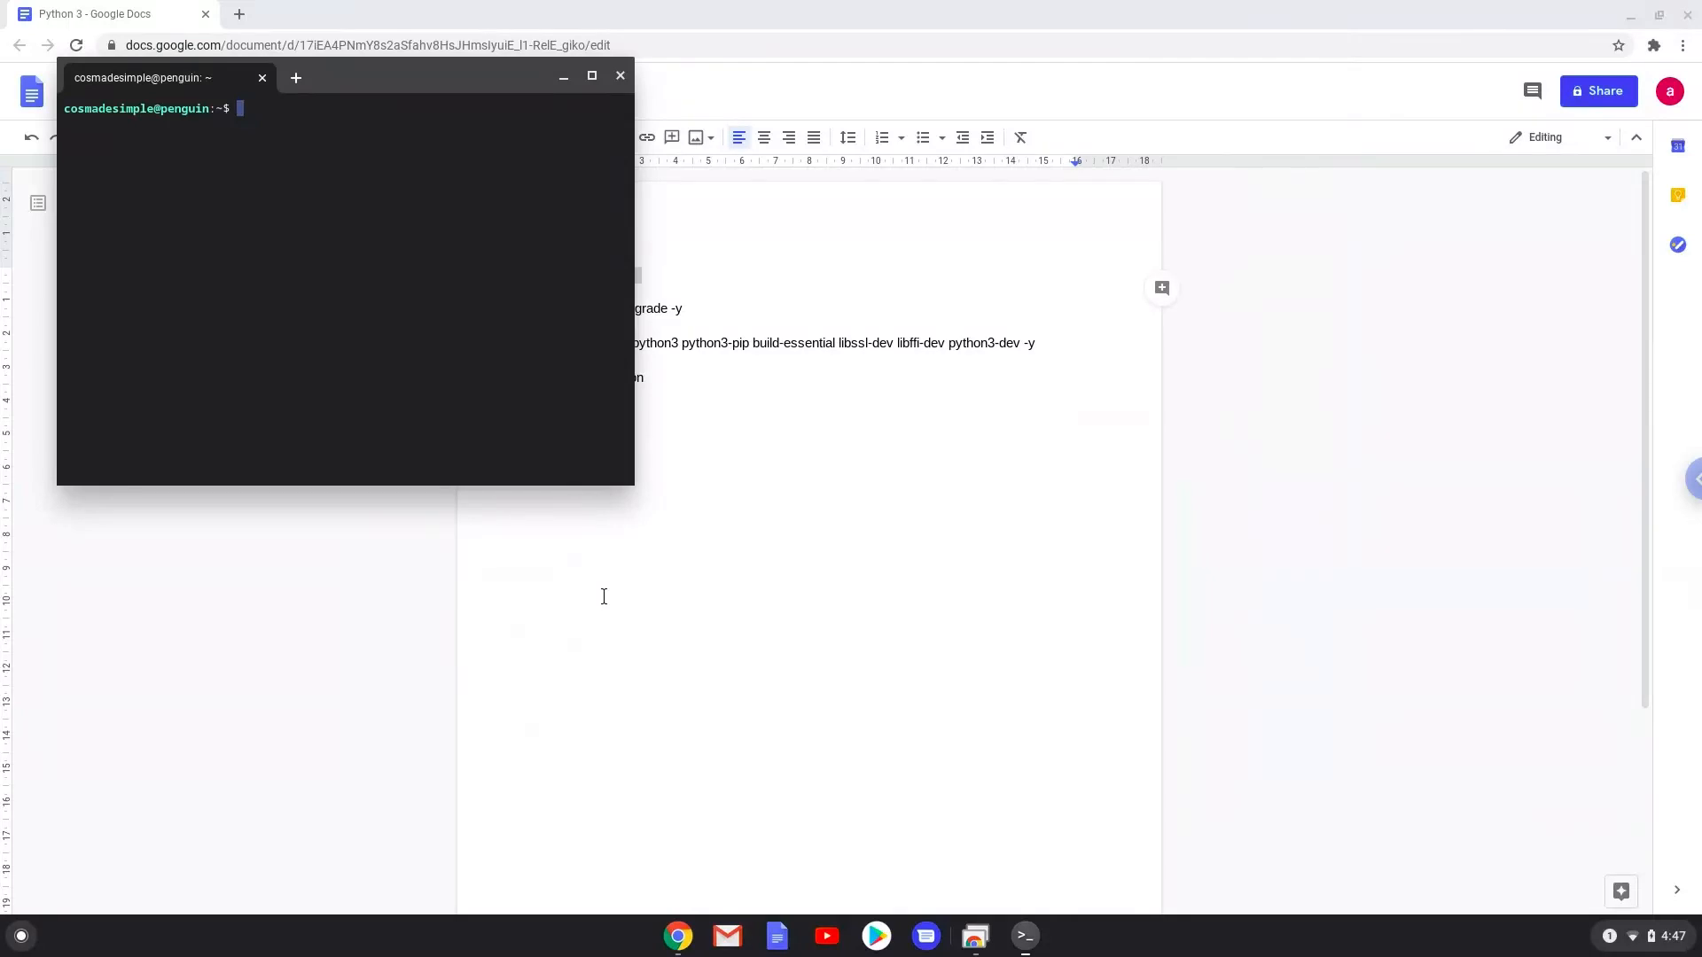
{"action": "mouse_move", "coordinate": [434, 149]}
{"action": "type", "text": "sudo apt update"}
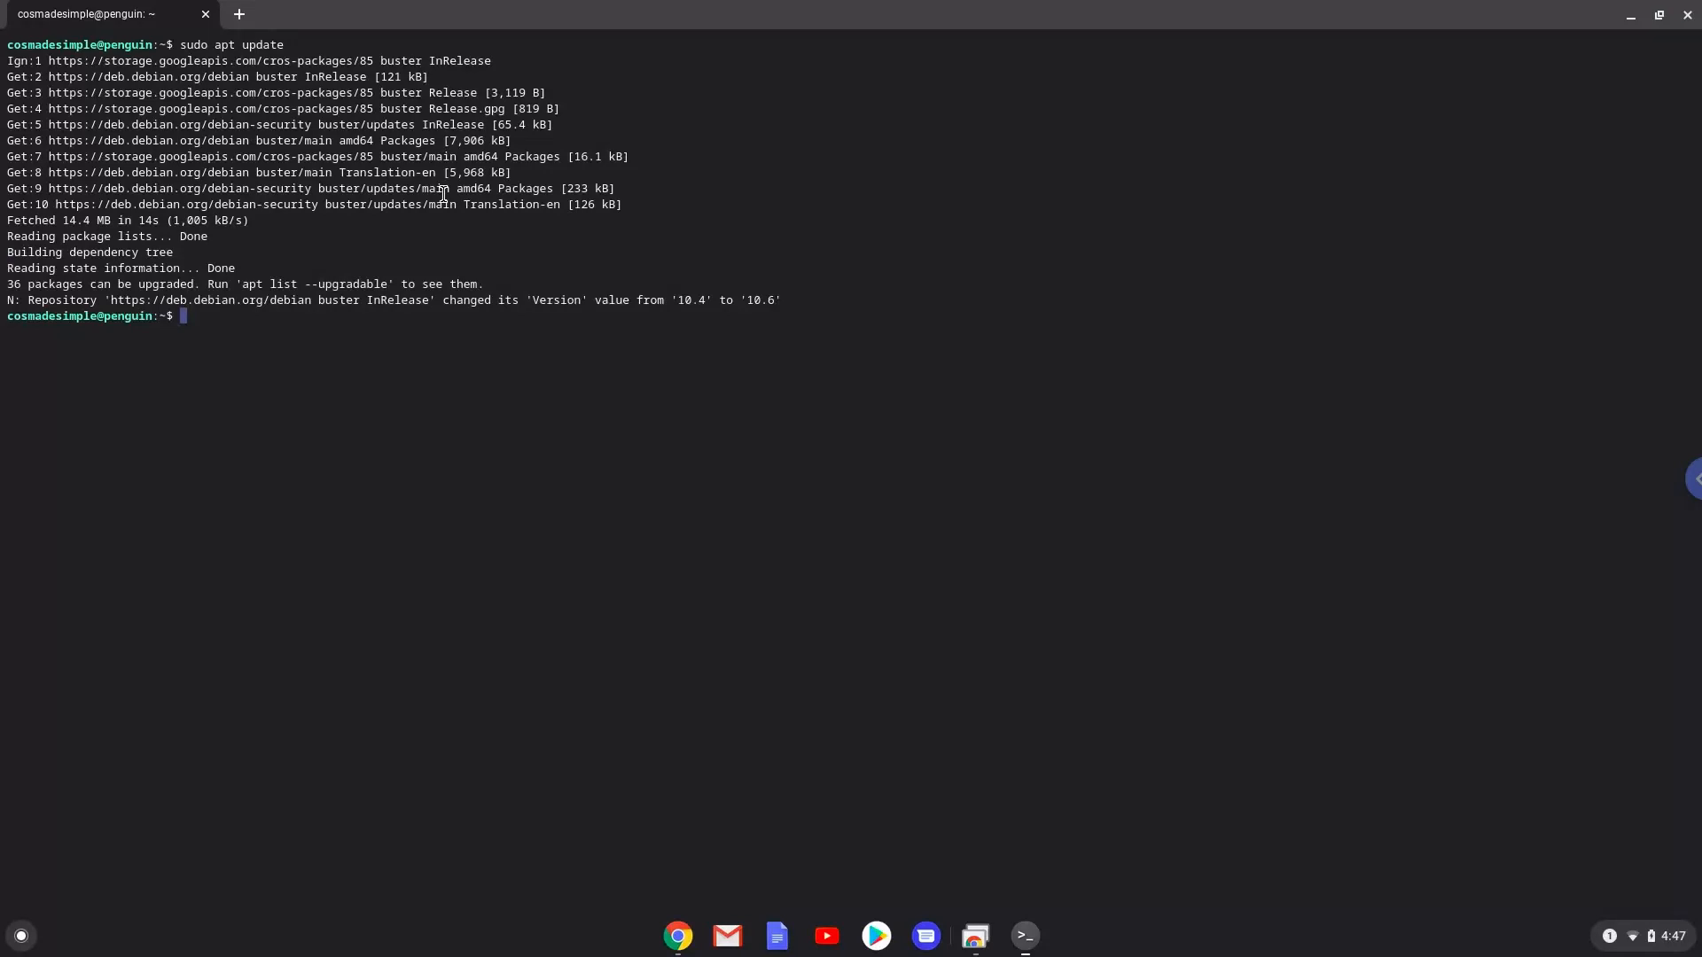
{"action": "mouse_move", "coordinate": [586, 587]}
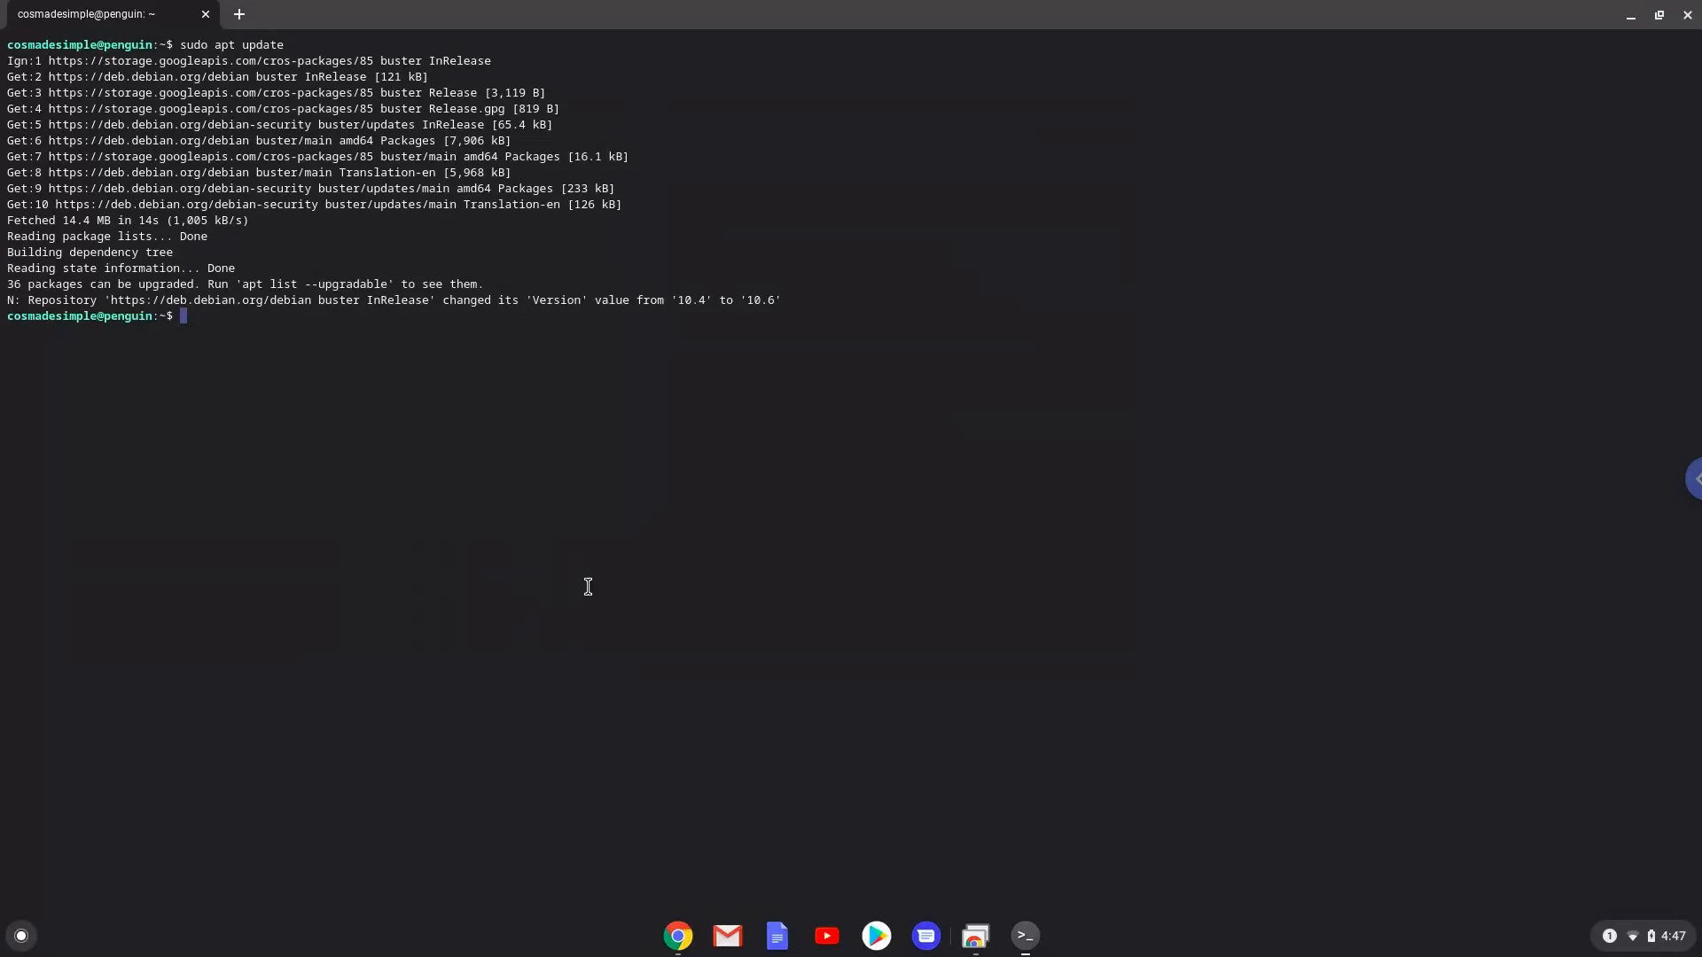
{"action": "mouse_move", "coordinate": [676, 935]}
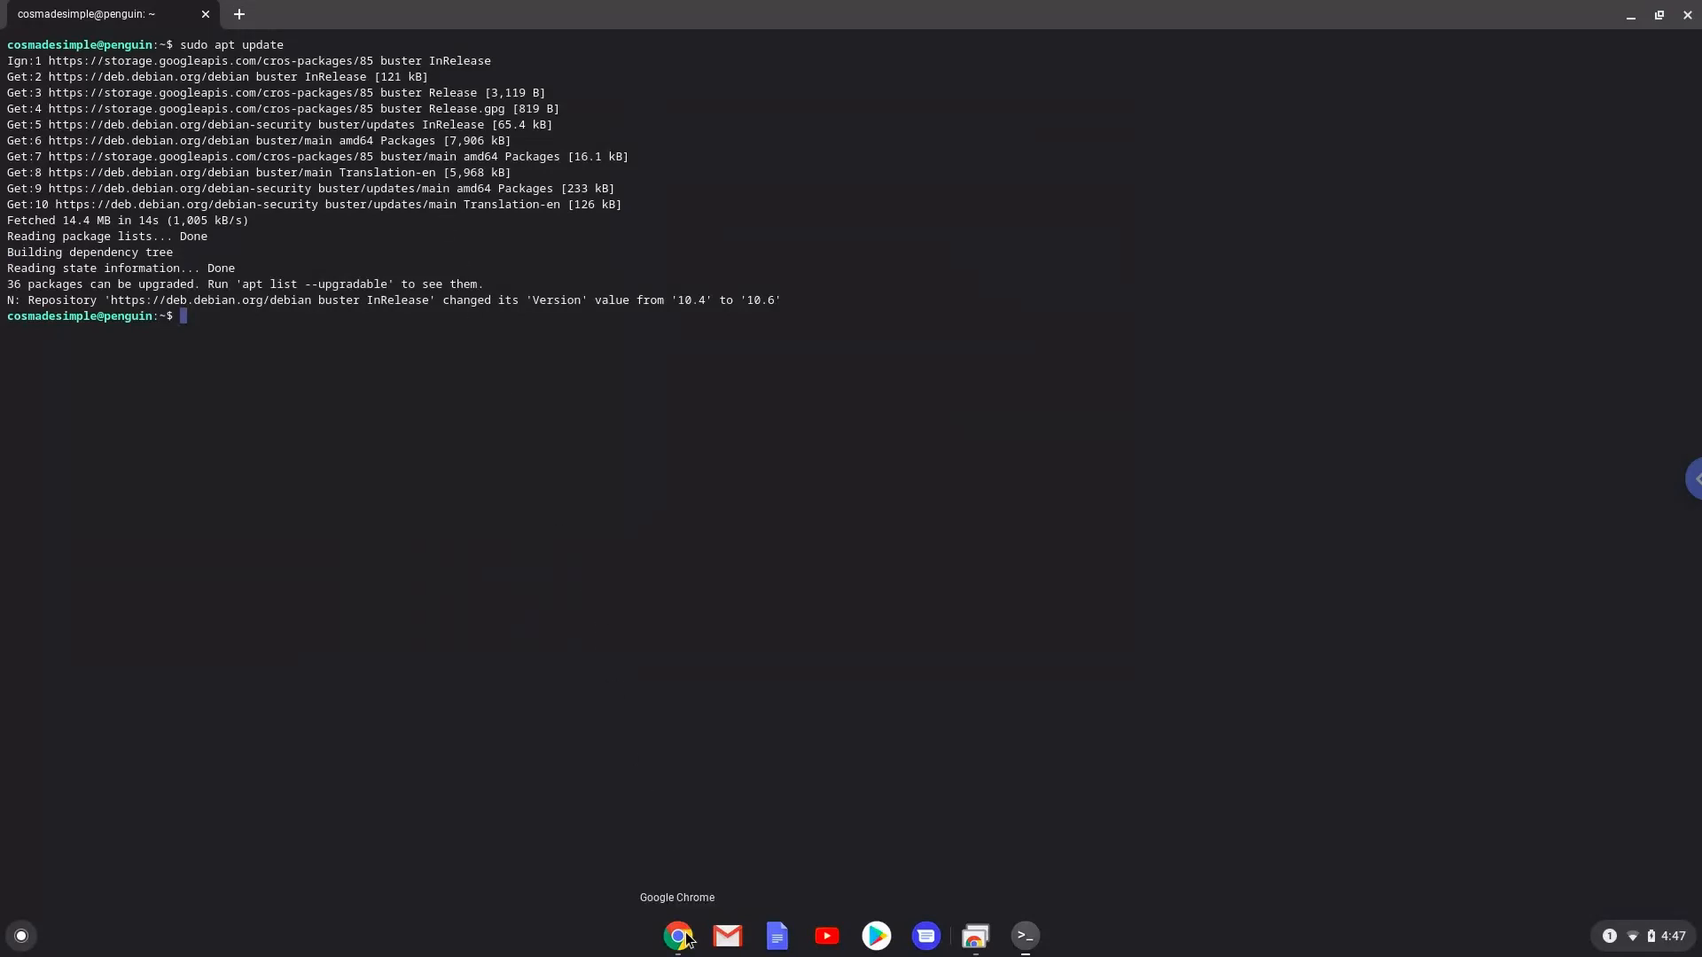
- Copy the 'sudo apt dist-upgrade -y' command from the notes document
{"action": "left_click", "coordinate": [677, 937]}
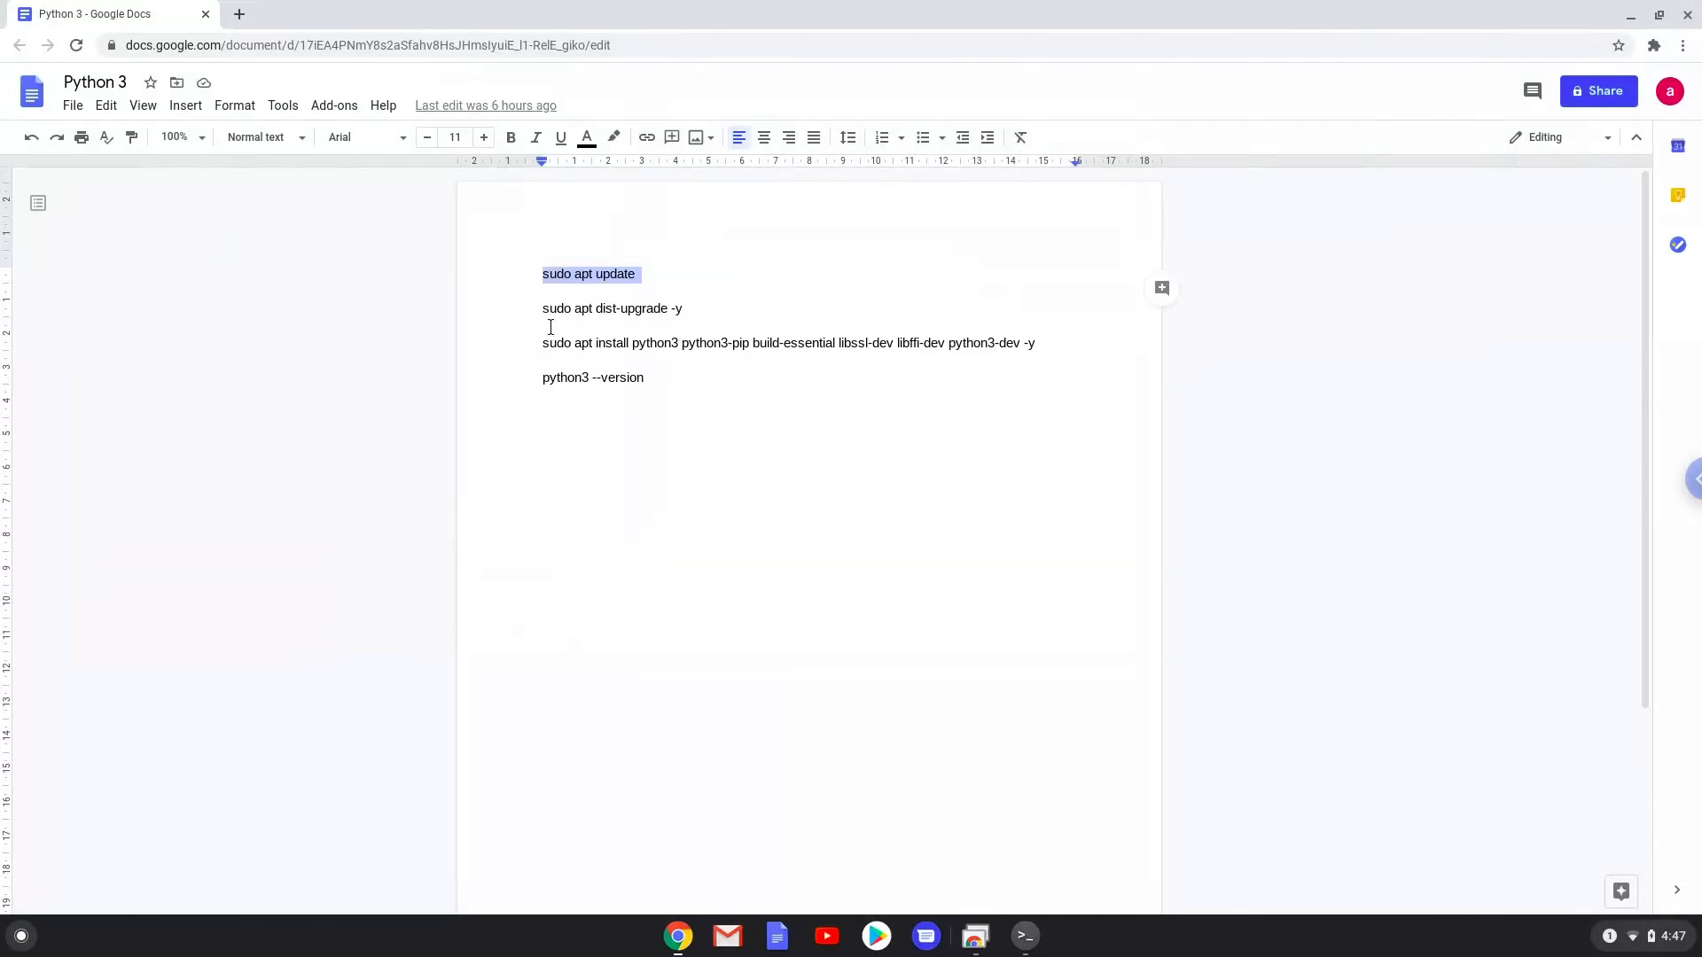
{"action": "mouse_move", "coordinate": [548, 320]}
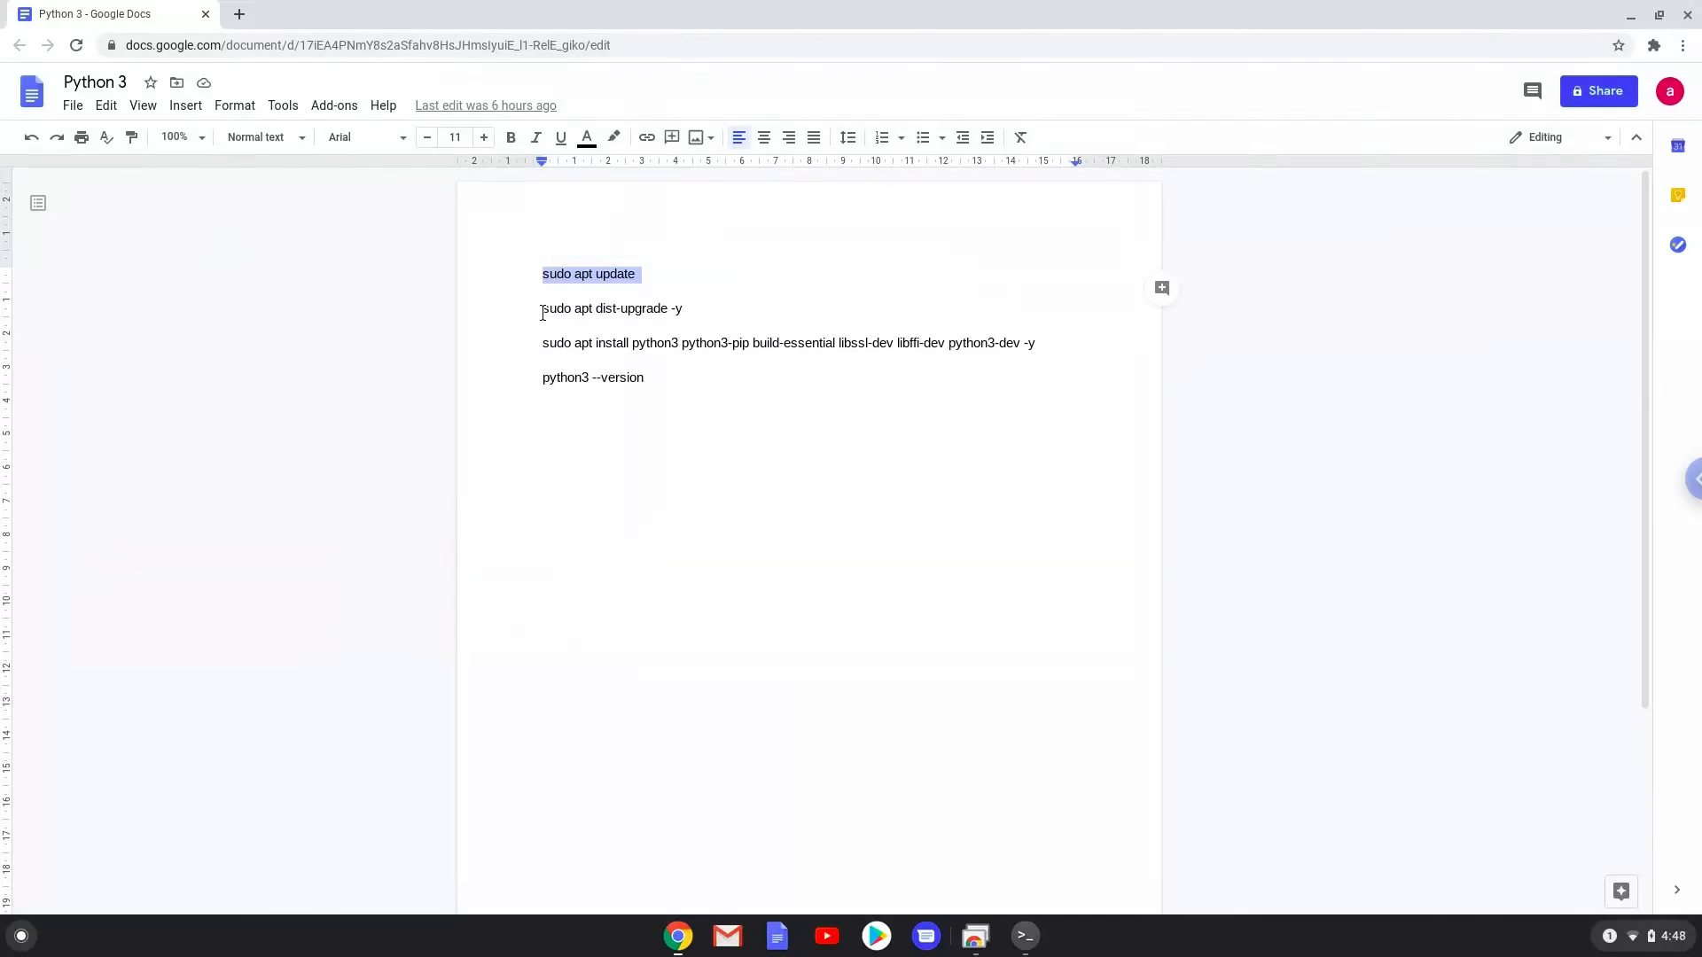
{"action": "right_click", "coordinate": [610, 308]}
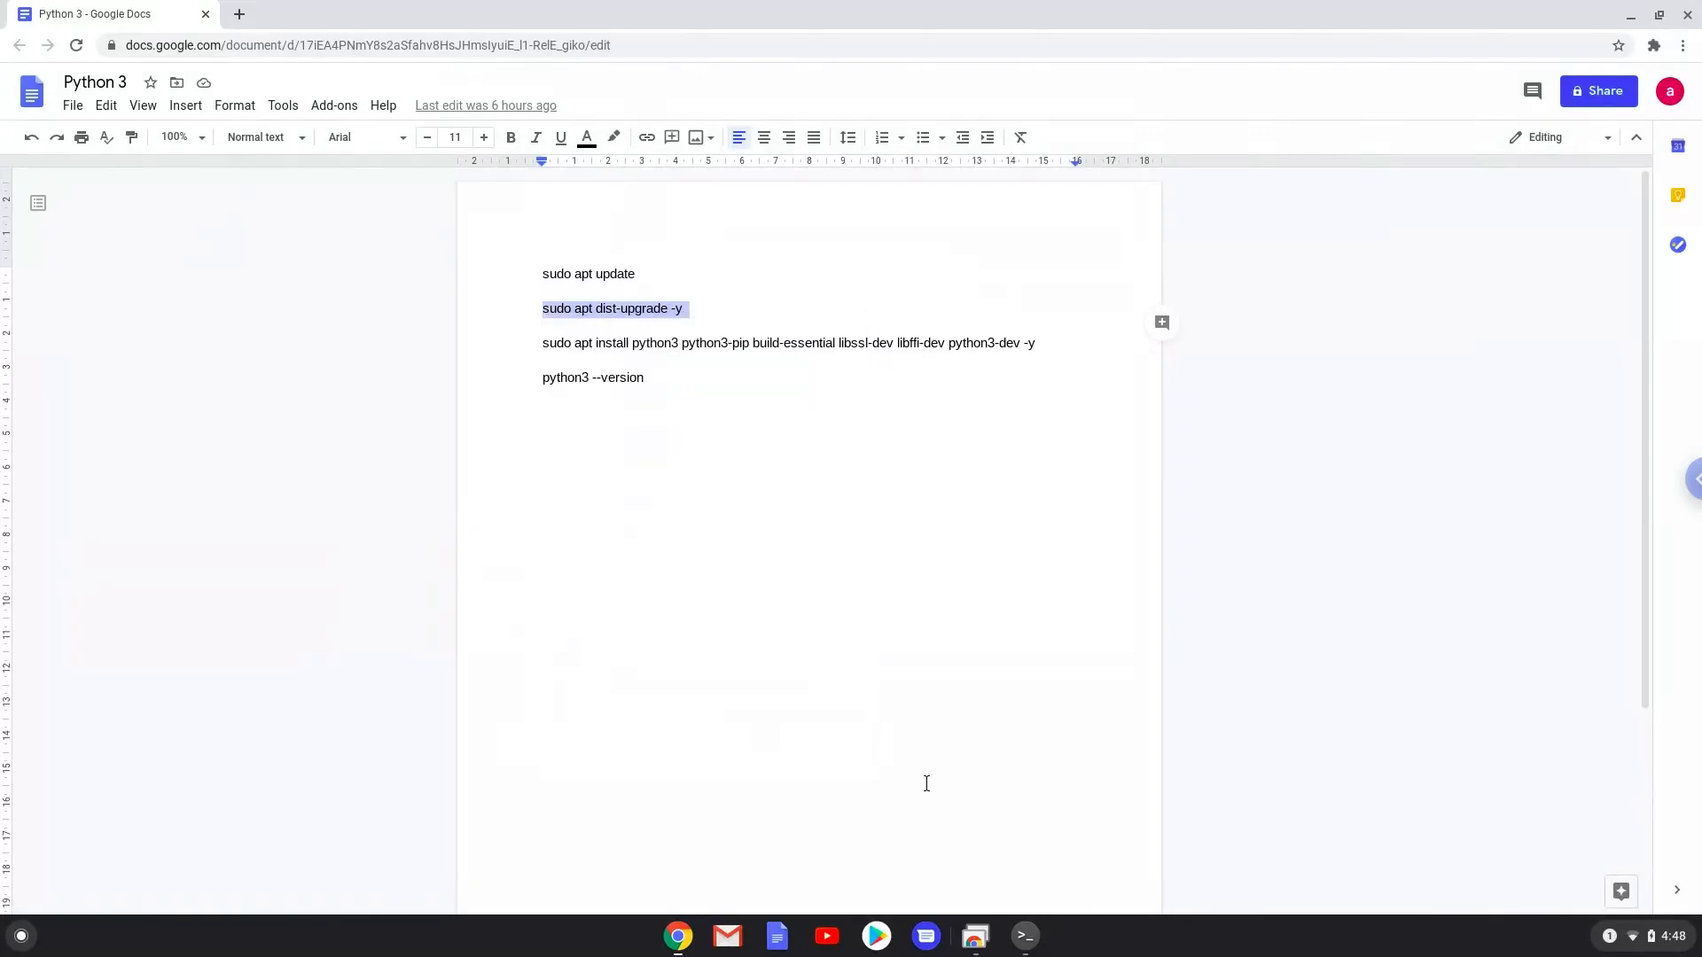
{"action": "left_click", "coordinate": [1022, 934]}
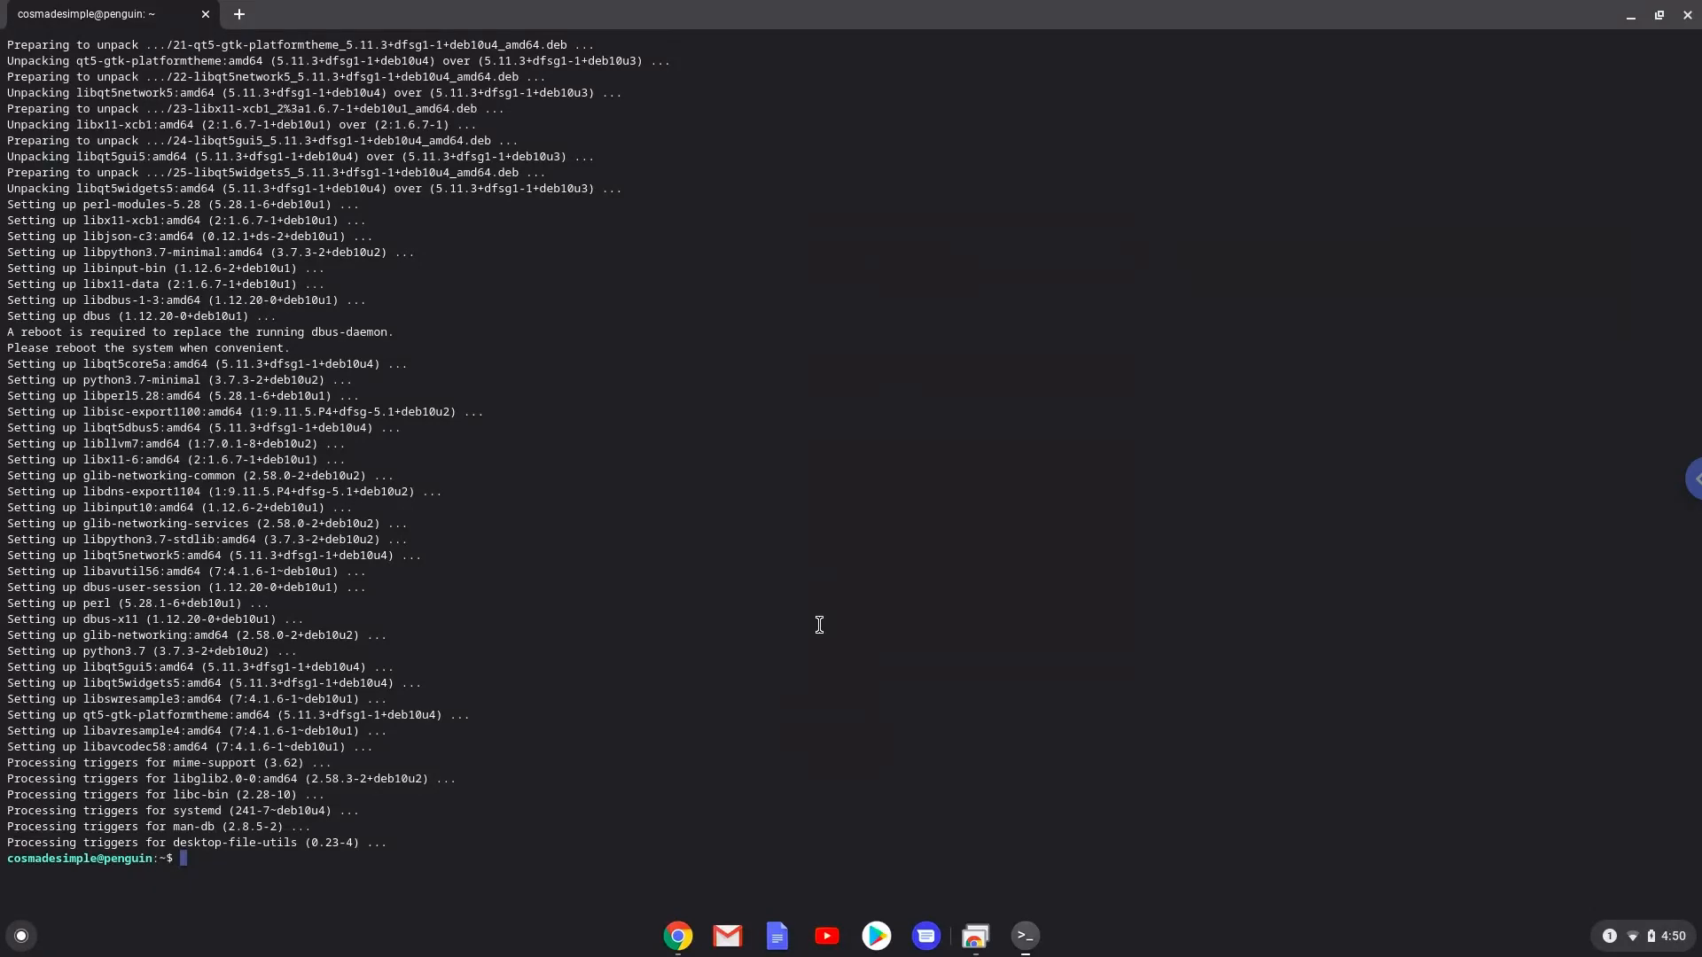
{"action": "mouse_move", "coordinate": [733, 832]}
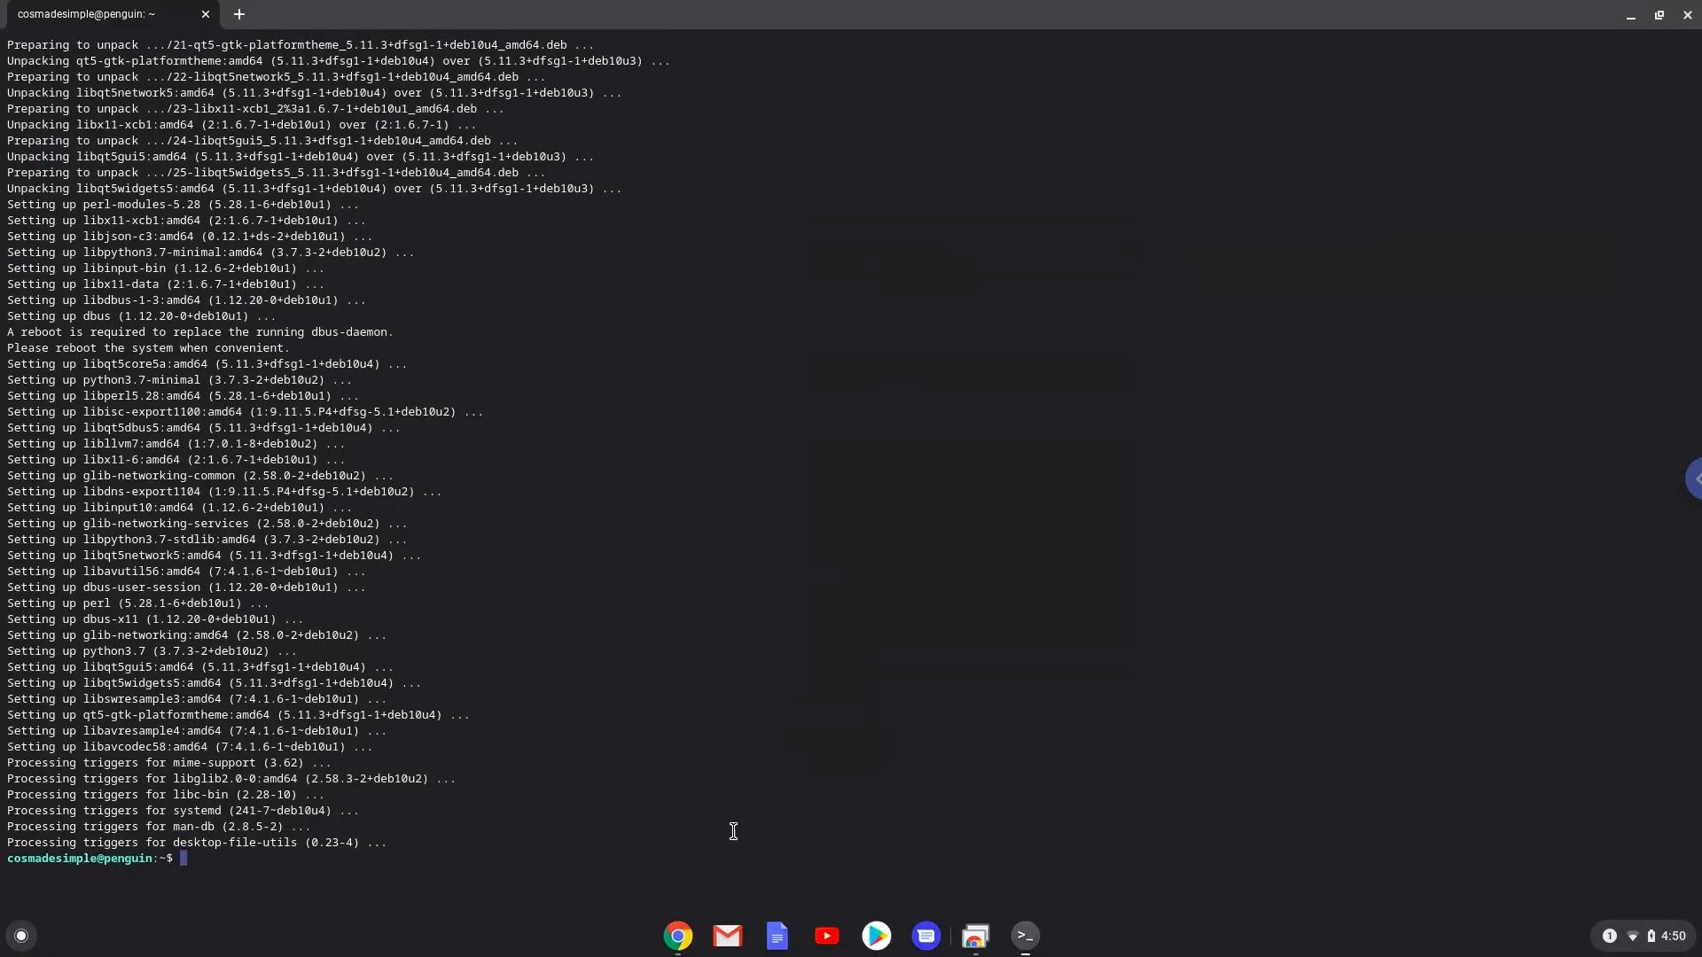
- Copy the 'sudo apt install python3 python3-pip build-essential …' line and switch to the Terminal
{"action": "left_click", "coordinate": [676, 936]}
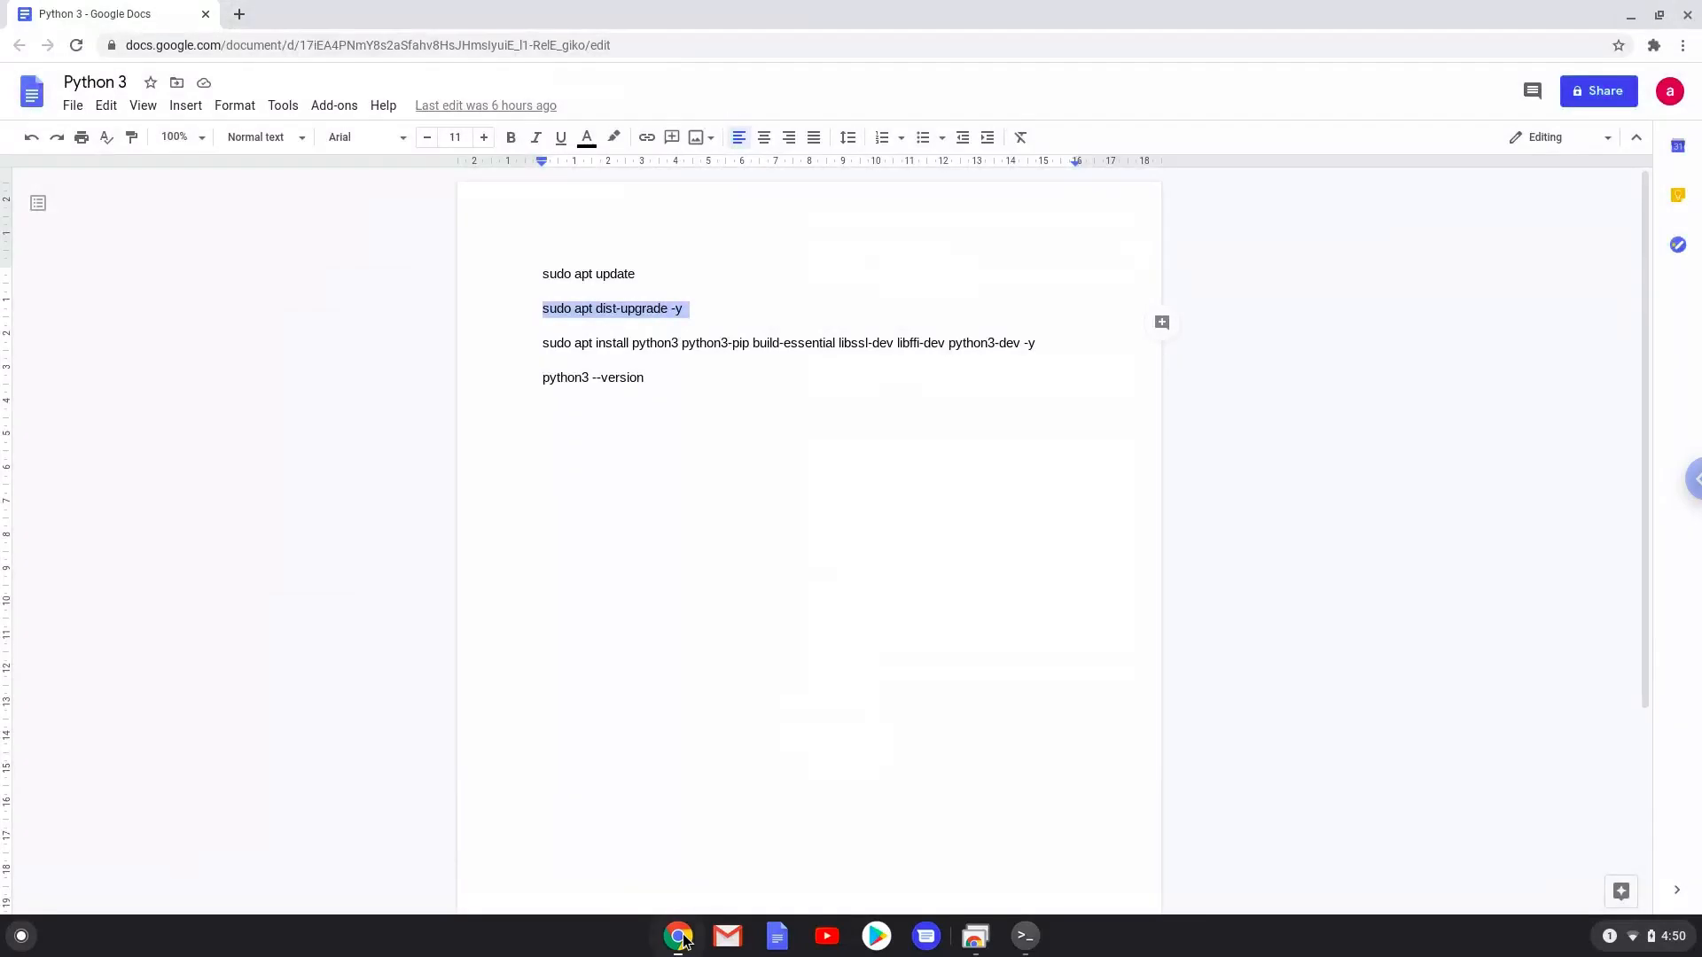
{"action": "mouse_move", "coordinate": [700, 345]}
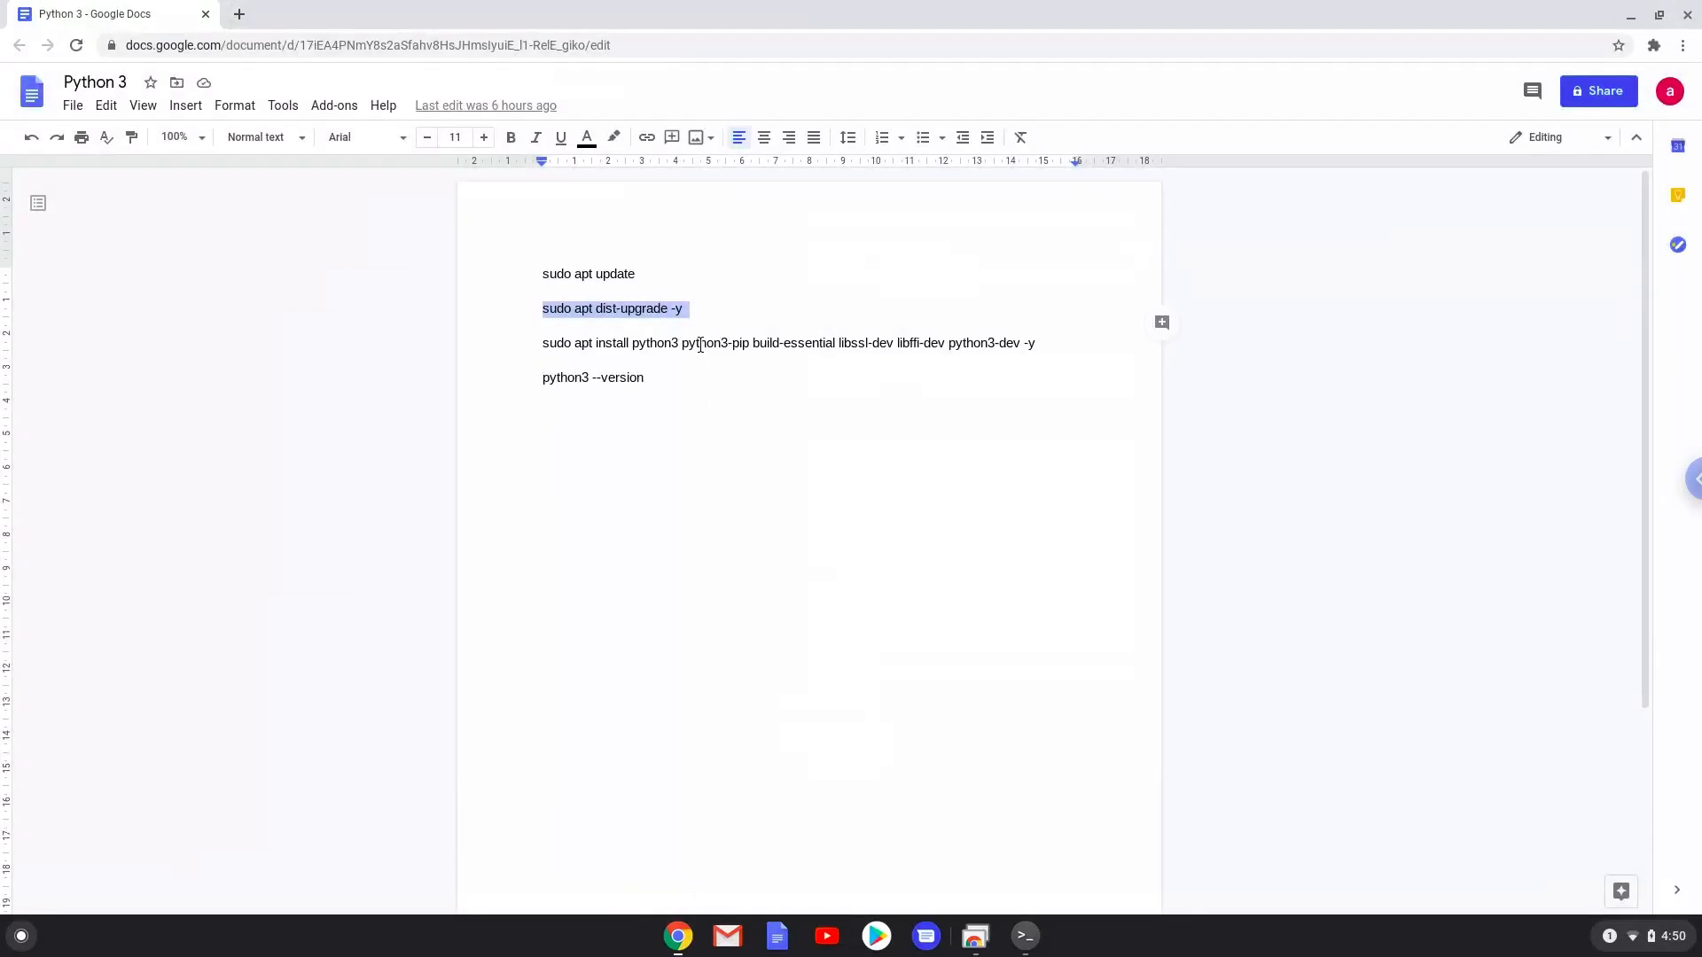
{"action": "left_click", "coordinate": [697, 343]}
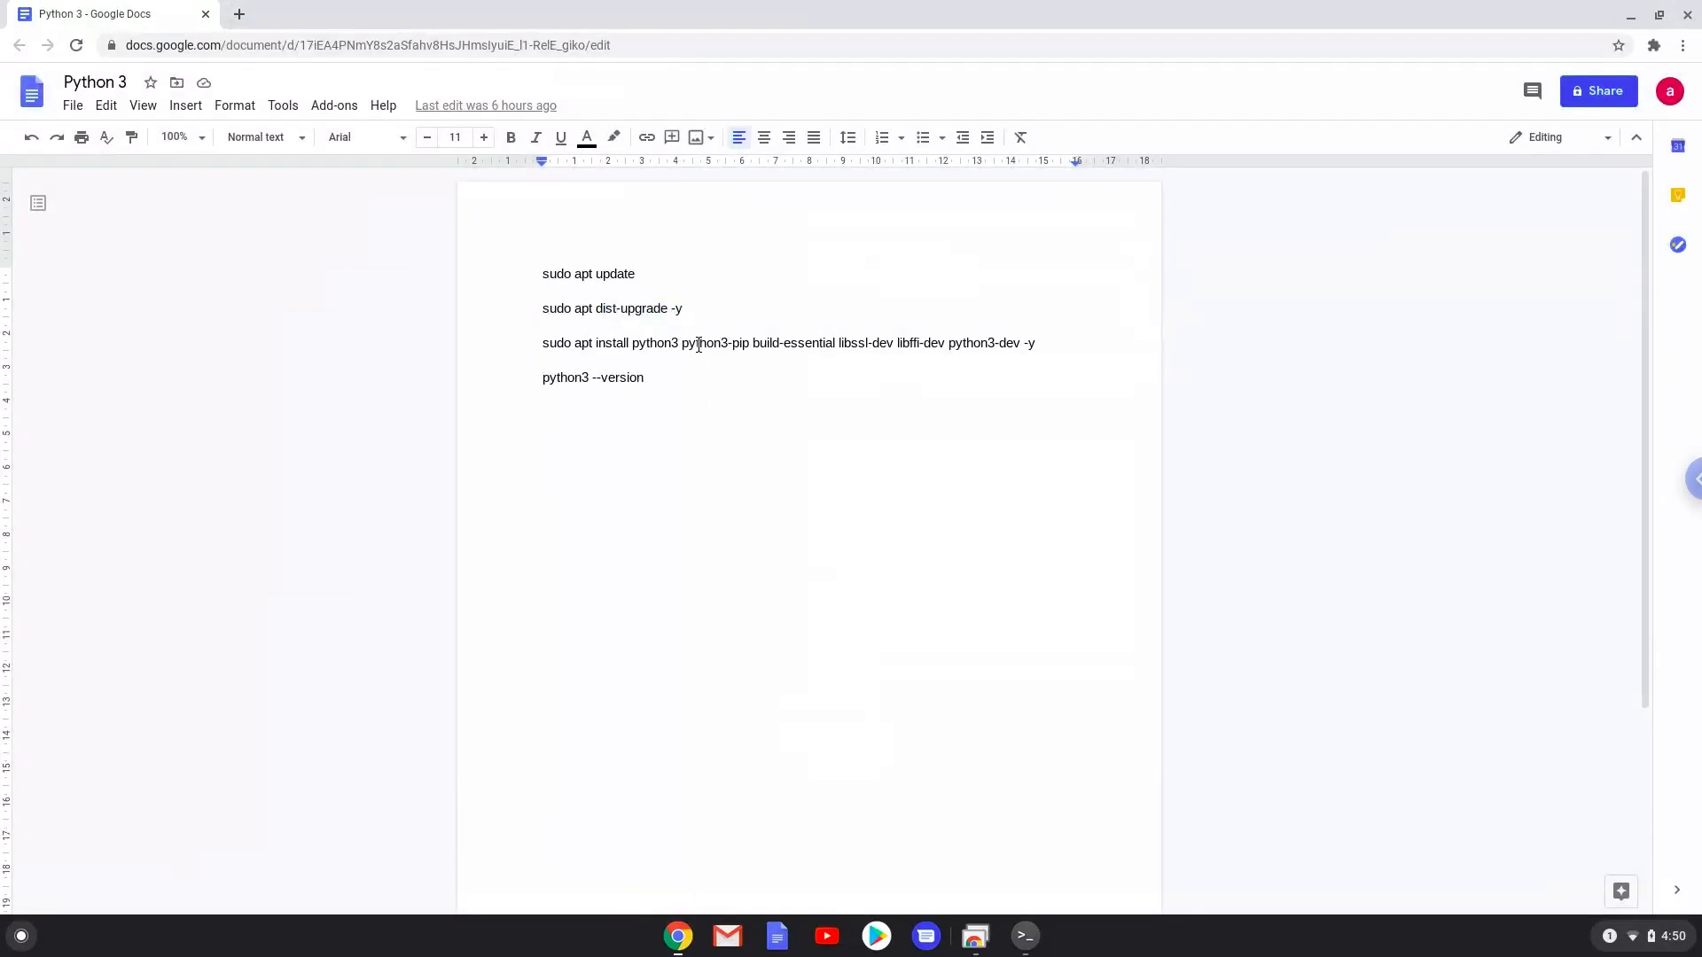
{"action": "triple_click", "coordinate": [695, 343]}
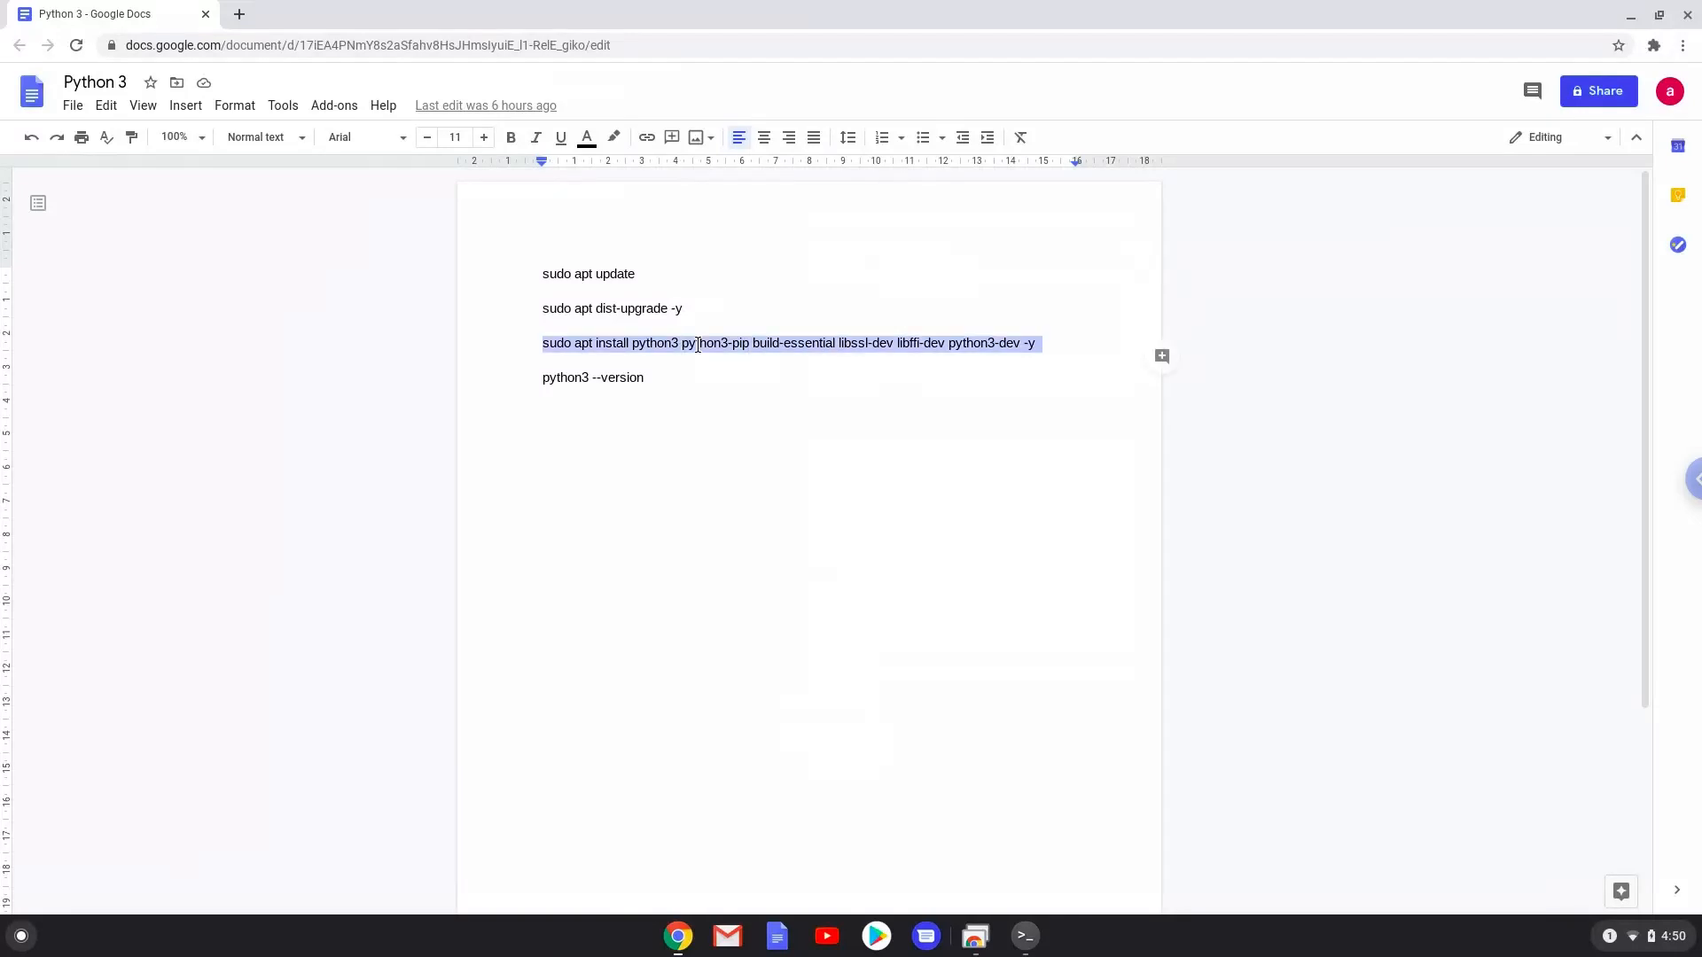
{"action": "right_click", "coordinate": [695, 343]}
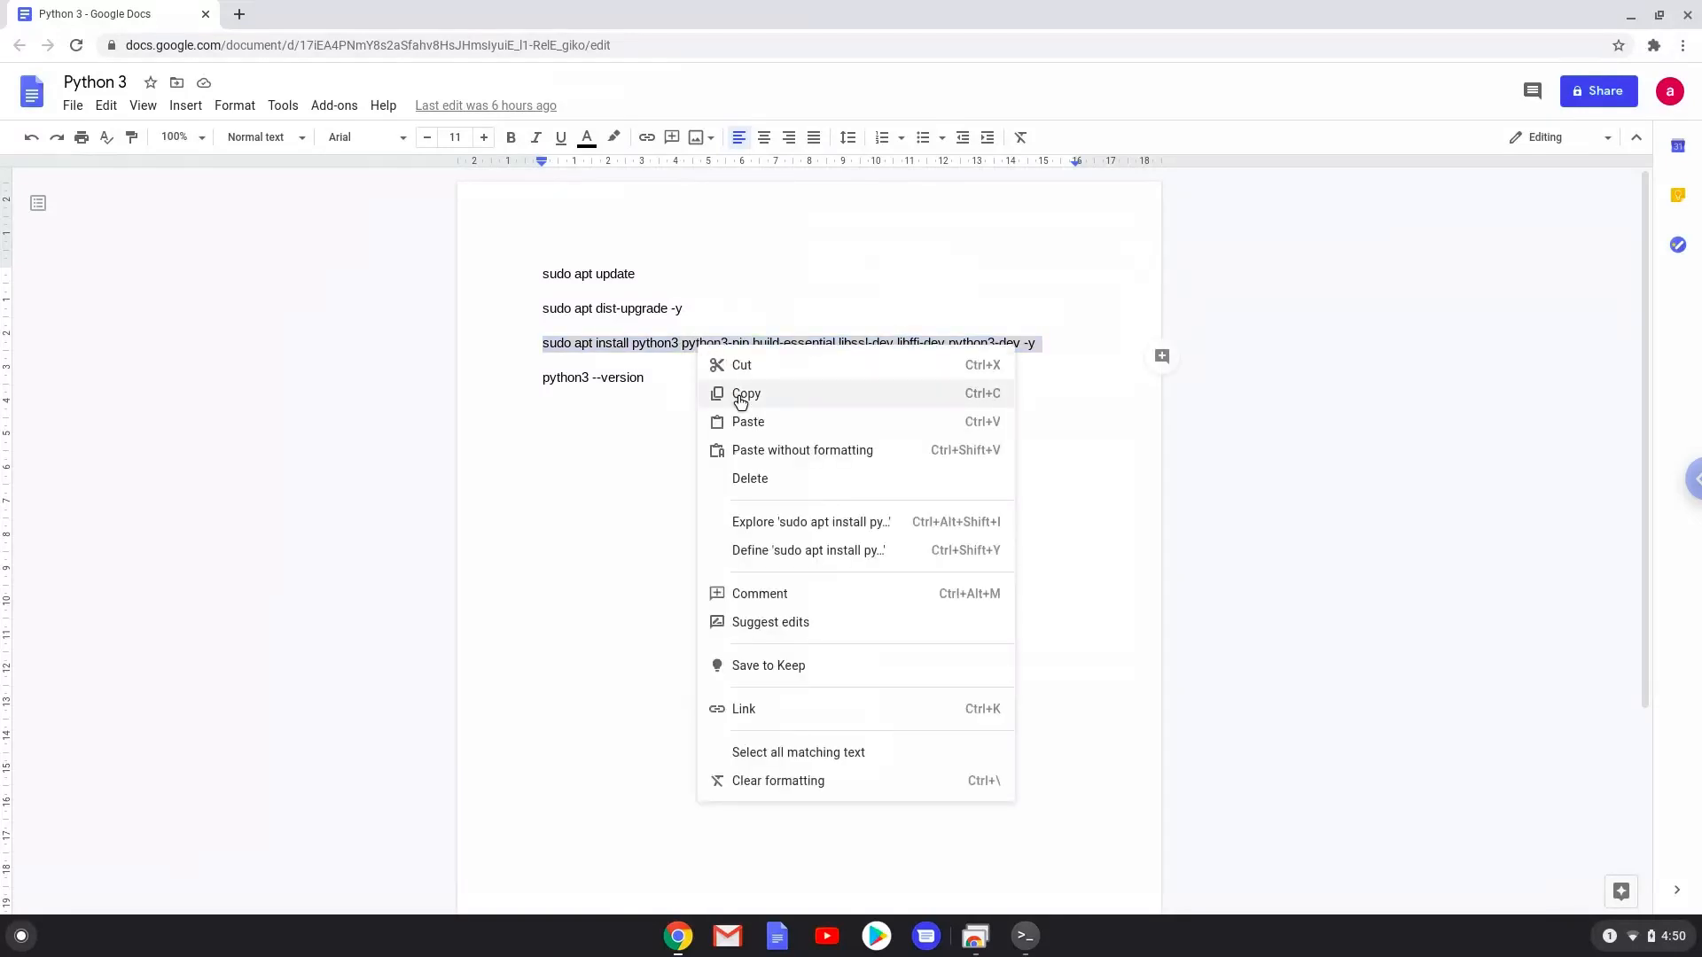
{"action": "left_click", "coordinate": [745, 393]}
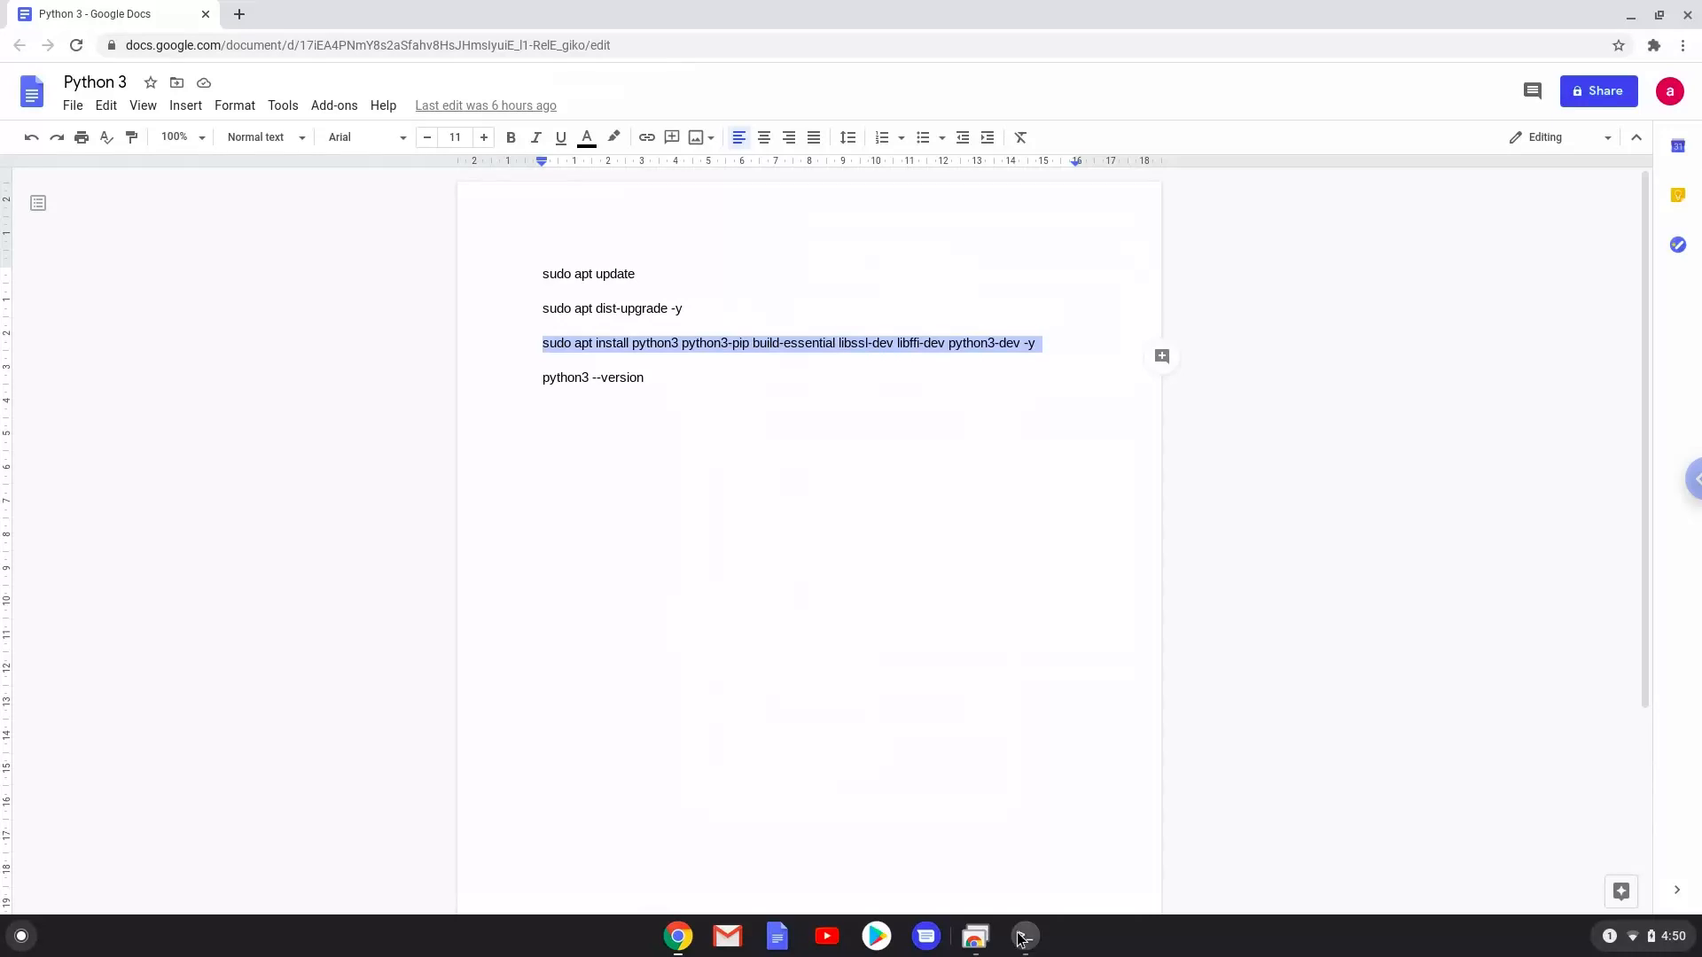
{"action": "left_click", "coordinate": [1021, 936]}
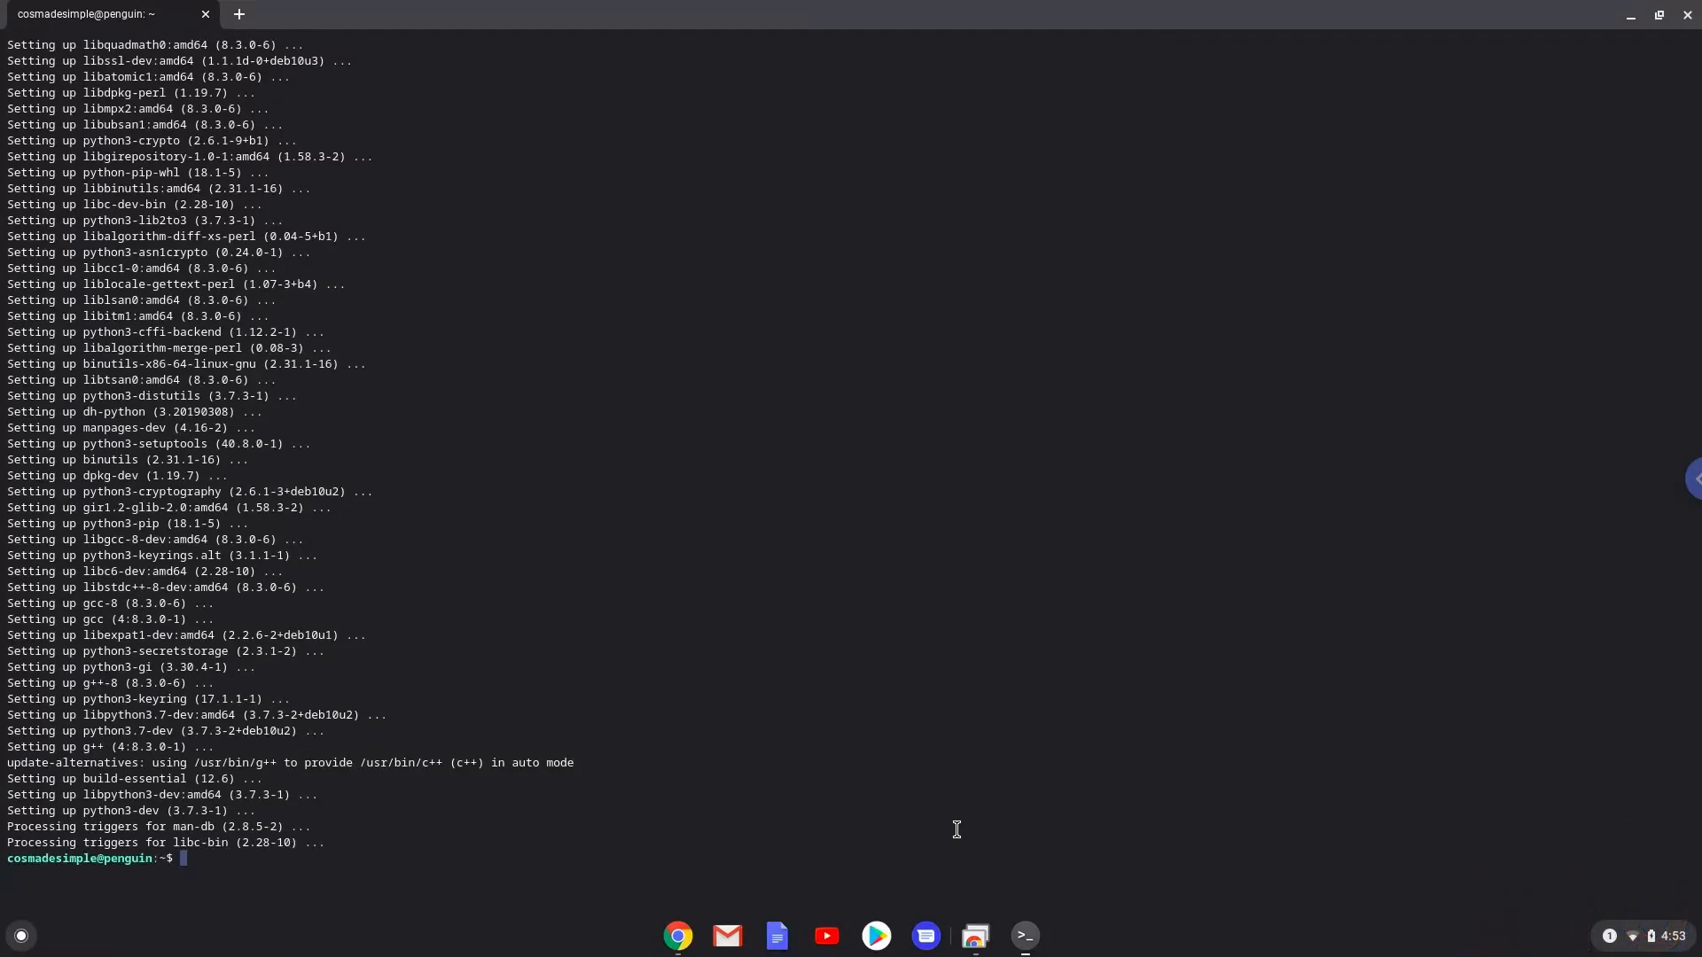
{"action": "mouse_move", "coordinate": [917, 851]}
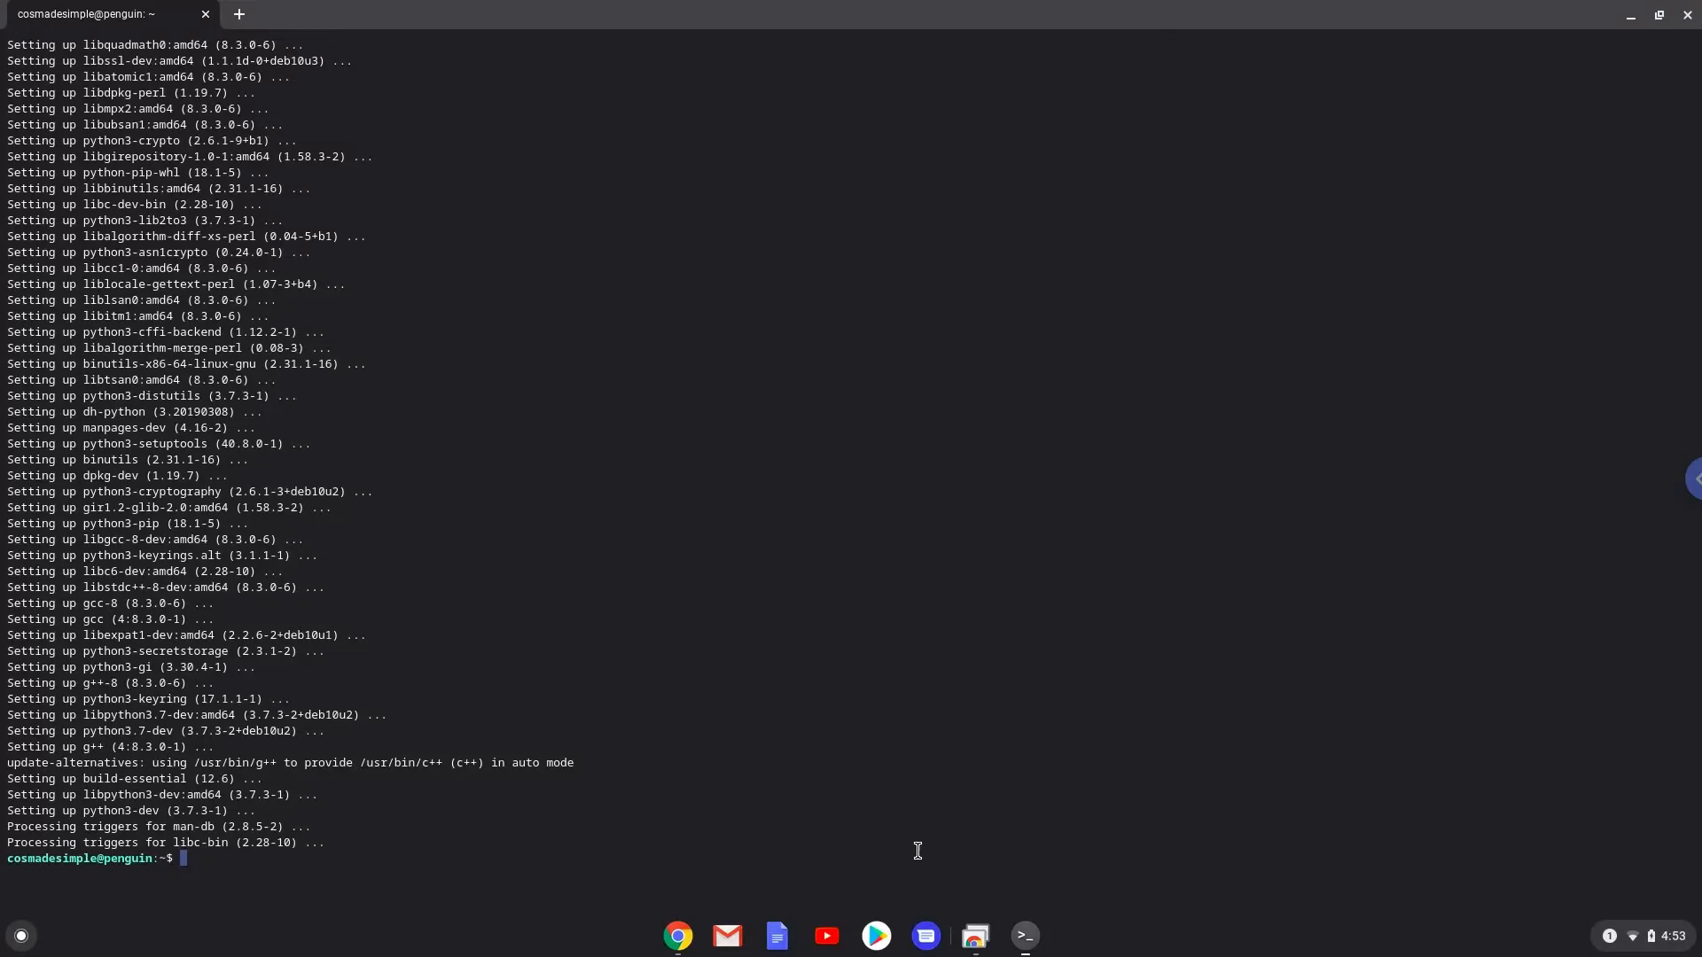
{"action": "mouse_move", "coordinate": [676, 934]}
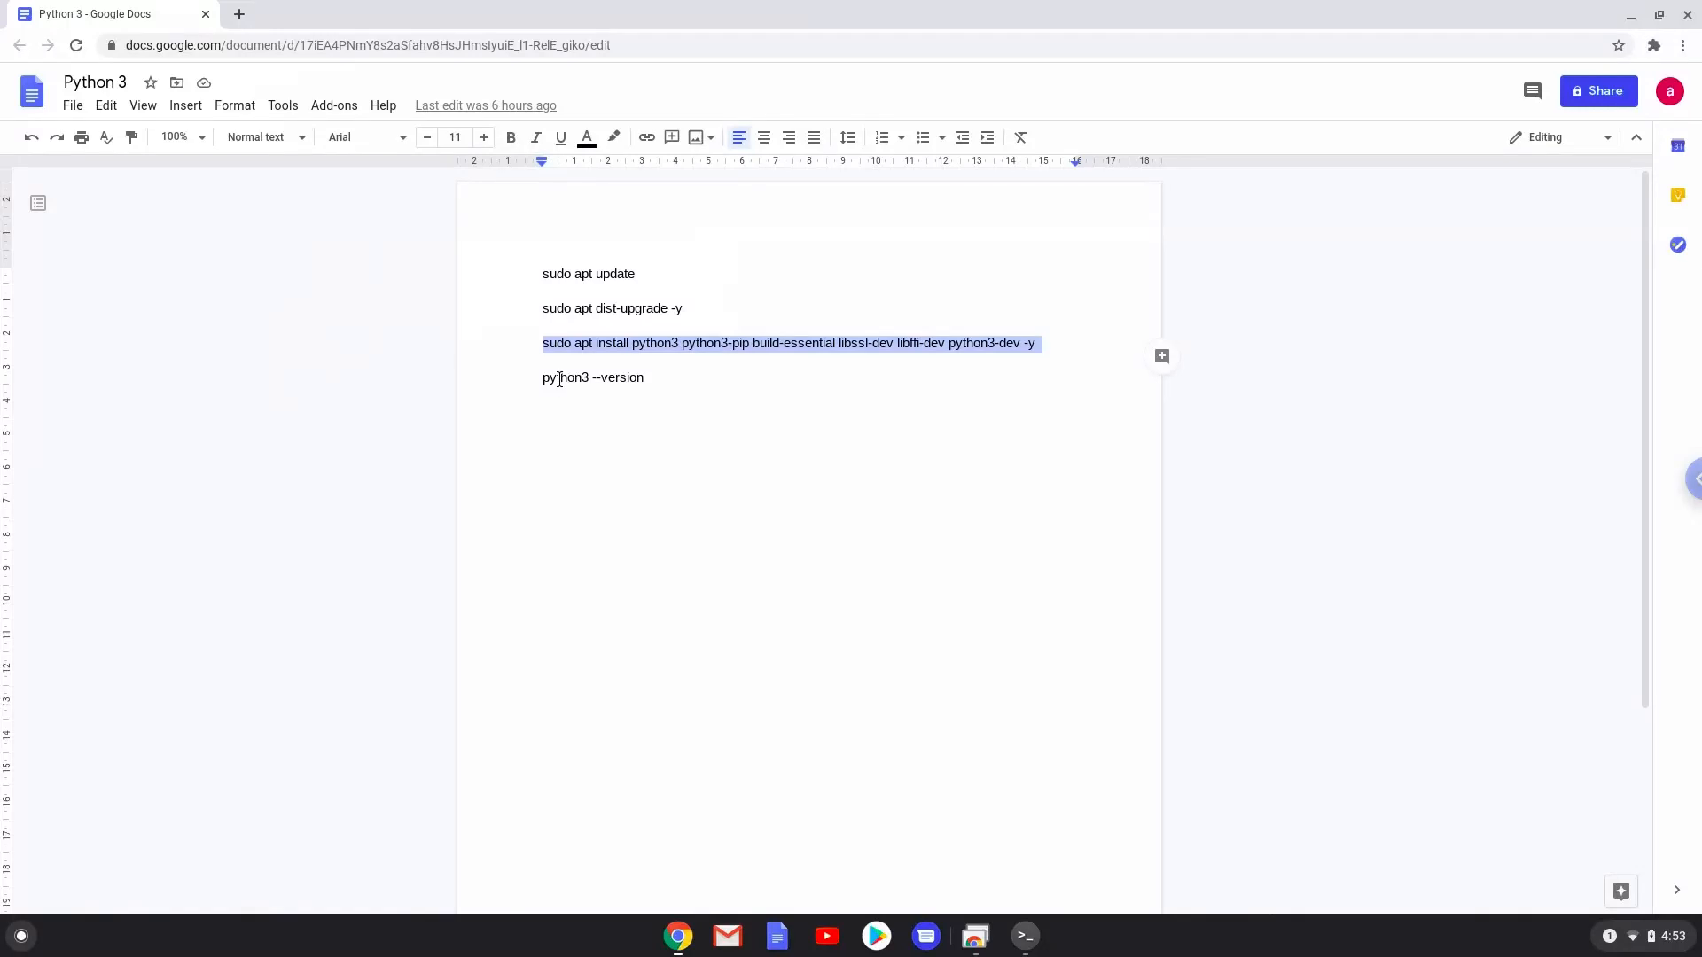
- Run the copied 'python3 --version' in the Terminal and select the reported 3.7.3
{"action": "right_click", "coordinate": [557, 377]}
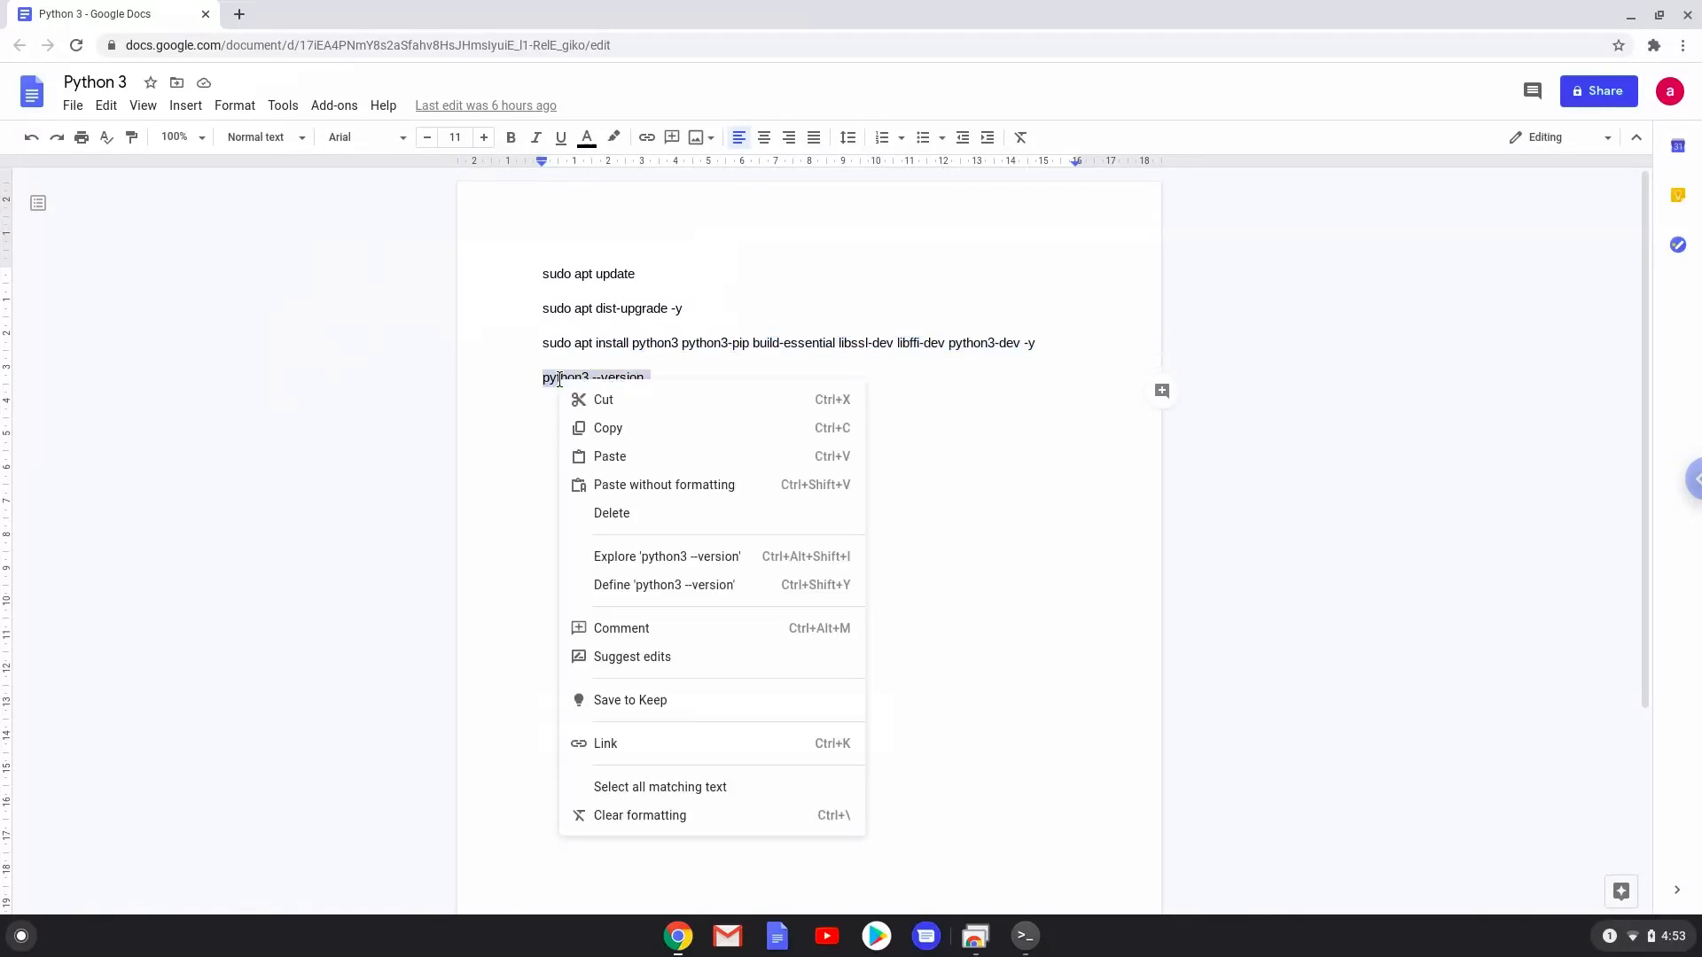
{"action": "left_click", "coordinate": [611, 429]}
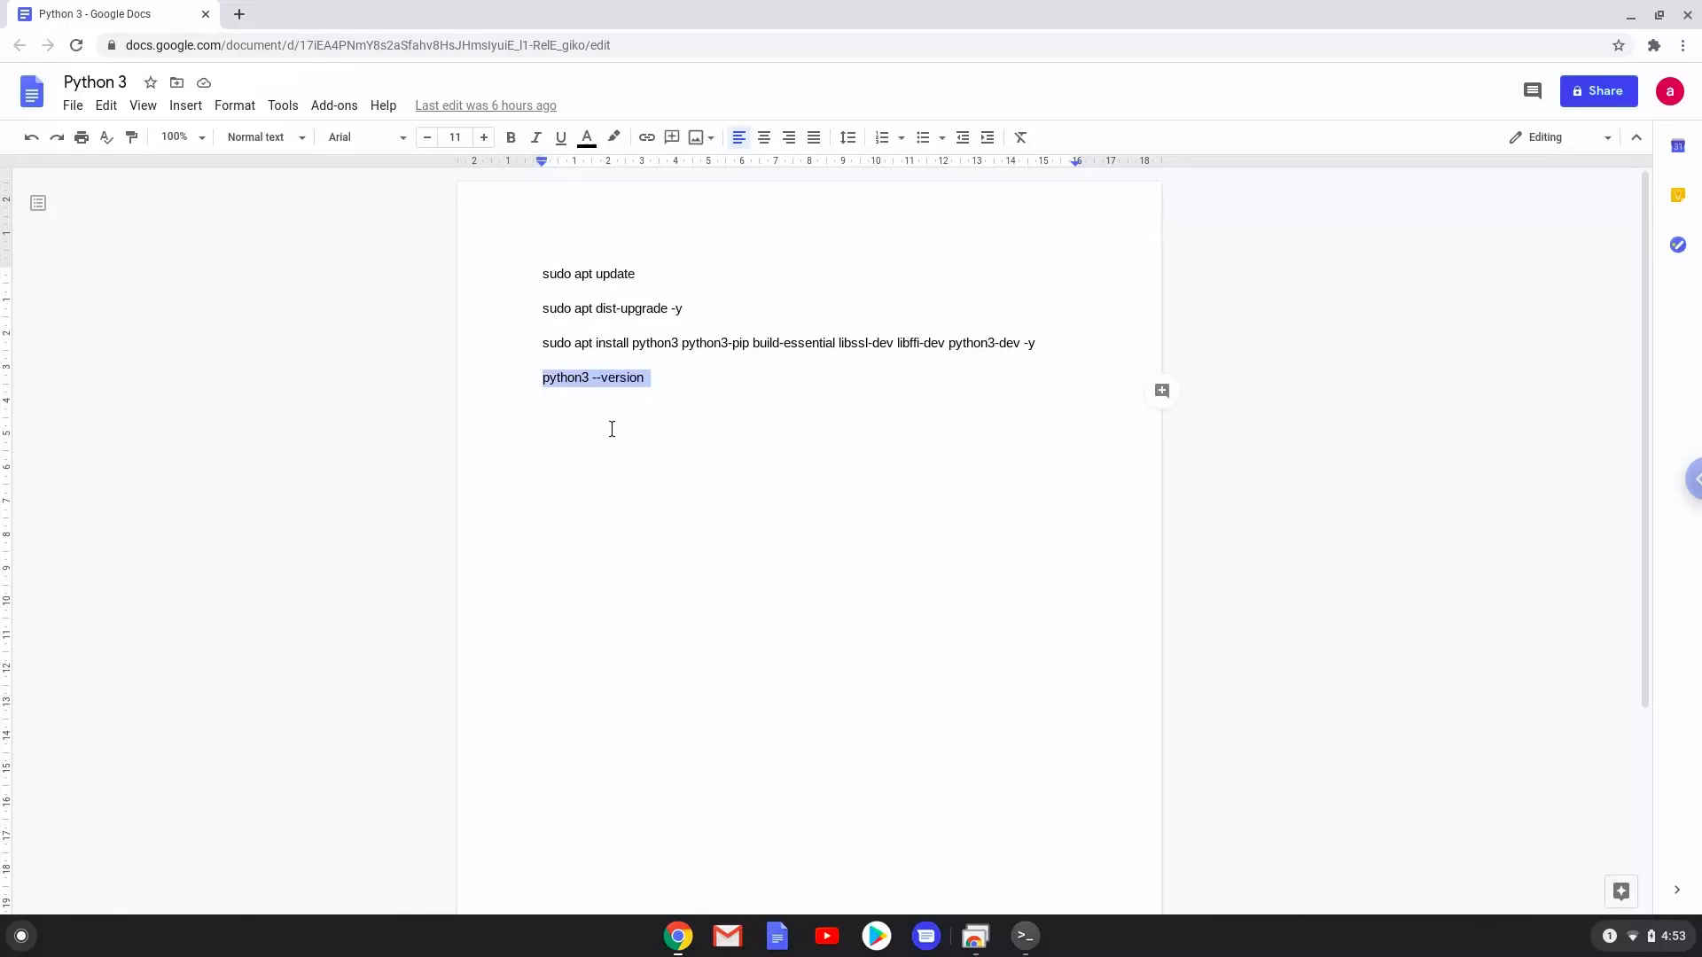
{"action": "mouse_move", "coordinate": [1009, 912]}
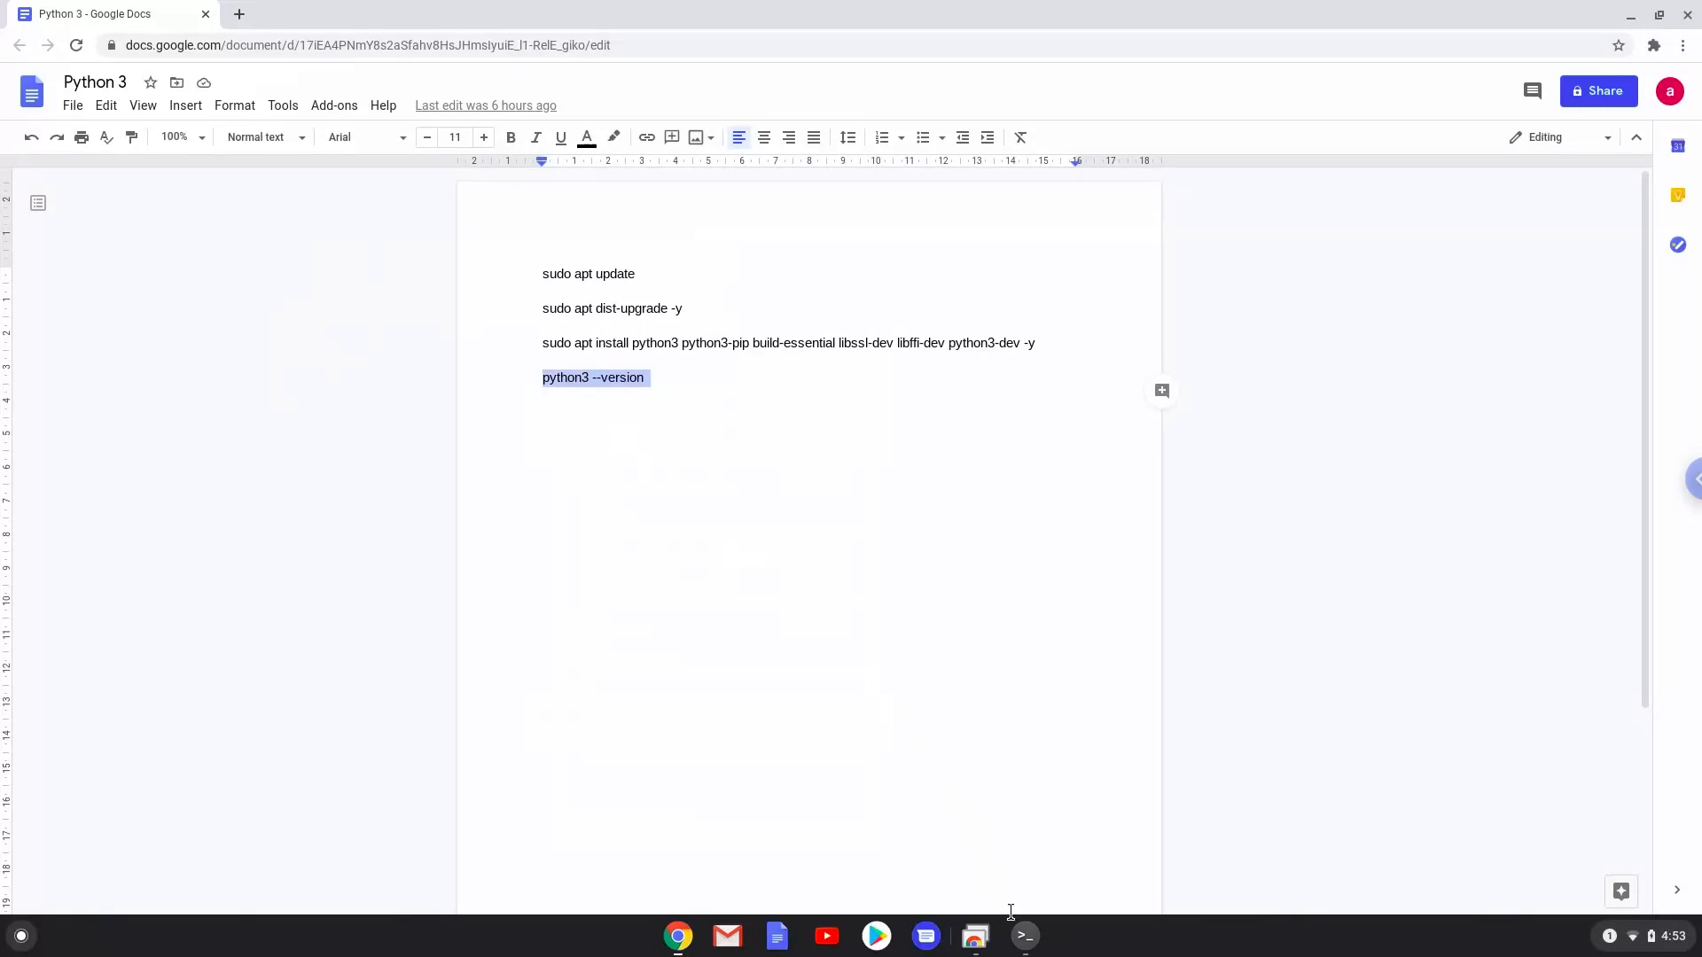
{"action": "left_click", "coordinate": [1021, 936]}
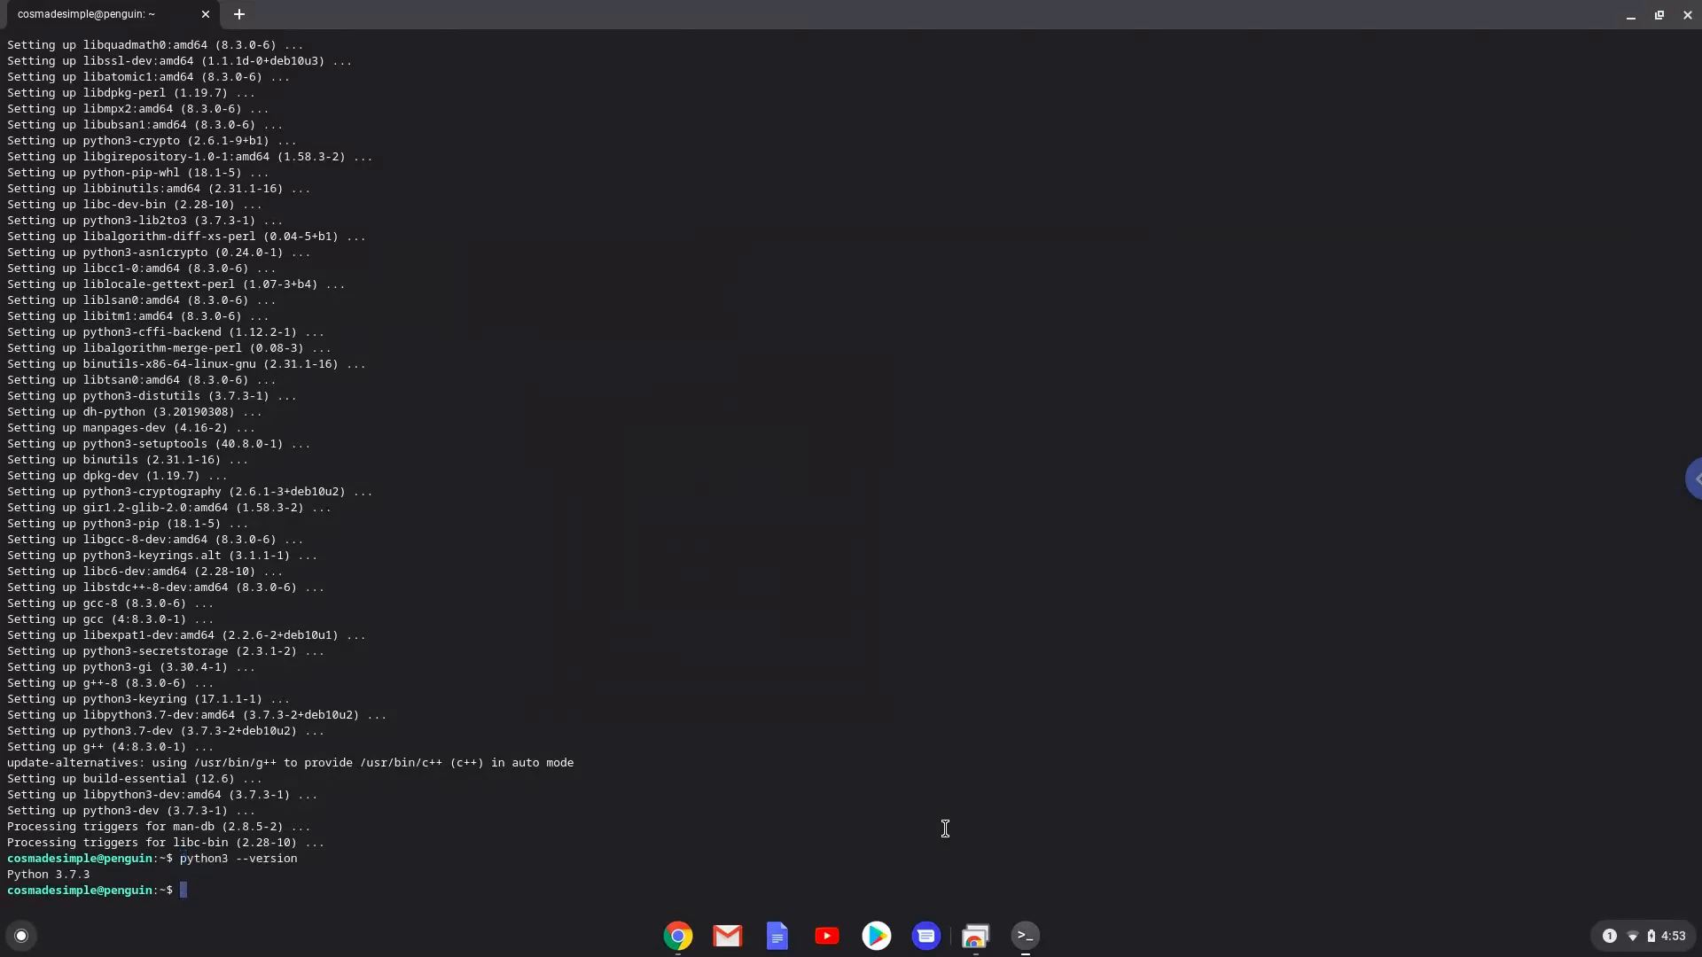
{"action": "mouse_move", "coordinate": [114, 872]}
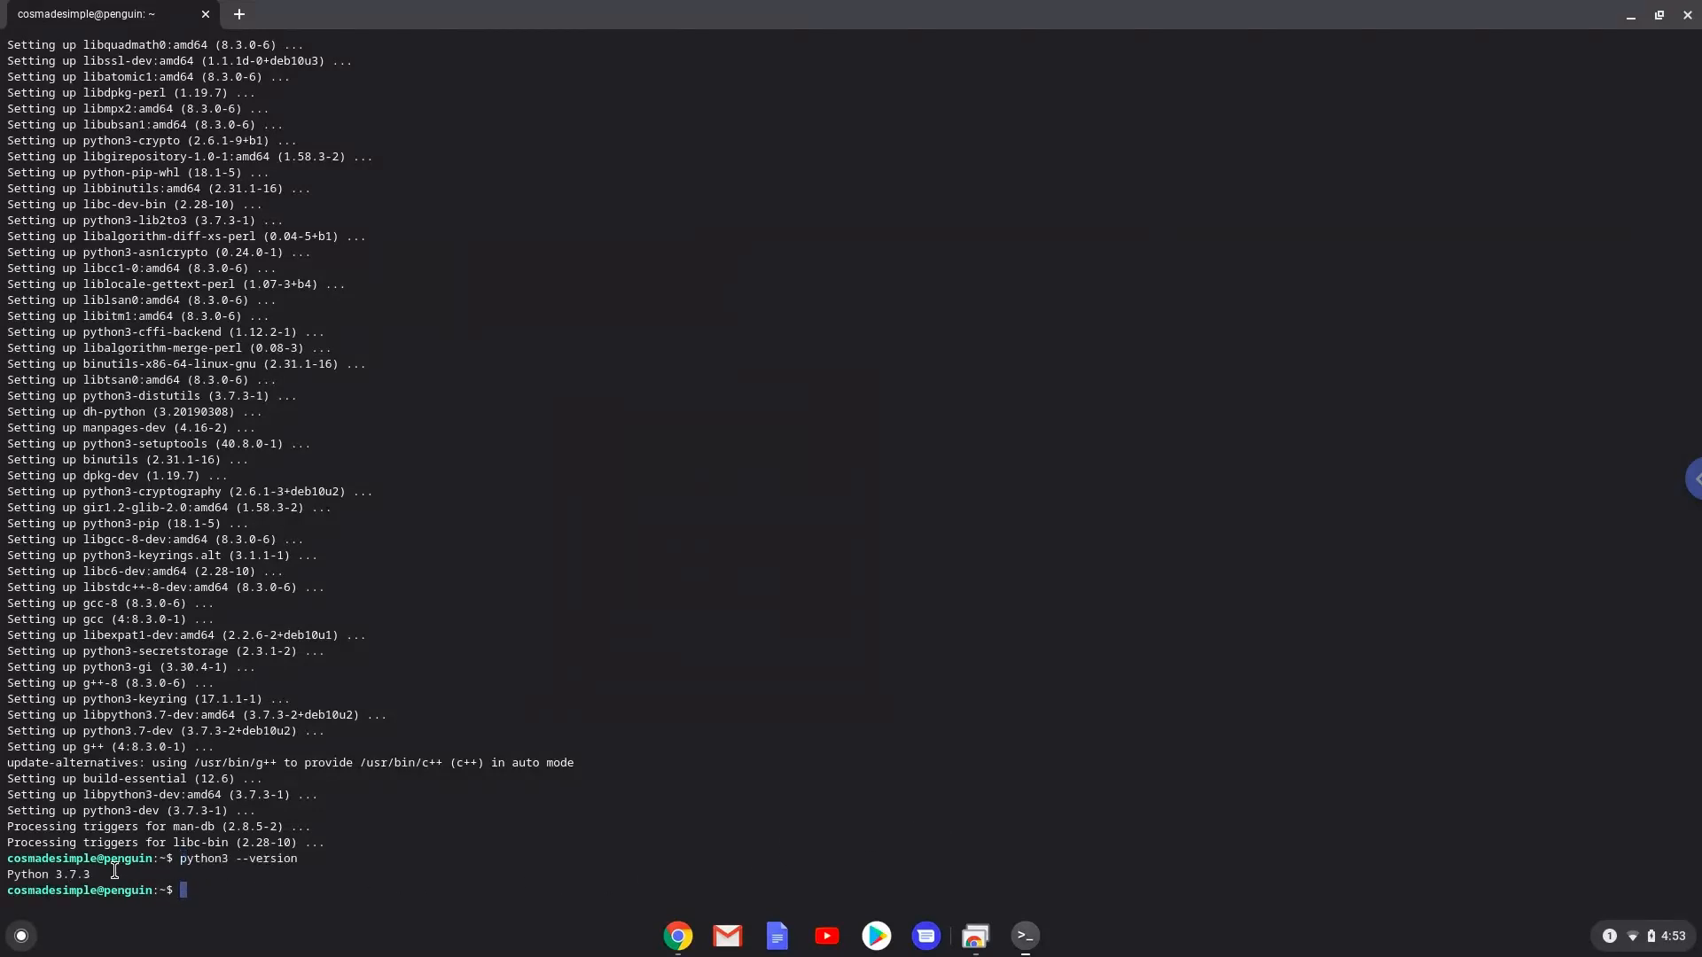
{"action": "double_click", "coordinate": [69, 874]}
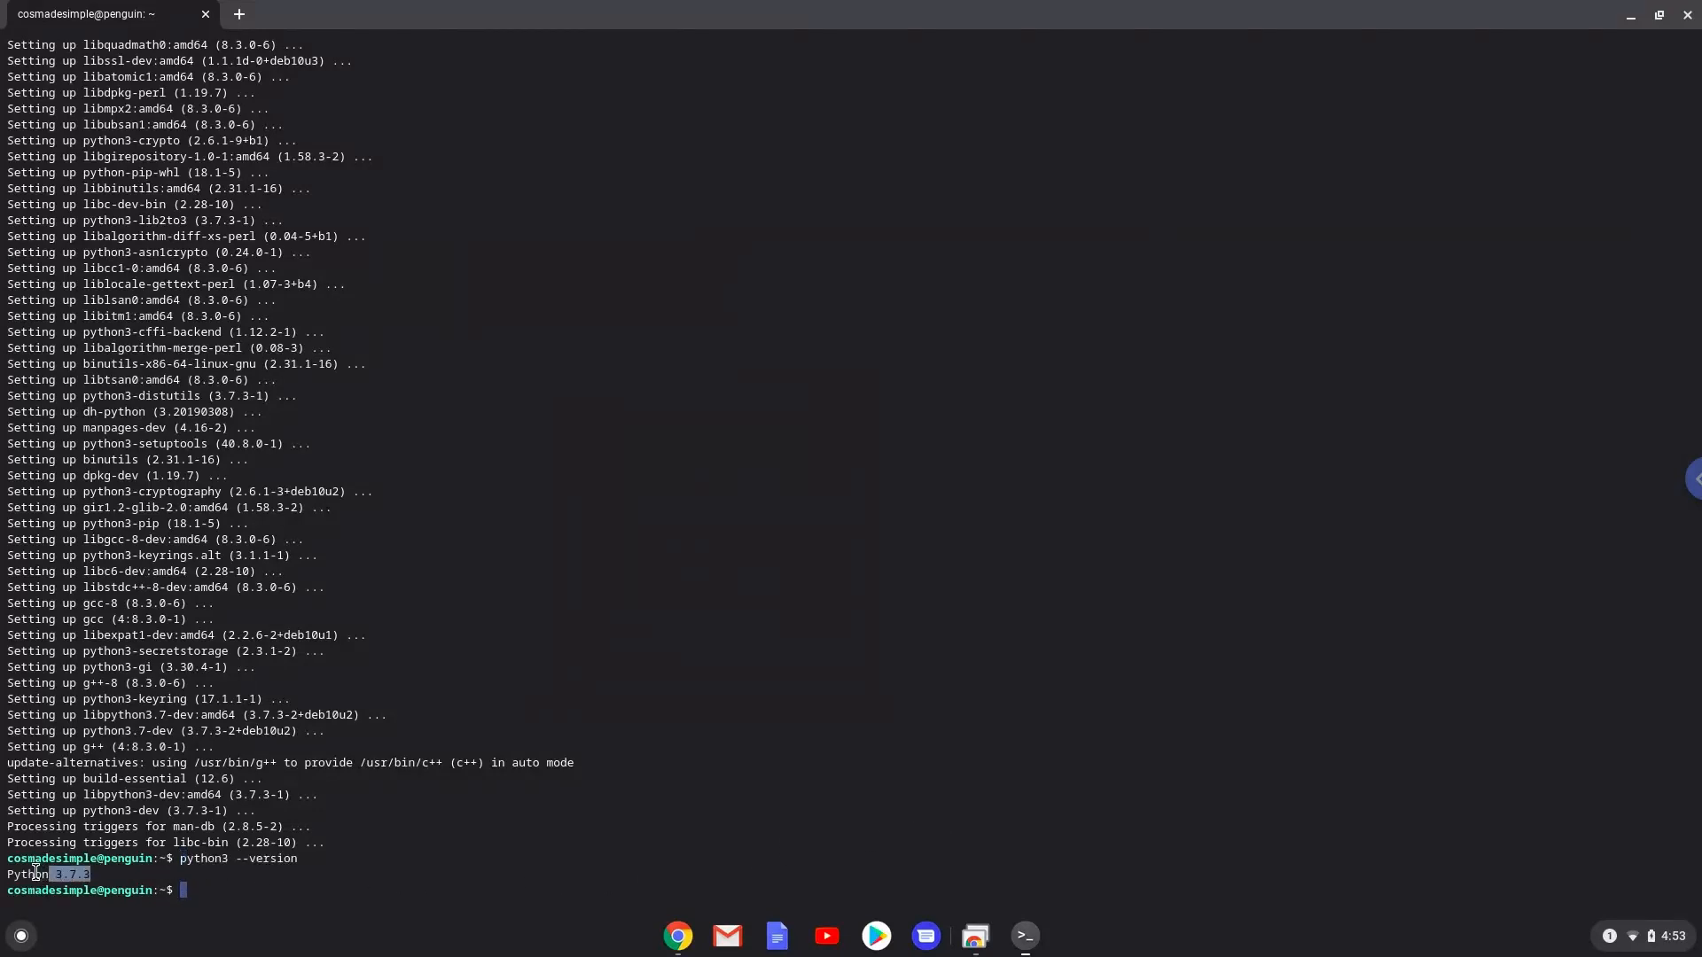